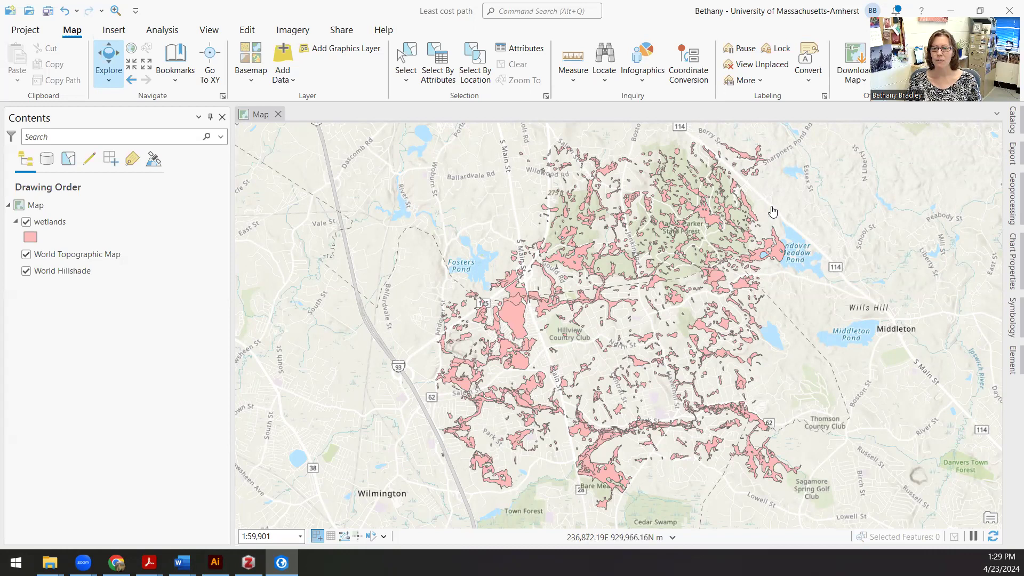
mouse_move(423, 360)
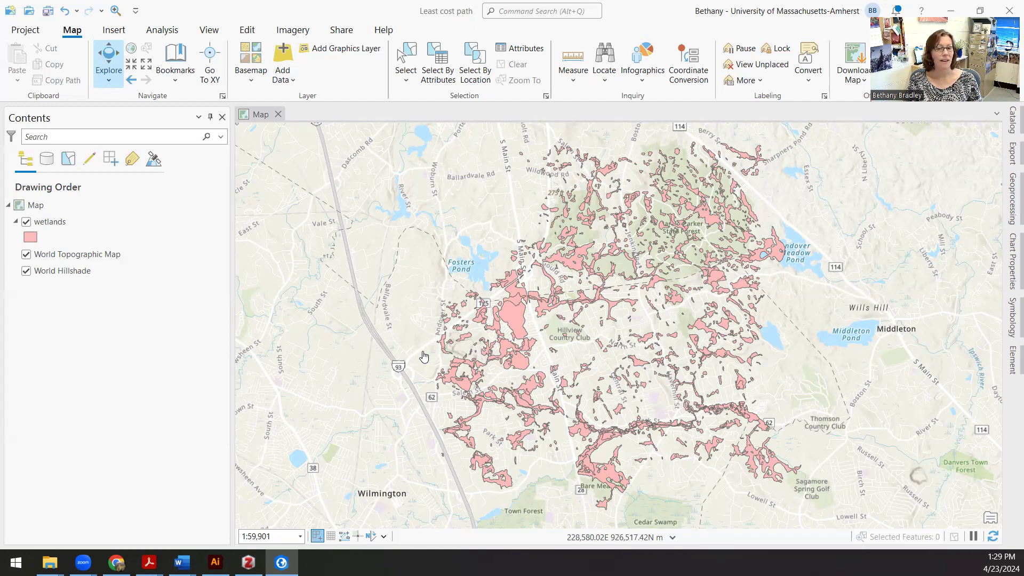
mouse_move(437, 354)
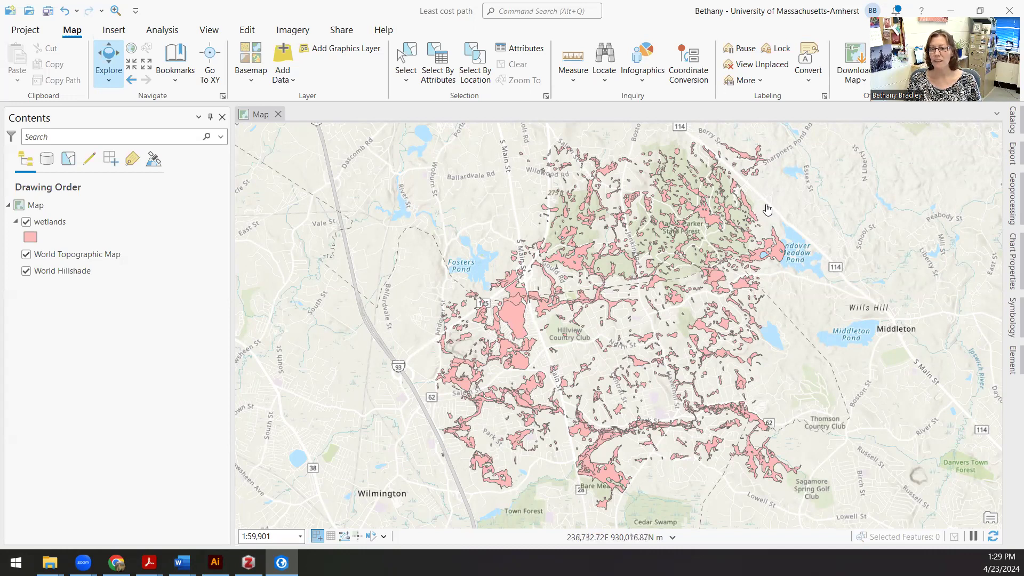
mouse_move(431, 348)
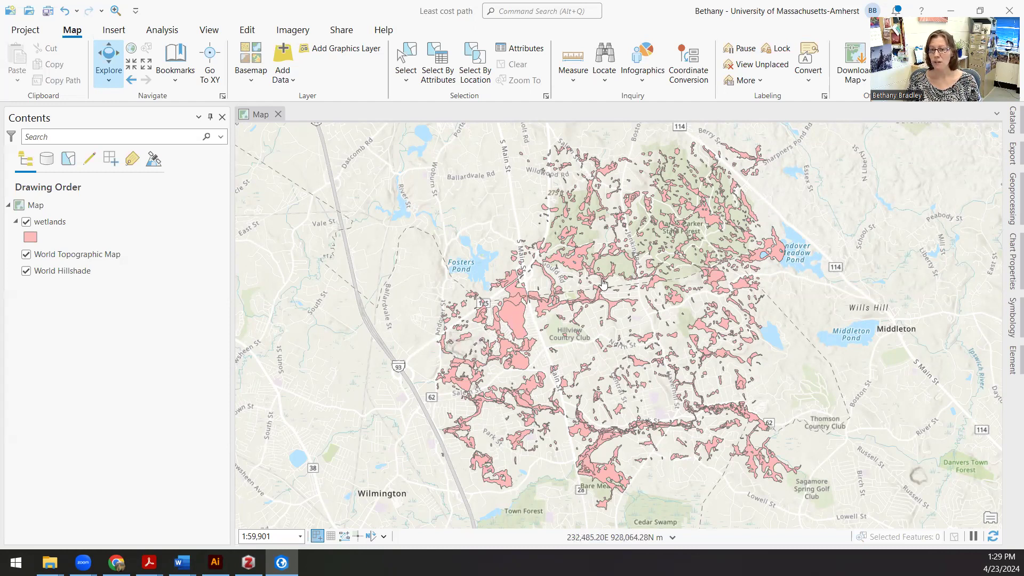
mouse_move(762, 200)
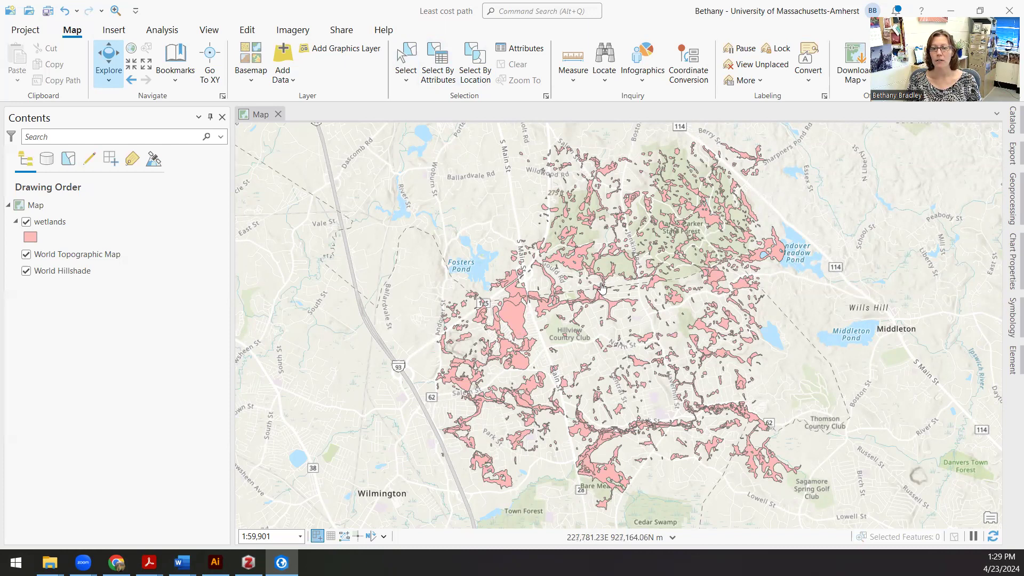
mouse_move(794, 214)
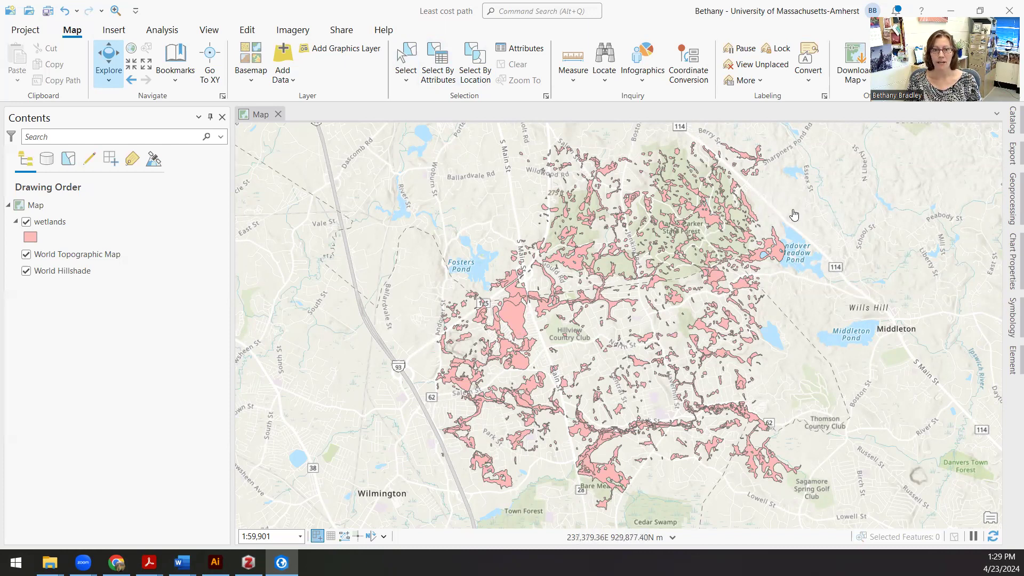
mouse_move(766, 196)
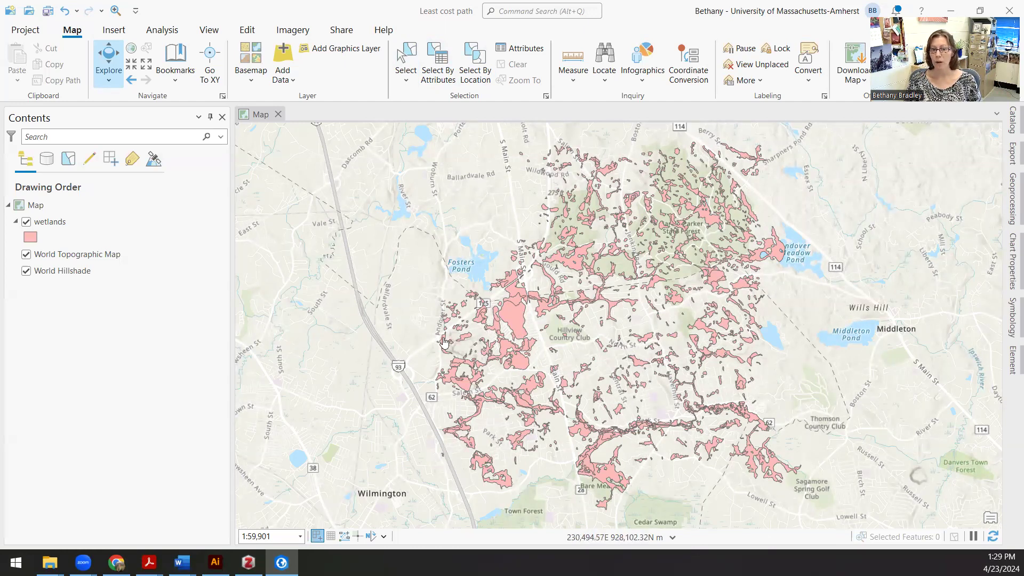
Create the point shapefile point_a_point_b in the least cost path folder in Massachusetts State Plane
click(1011, 117)
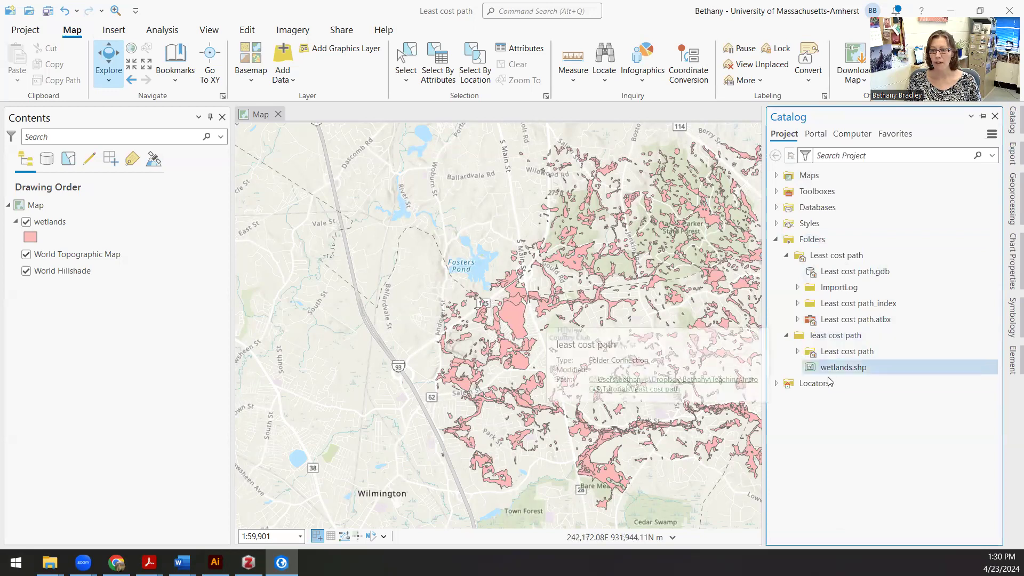
right_click(834, 335)
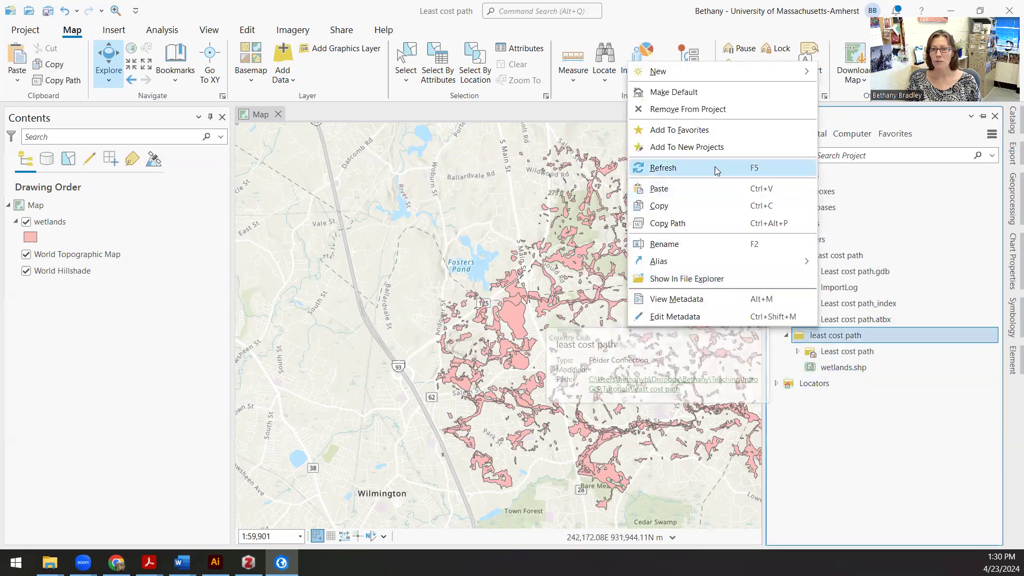
mouse_move(657, 71)
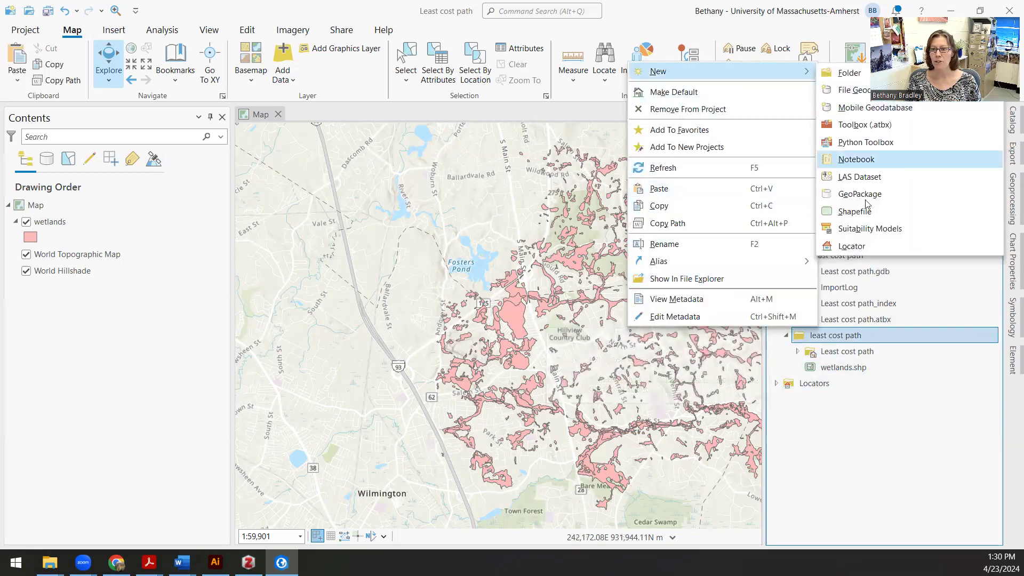
click(854, 212)
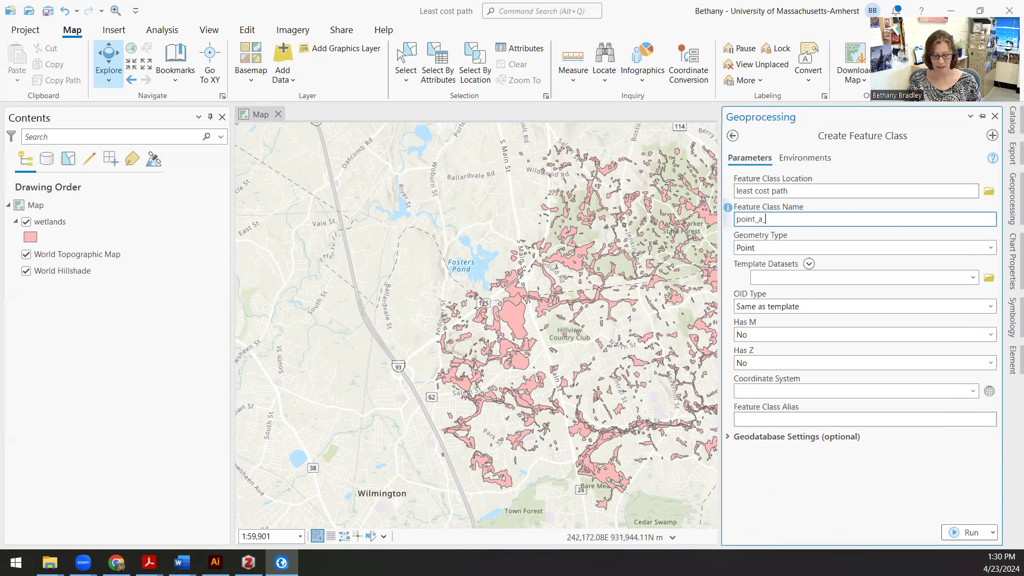
text(point_b)
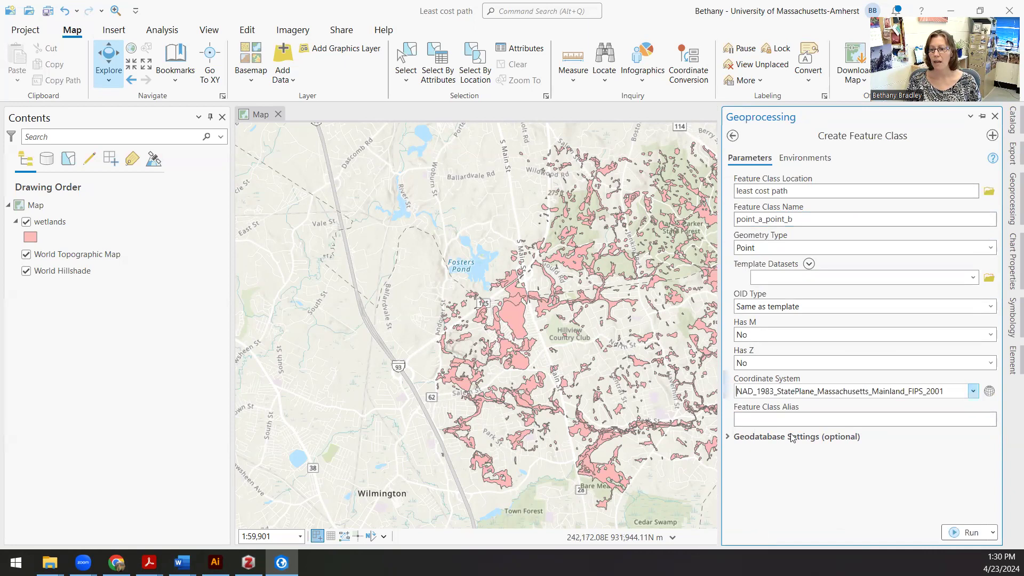
mouse_move(726, 294)
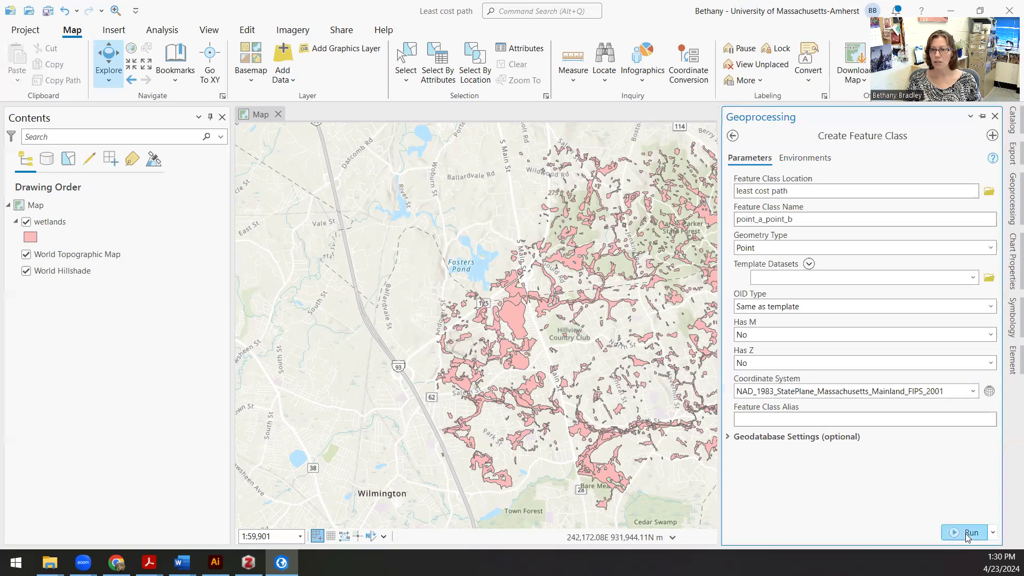
click(971, 531)
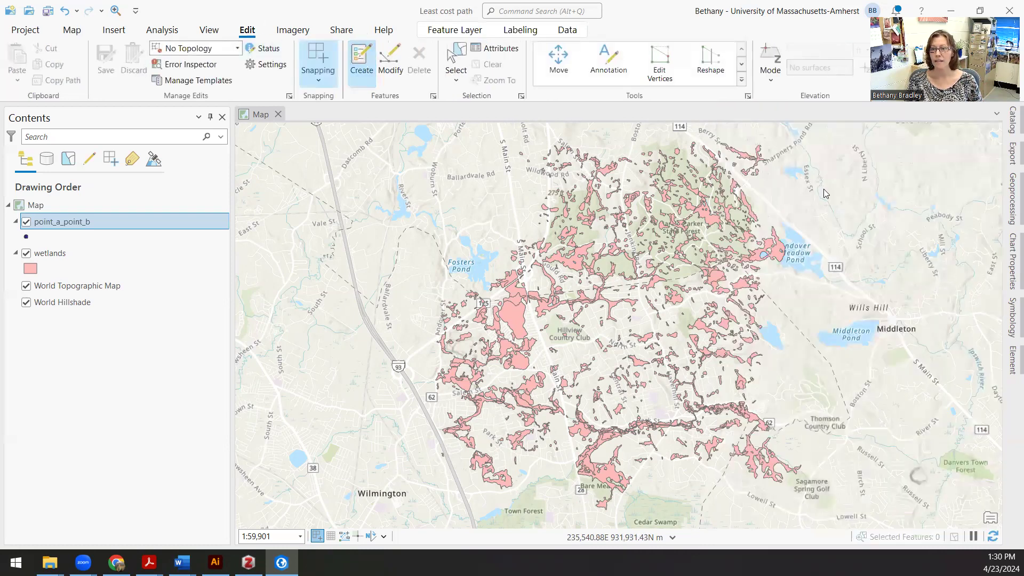
Draw two points into point_a_point_b, west and northeast of the wetlands, and save the edits
click(362, 58)
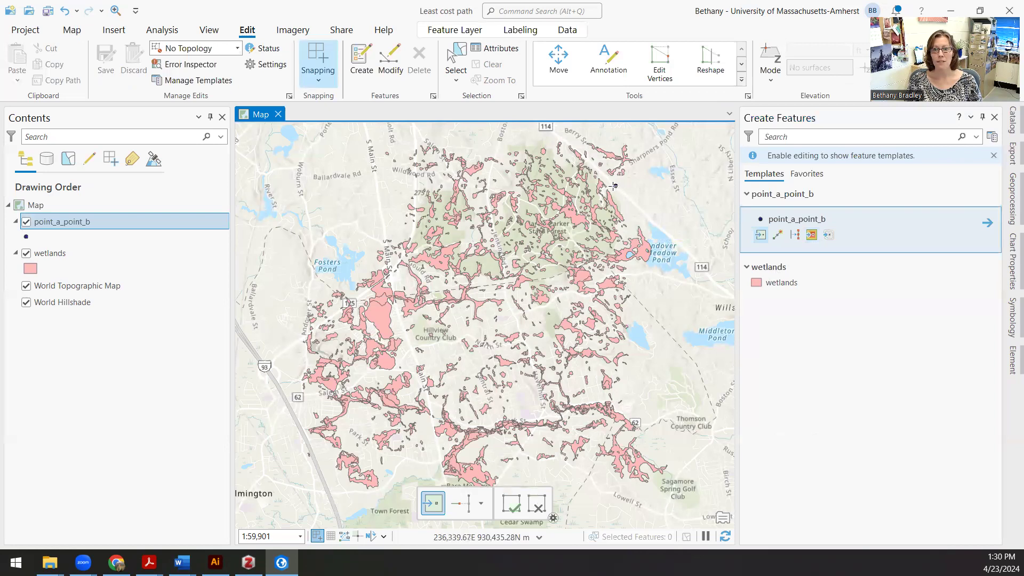
click(545, 252)
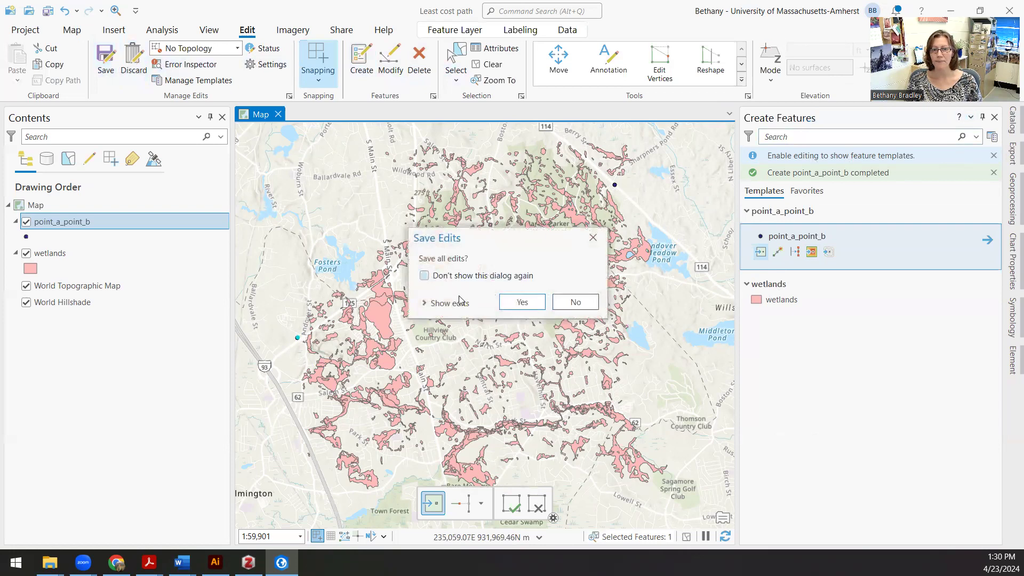
click(522, 300)
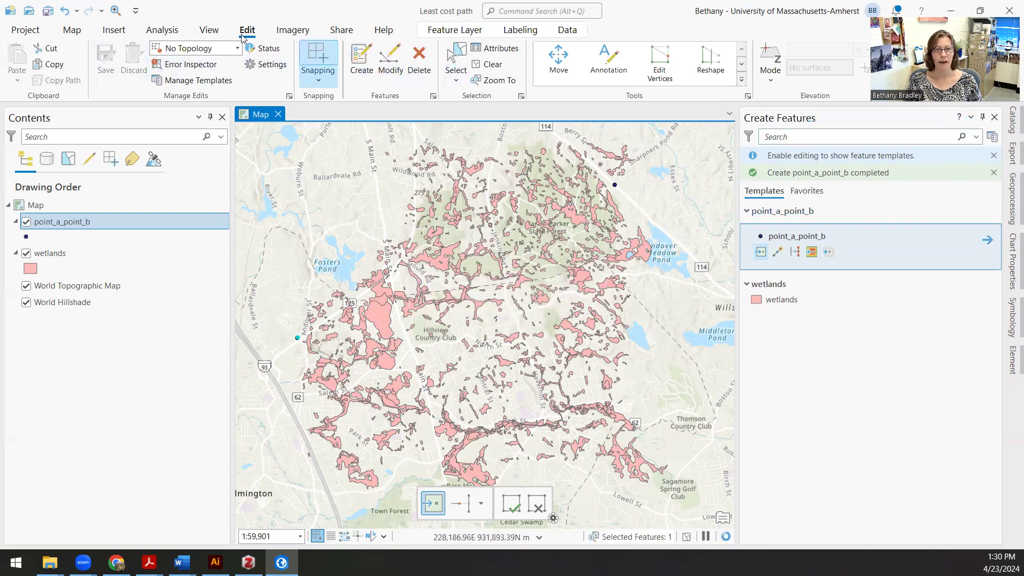
click(71, 30)
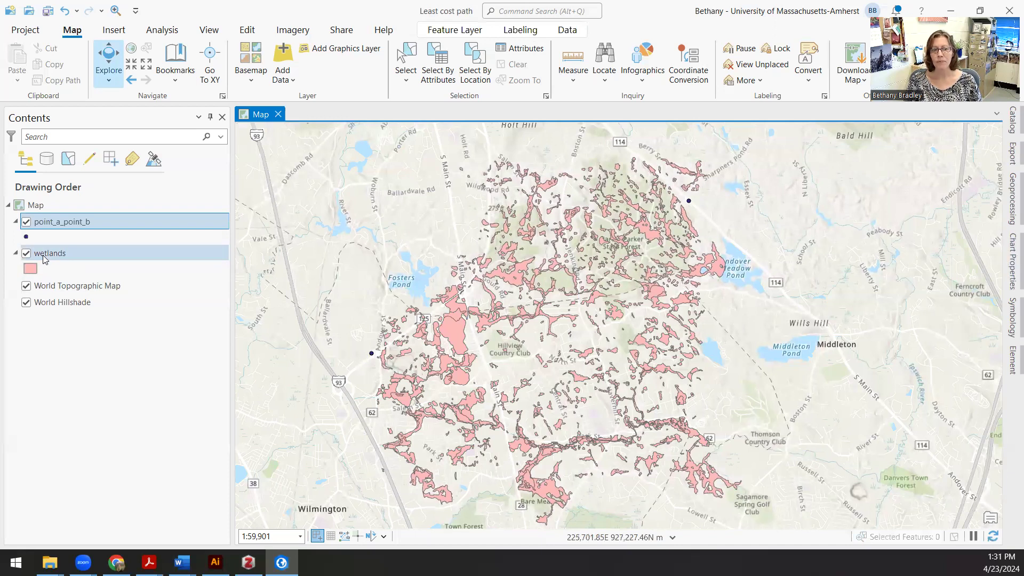
Open the wetlands attribute table and summarize it on the IT_VALDESC column
right_click(48, 254)
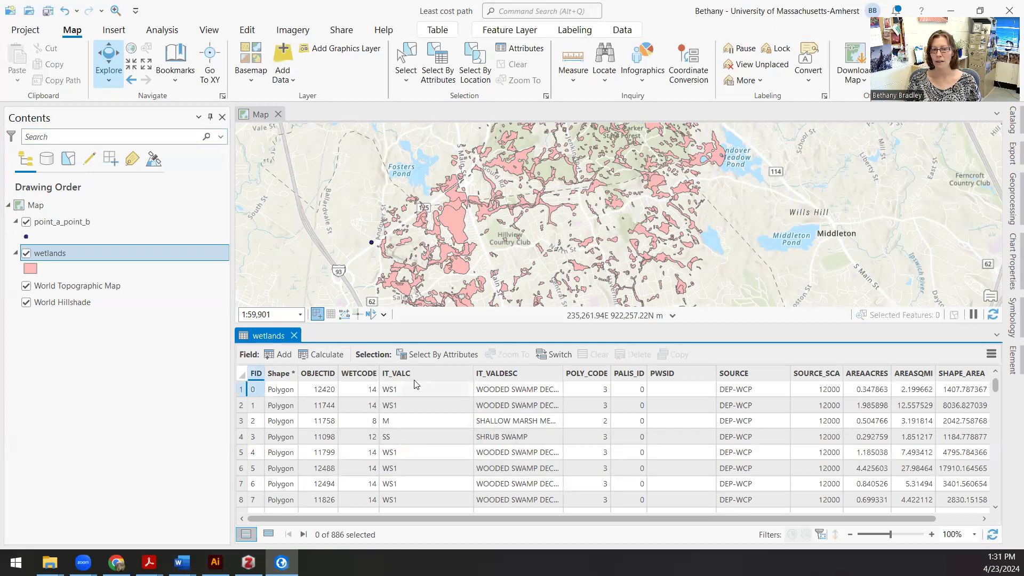
mouse_move(396, 374)
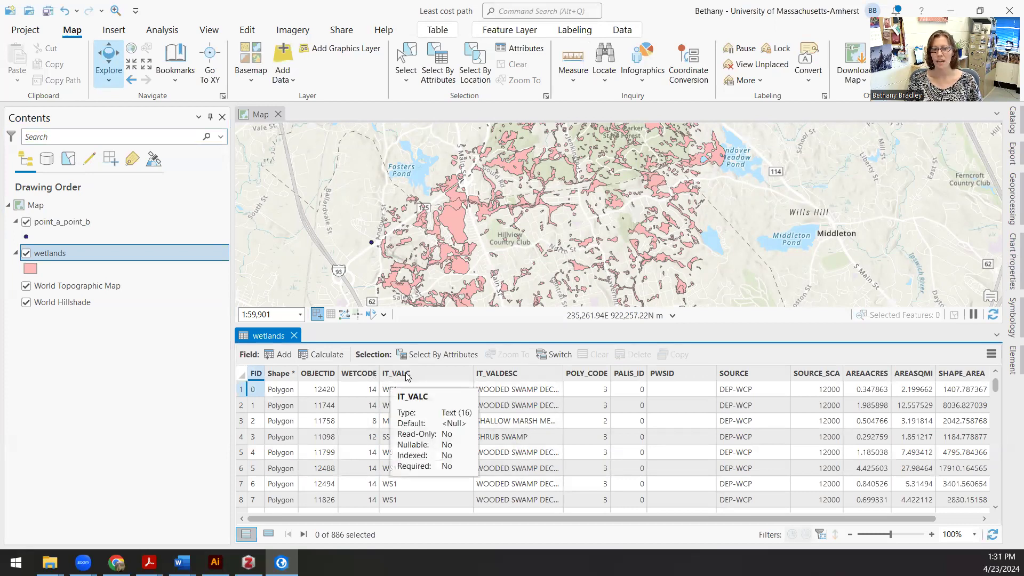
mouse_move(369, 400)
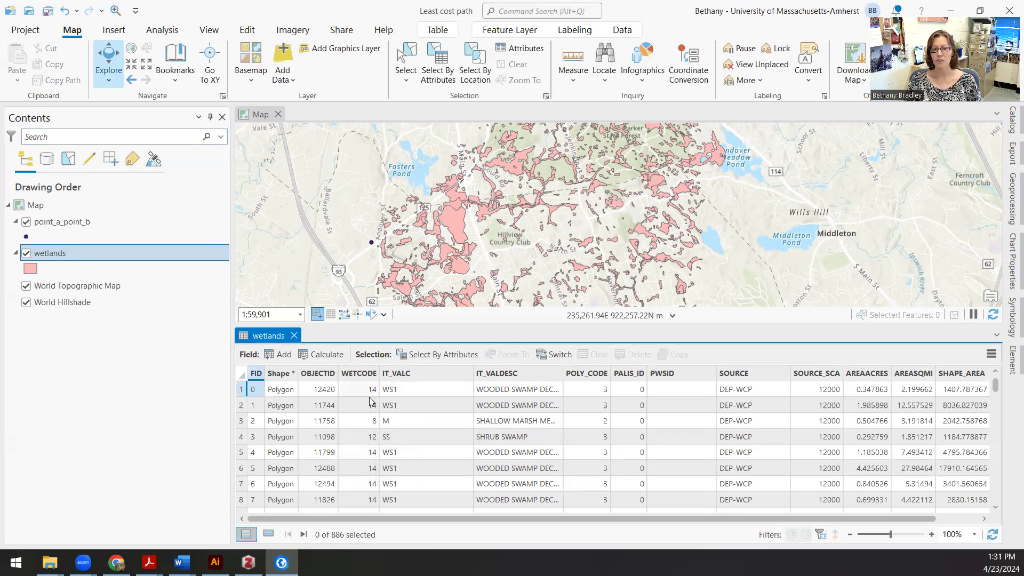
mouse_move(497, 373)
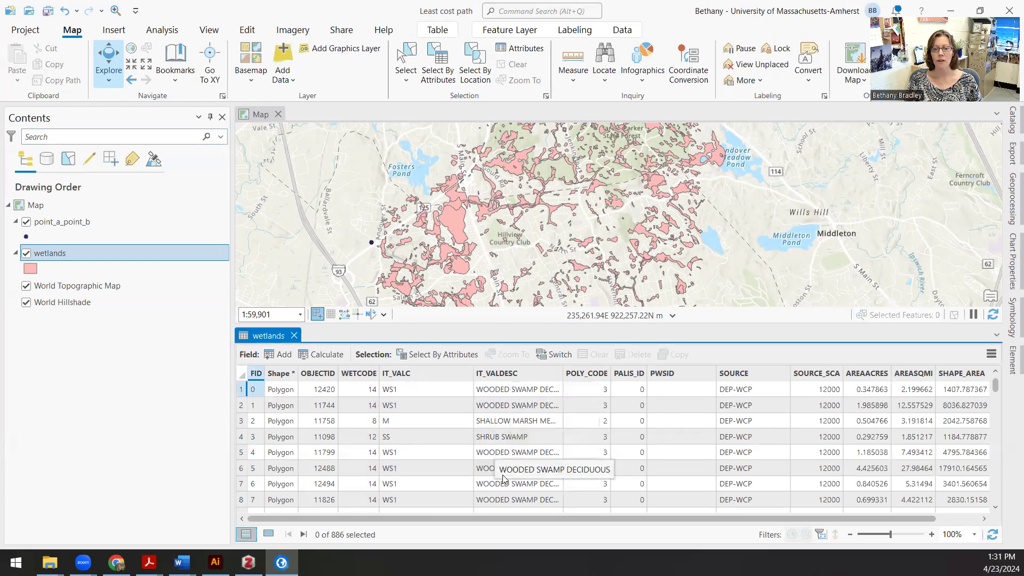
mouse_move(528, 424)
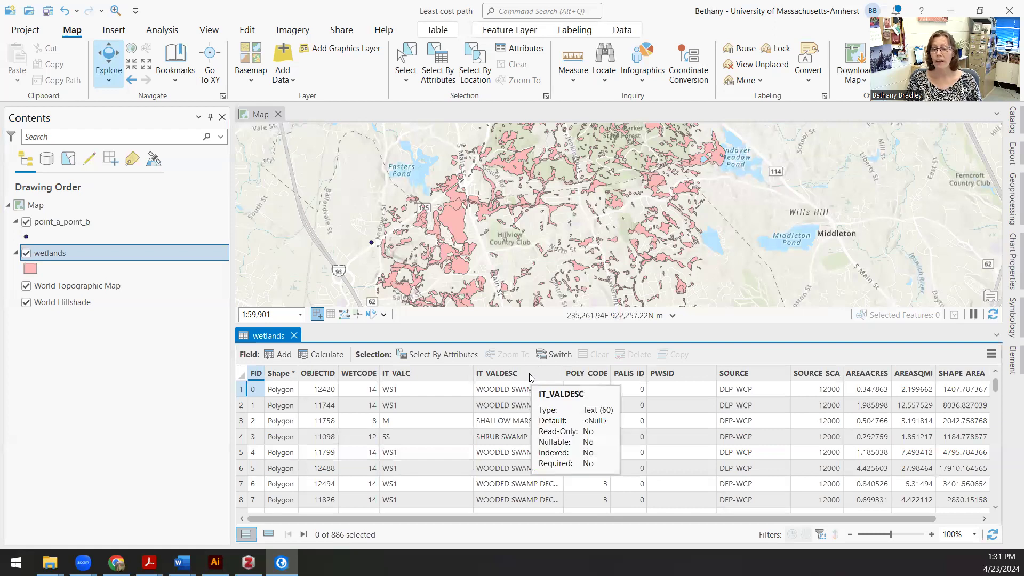
right_click(498, 373)
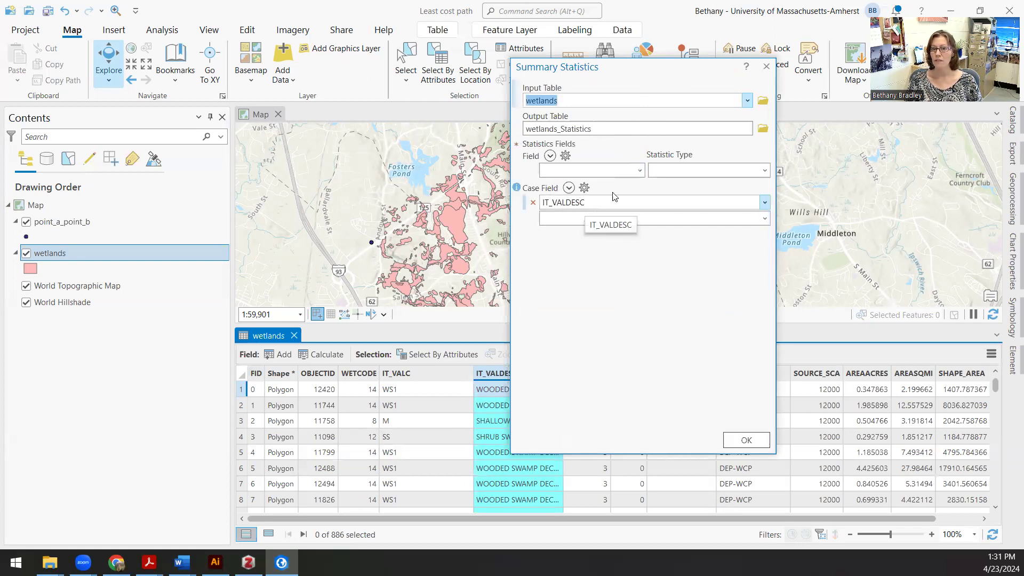
Run Summary Statistics with WETCODE First by IT_VALDESC to build wetlands_Statistics
click(638, 170)
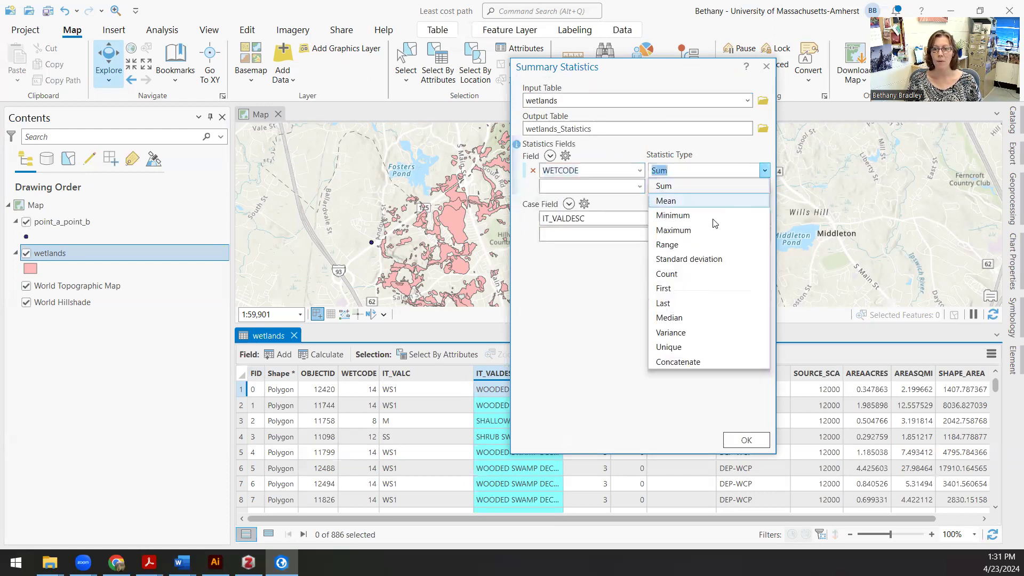
click(664, 288)
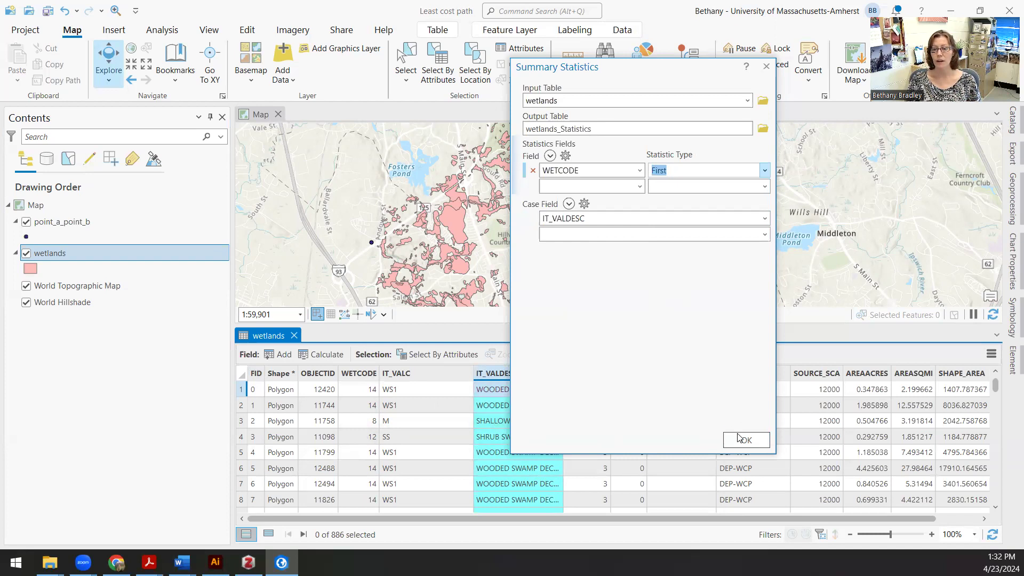
click(746, 438)
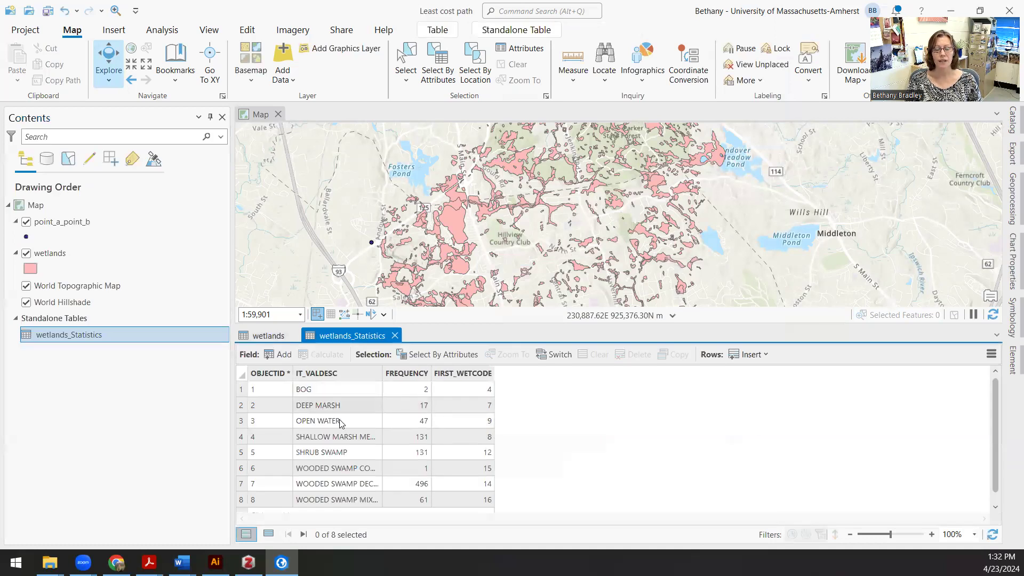
Widen the IT_VALDESC column so full wetland description names show in wetlands_Statistics
click(241, 388)
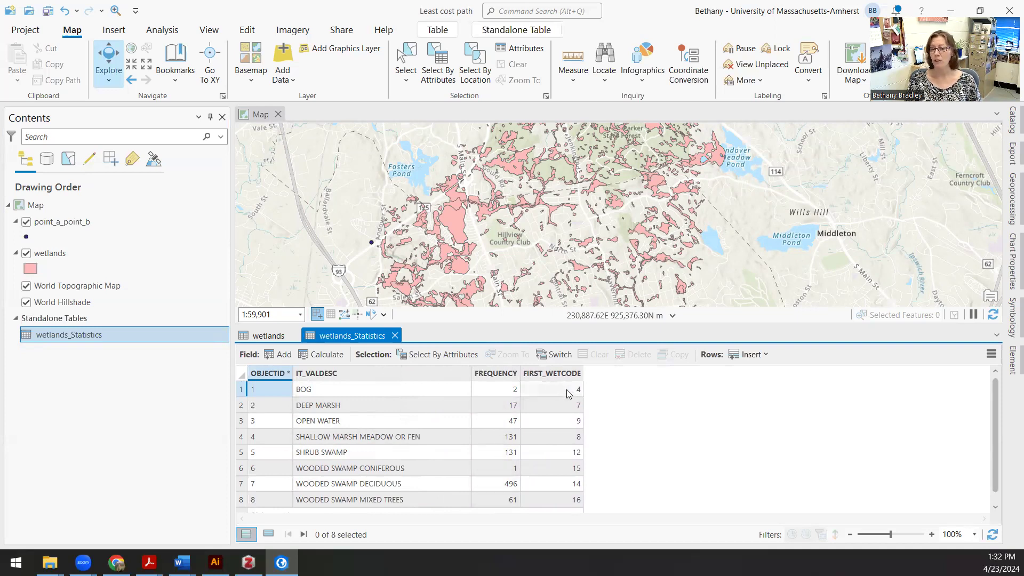
mouse_move(591, 389)
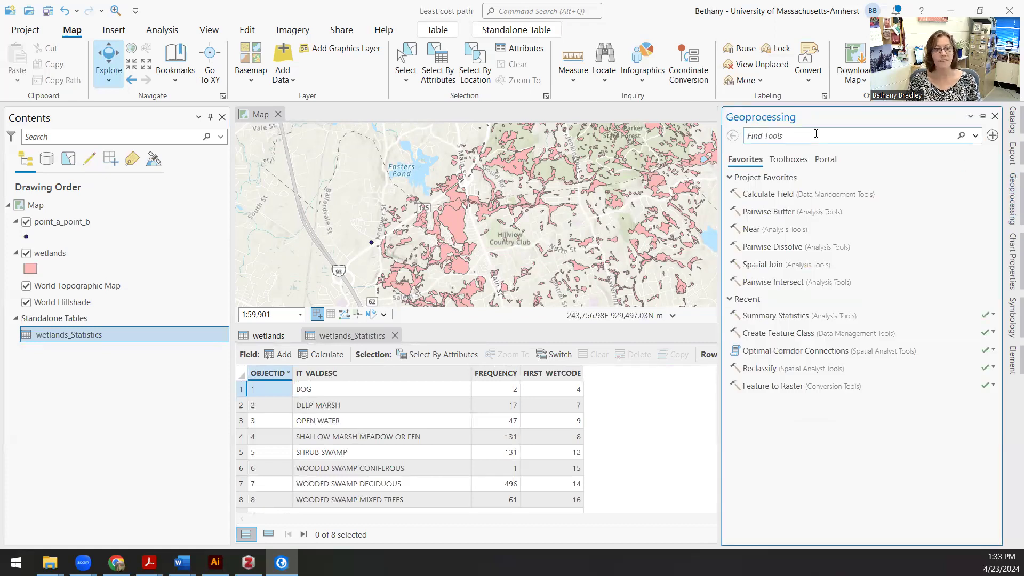
Set up Feature to Raster on wetlands with output raster wetl_rast
text(feature to ra)
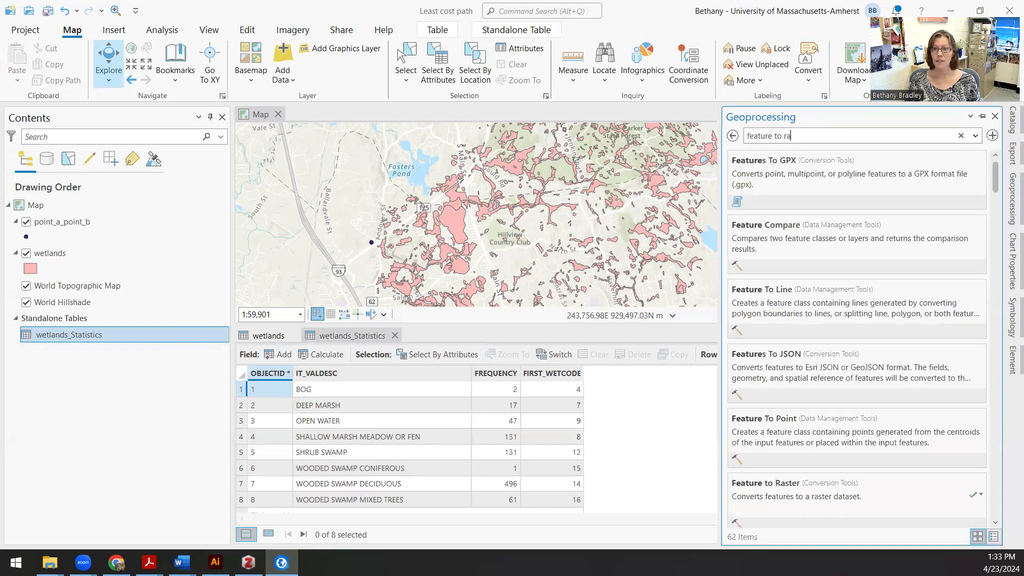
click(766, 482)
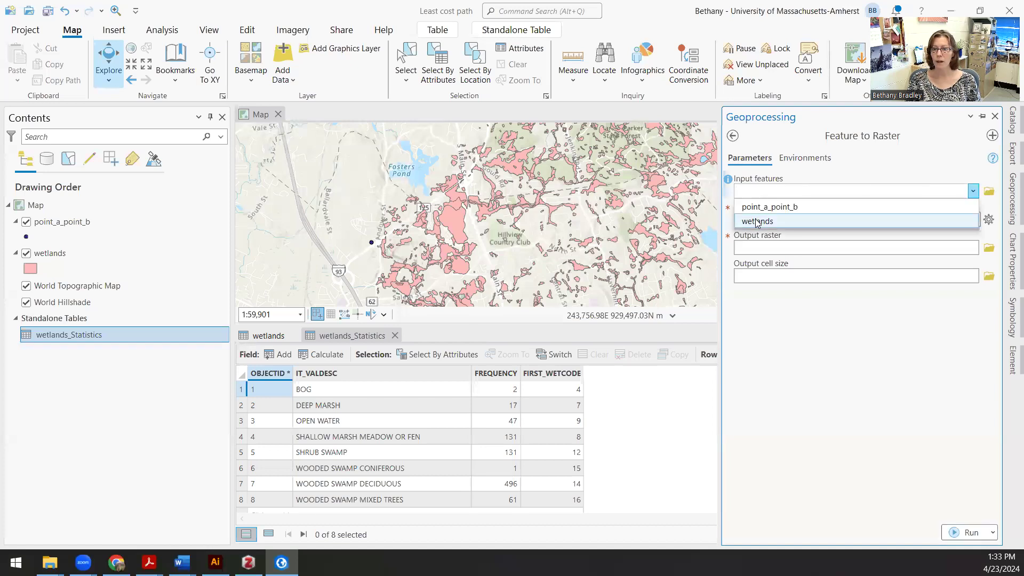
click(759, 221)
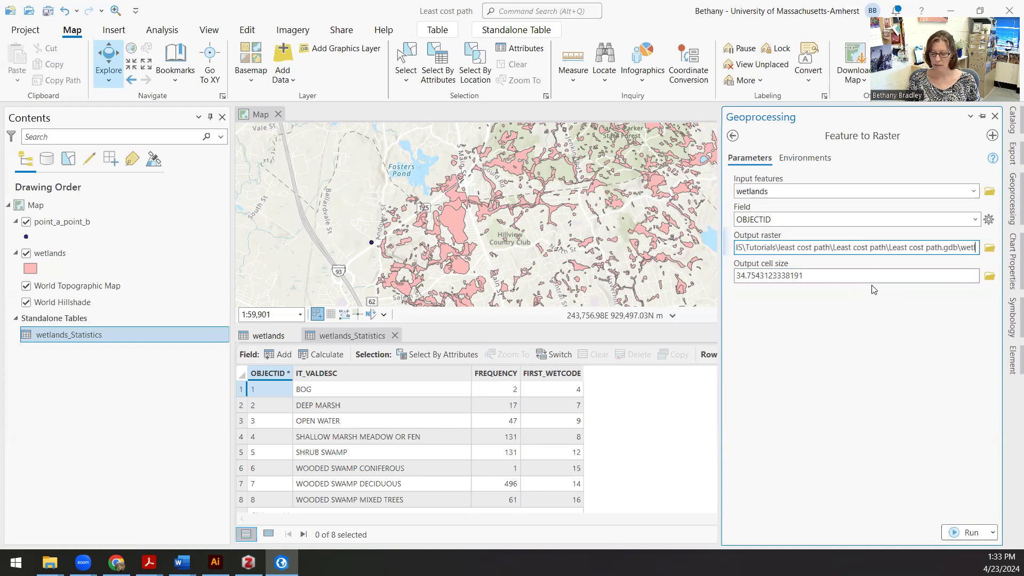
text(wetl_rast)
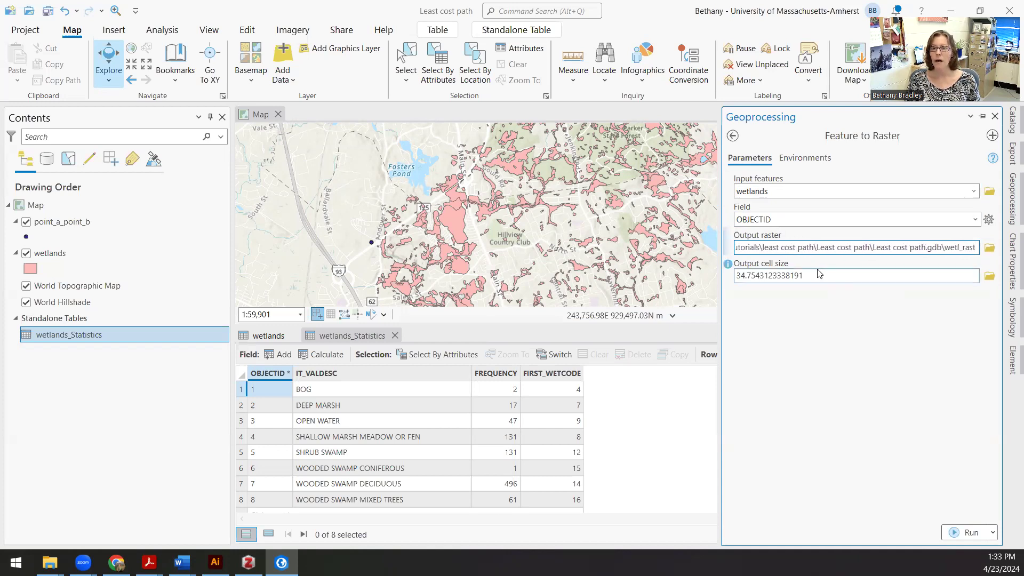
click(849, 275)
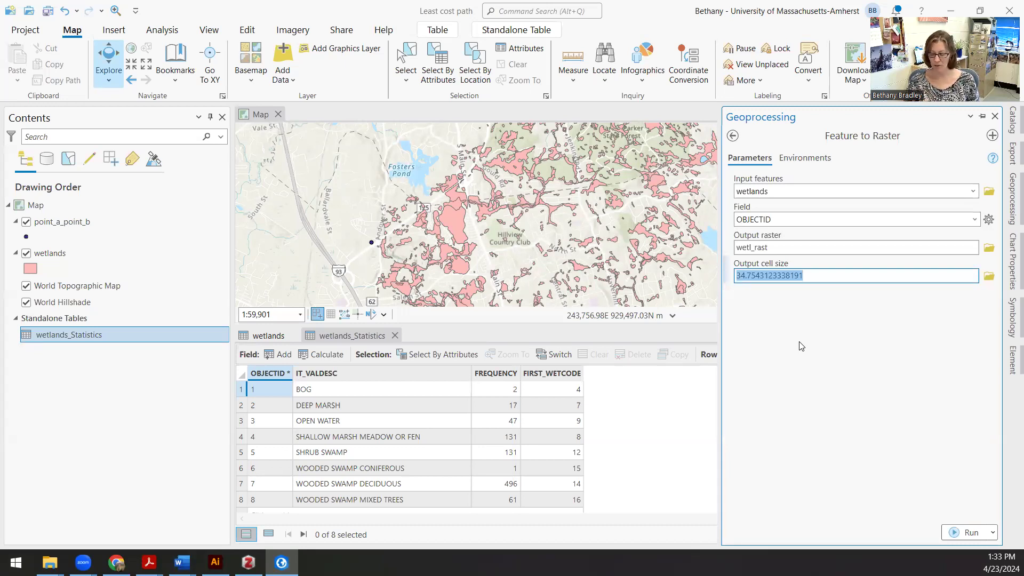
Convert wetlands to wetl_rast at cell size 10 using WETCODE as the value field
text(10)
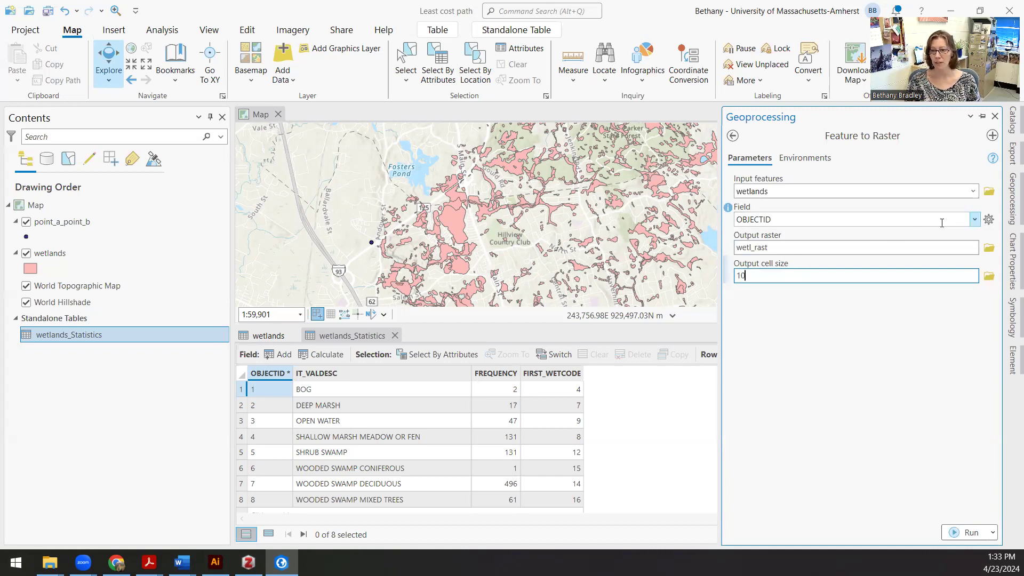
click(974, 219)
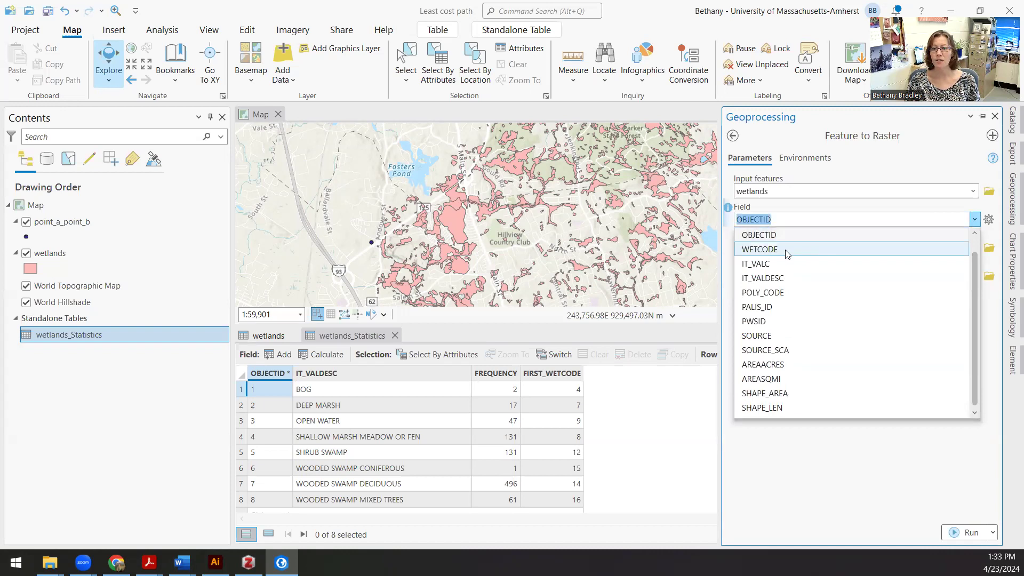
click(758, 249)
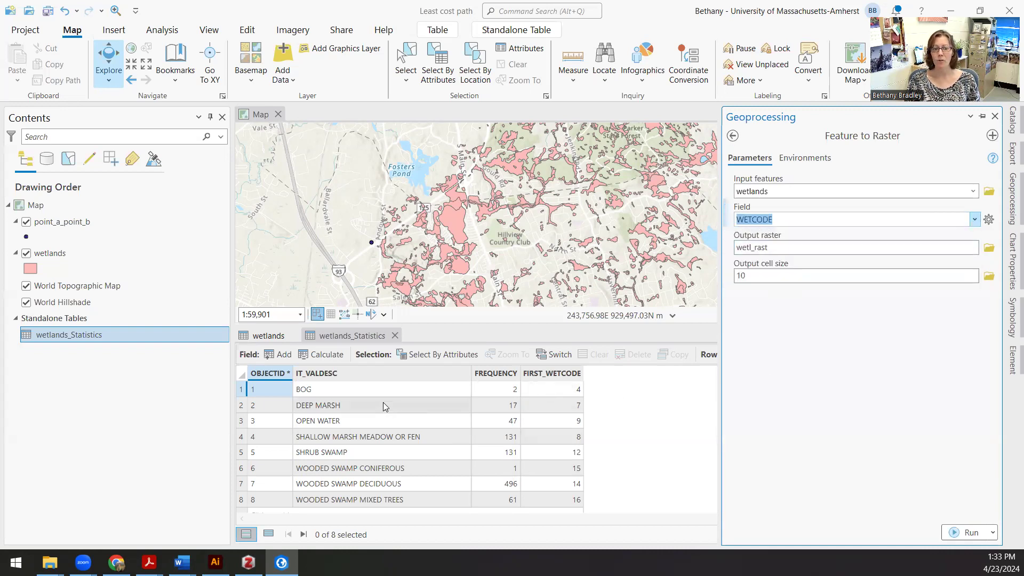
mouse_move(365, 395)
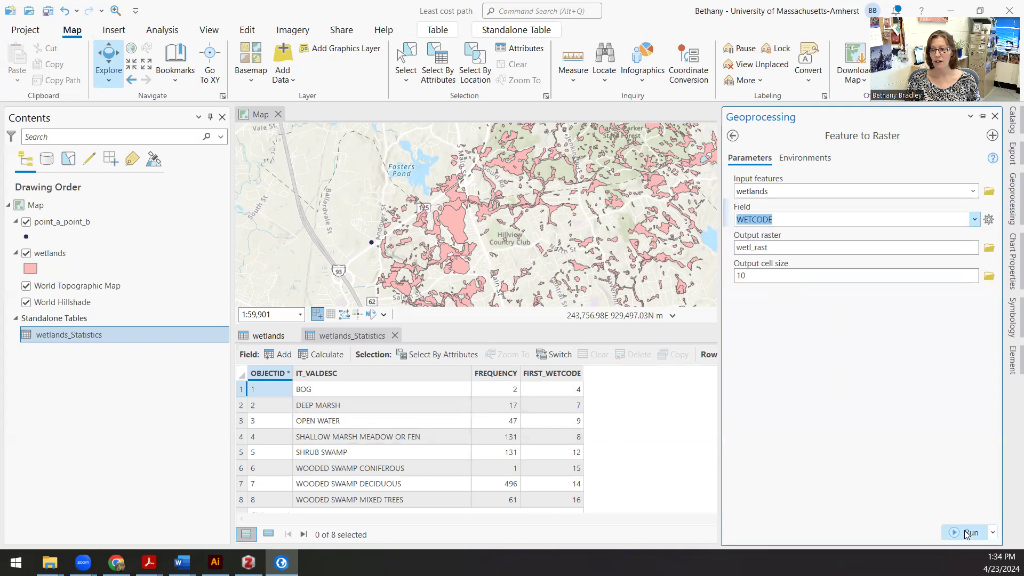
click(972, 533)
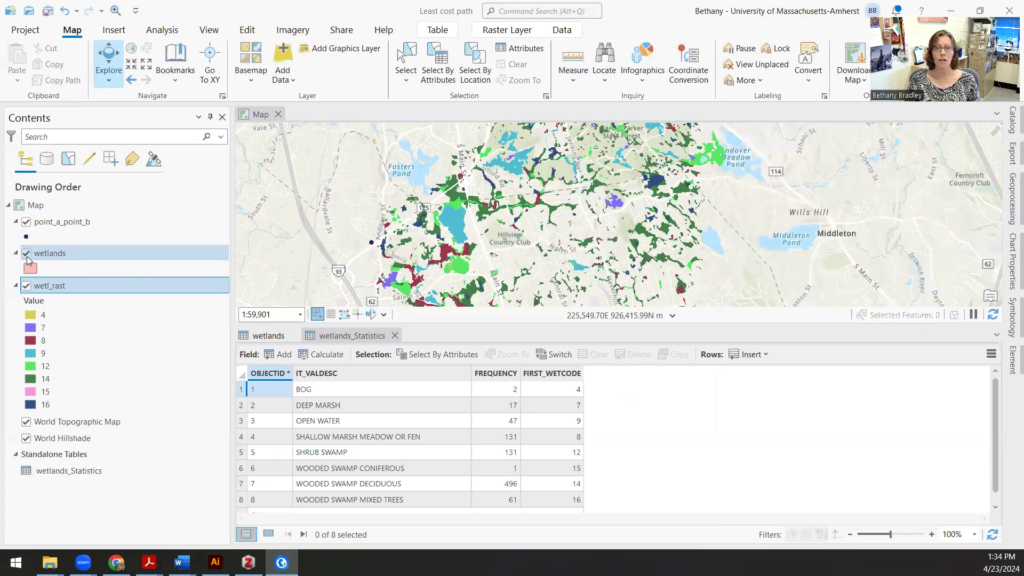
Hide the wetlands polygons, check a wetl_rast pixel value, and return to the tool search
click(25, 254)
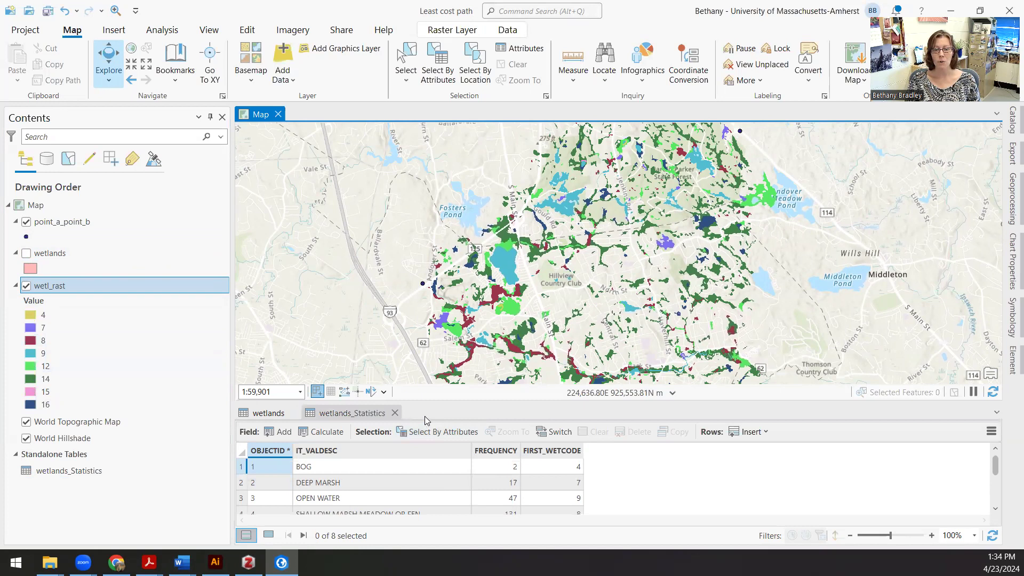
mouse_move(444, 431)
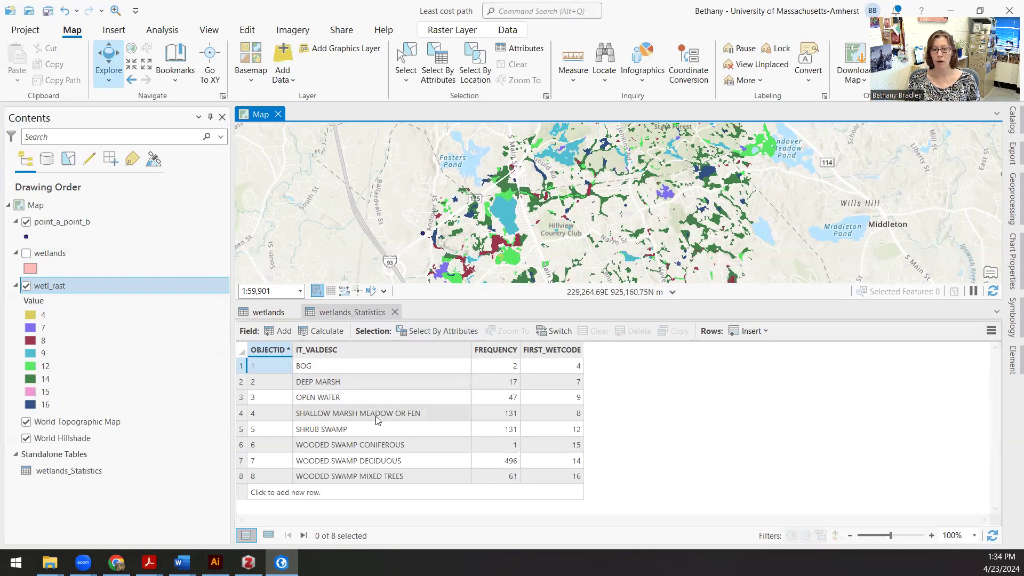
mouse_move(167, 404)
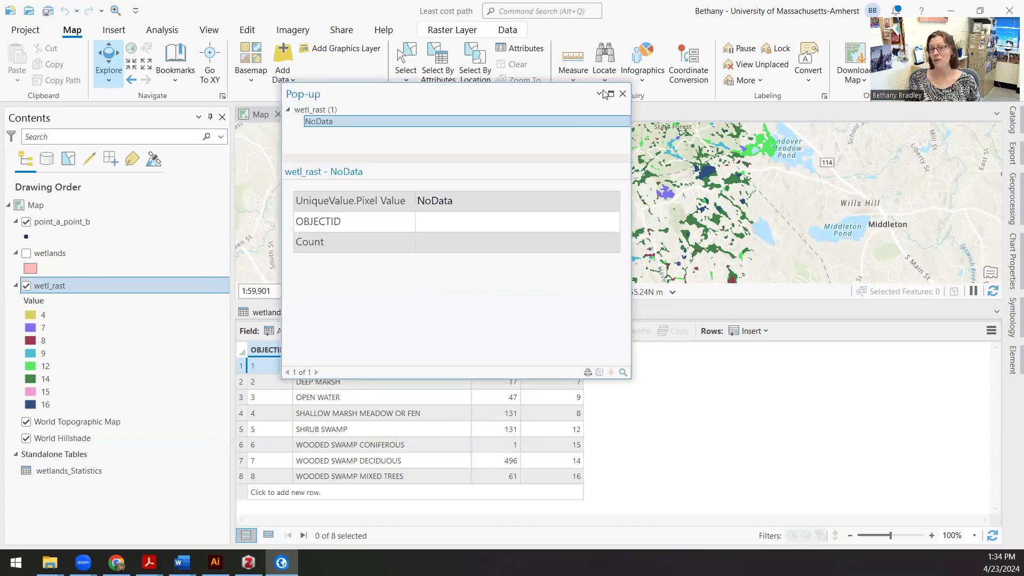
click(622, 94)
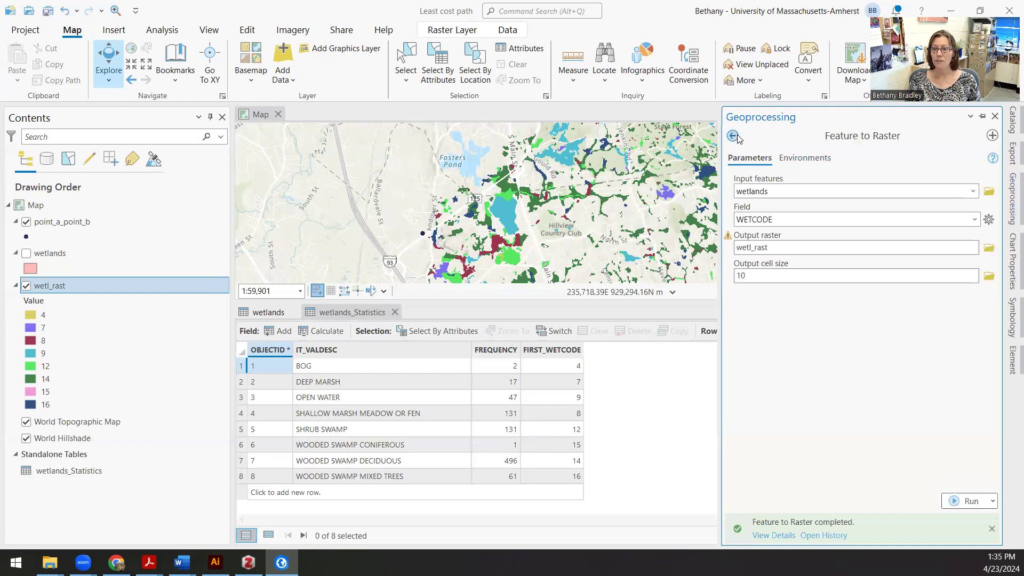
click(732, 135)
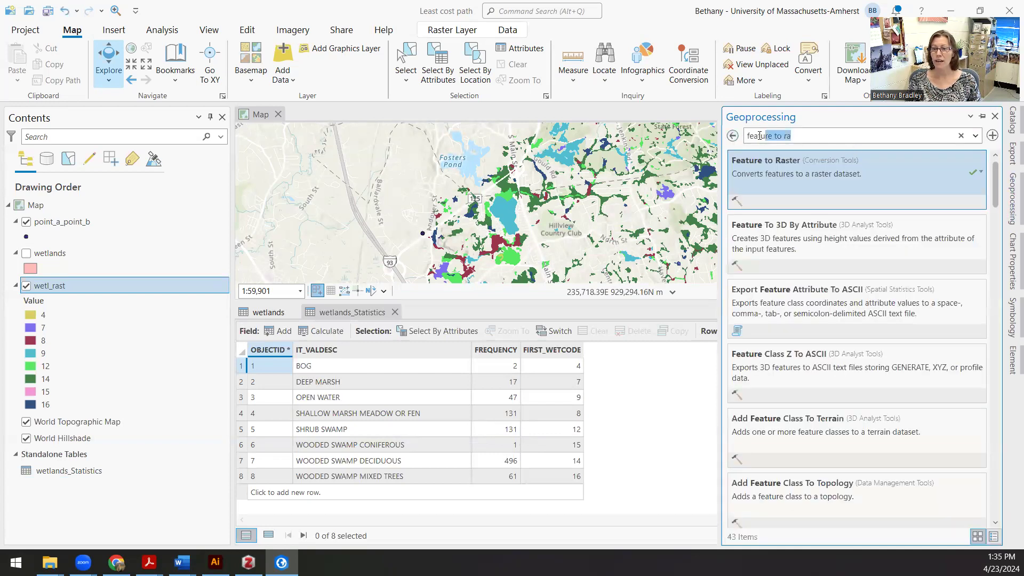
Search reclass and open the Reclassify tool with wetl_rast as input raster
triple_click(784, 136)
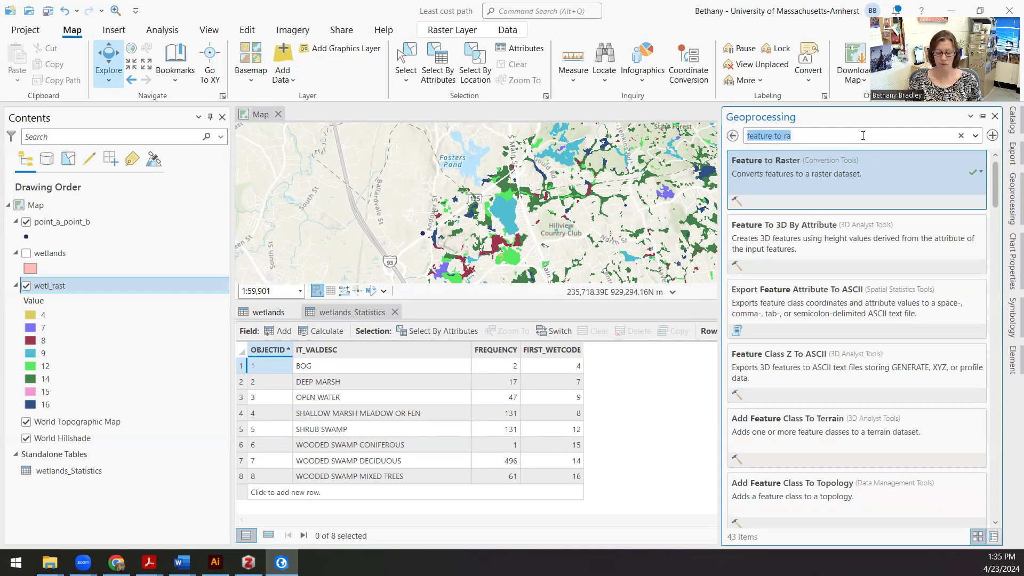
text(reclass)
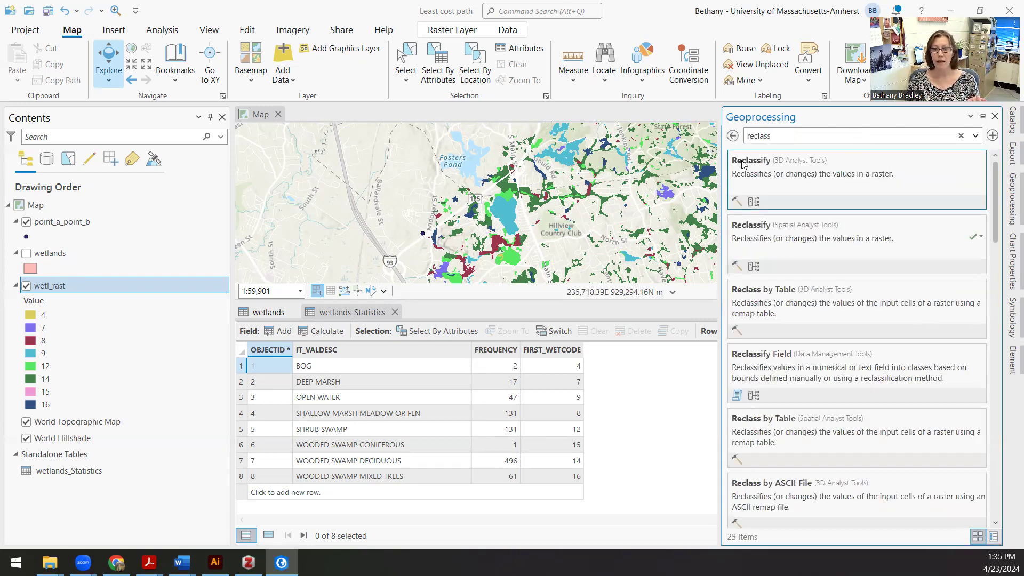
click(752, 160)
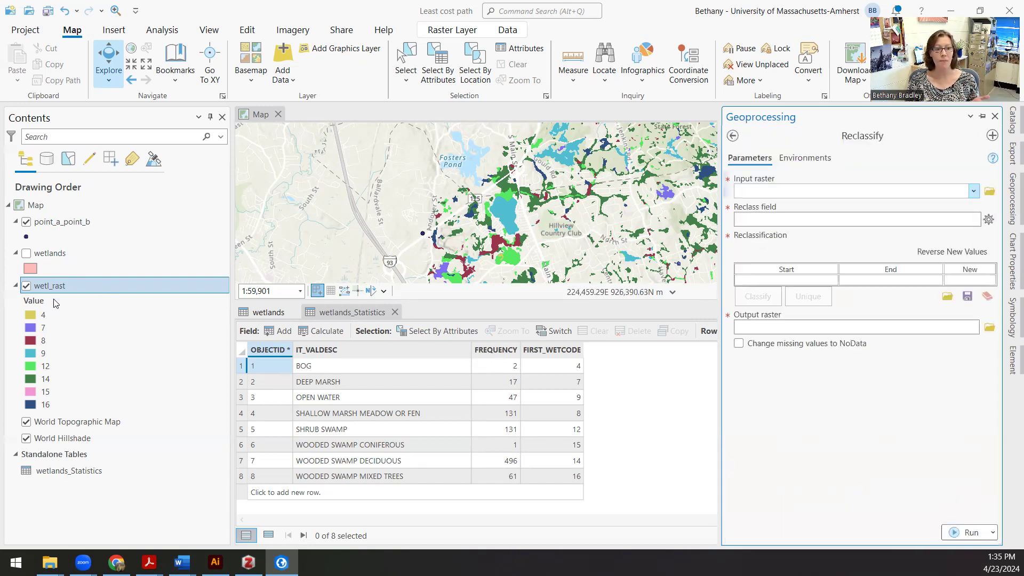
click(852, 191)
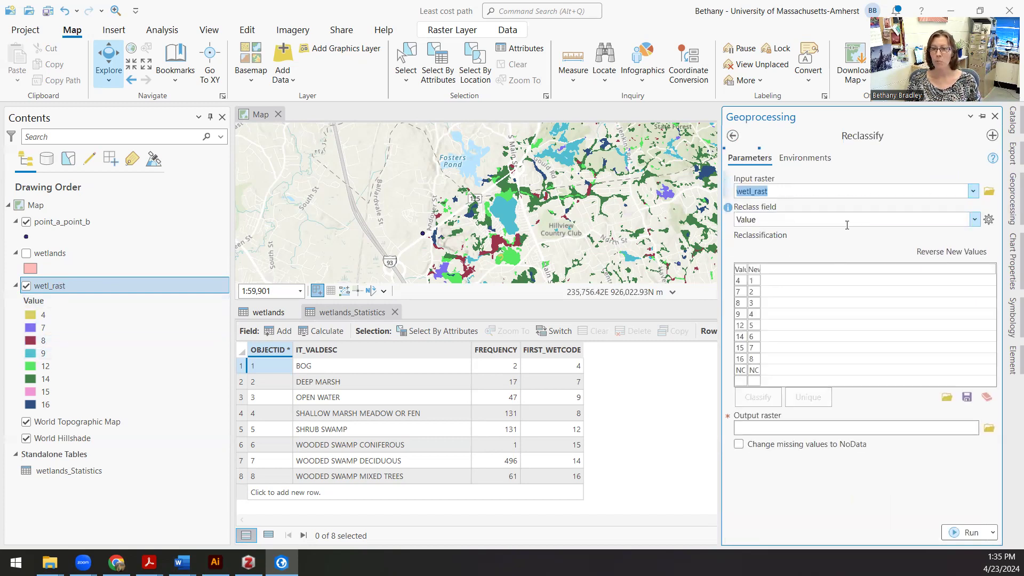
Reclassify by Value: codes 4,7 to 20, 8,12 to 5, 9 to 50, 14–16 to 3, NoData to 1
click(974, 219)
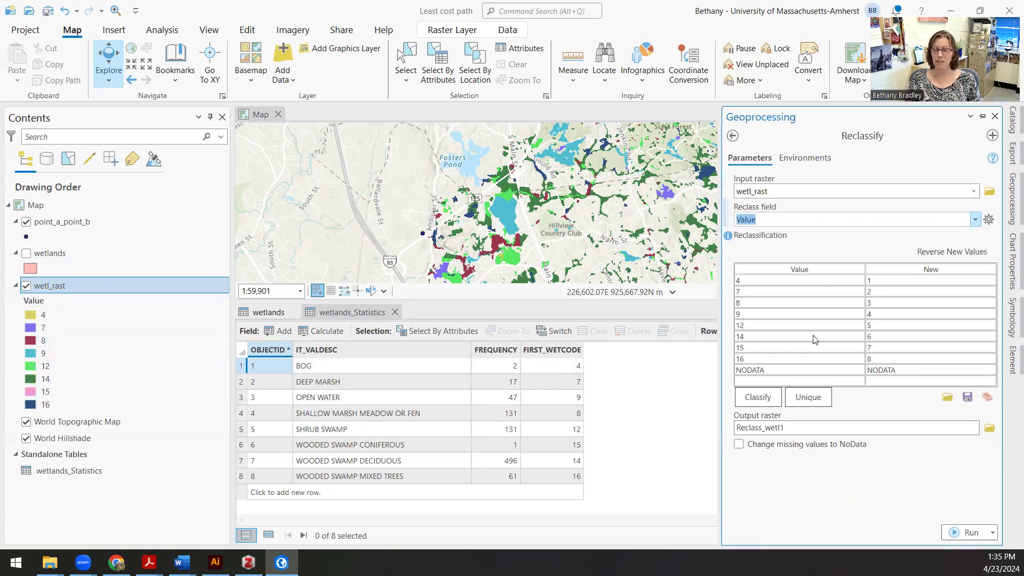
mouse_move(791, 358)
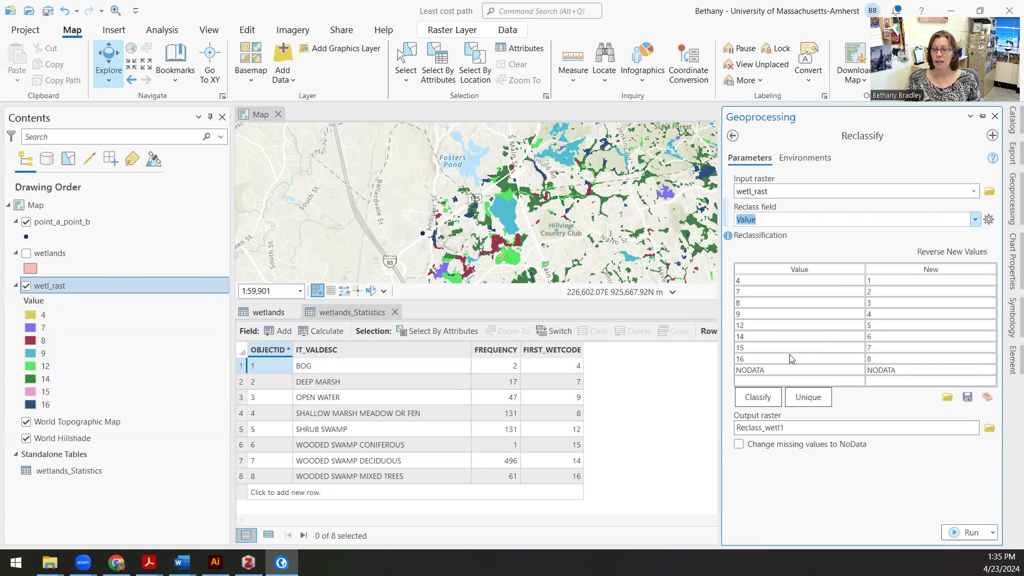
mouse_move(763, 375)
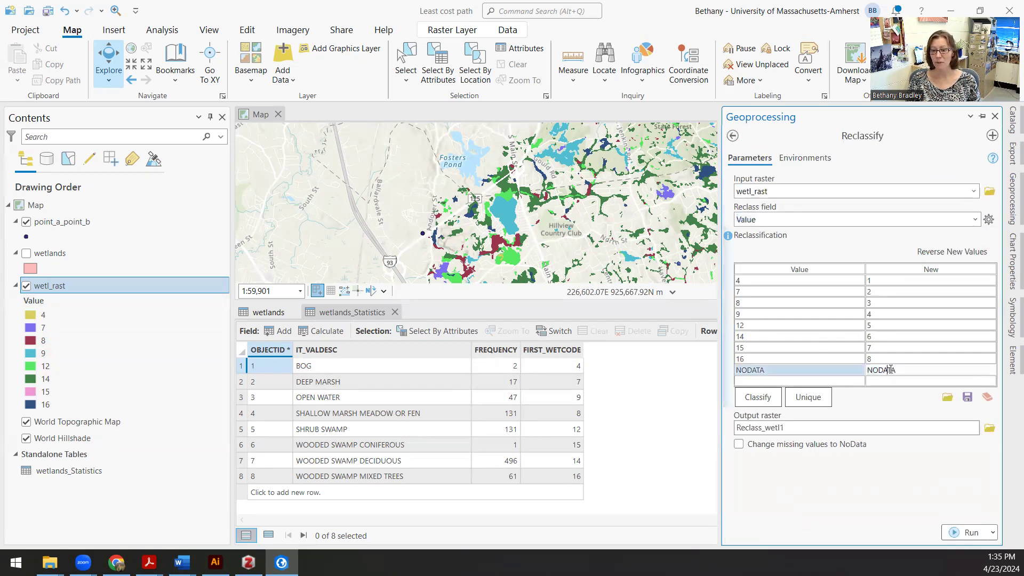
double_click(881, 371)
text(1)
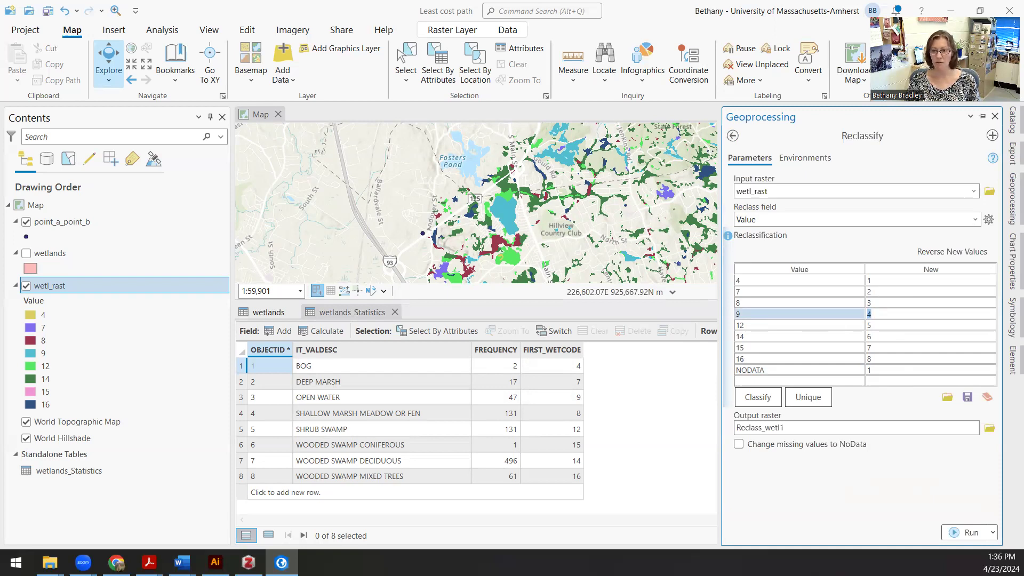
text(50)
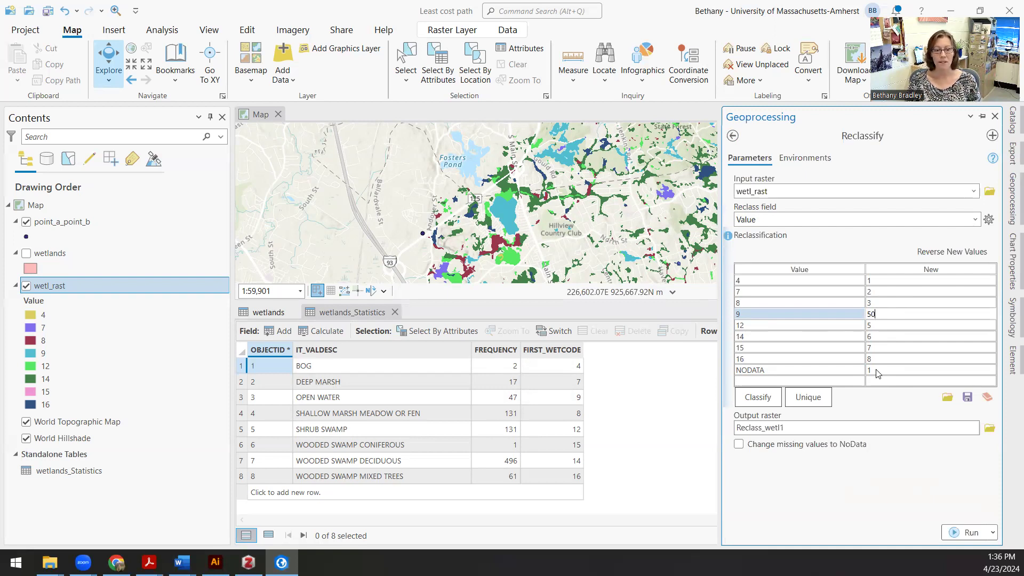
mouse_move(886, 294)
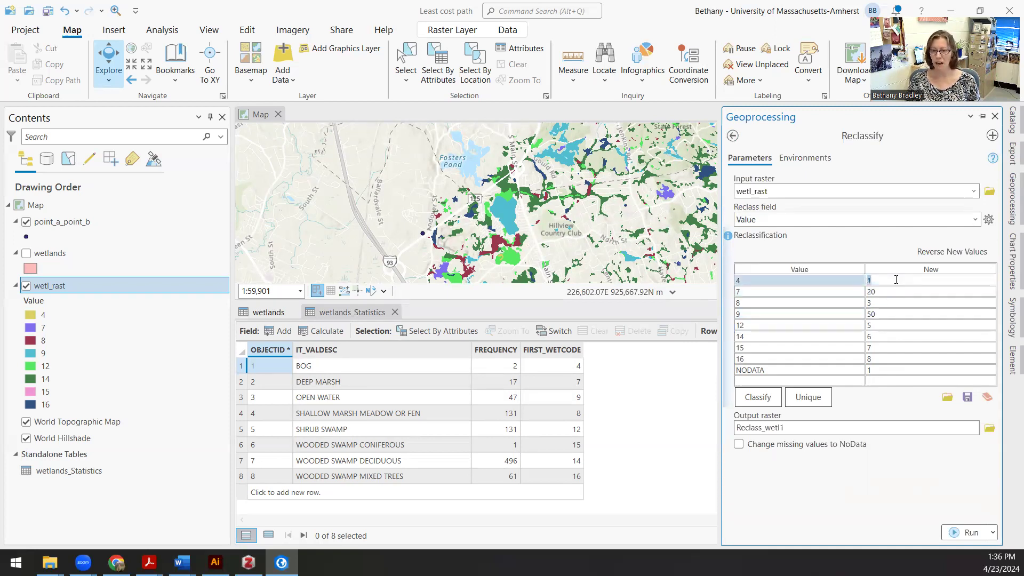
text(20)
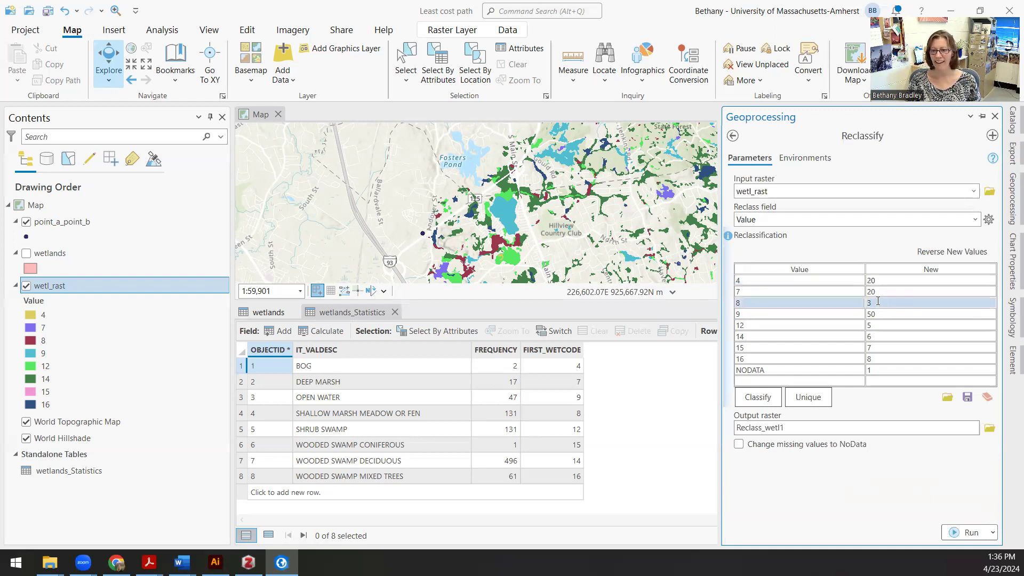
click(930, 302)
text(5)
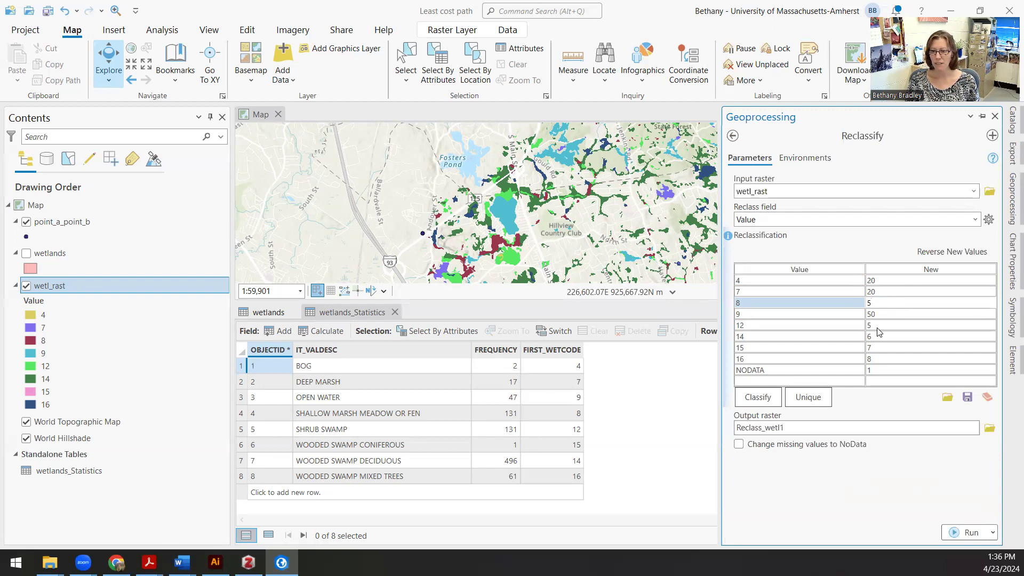
click(871, 302)
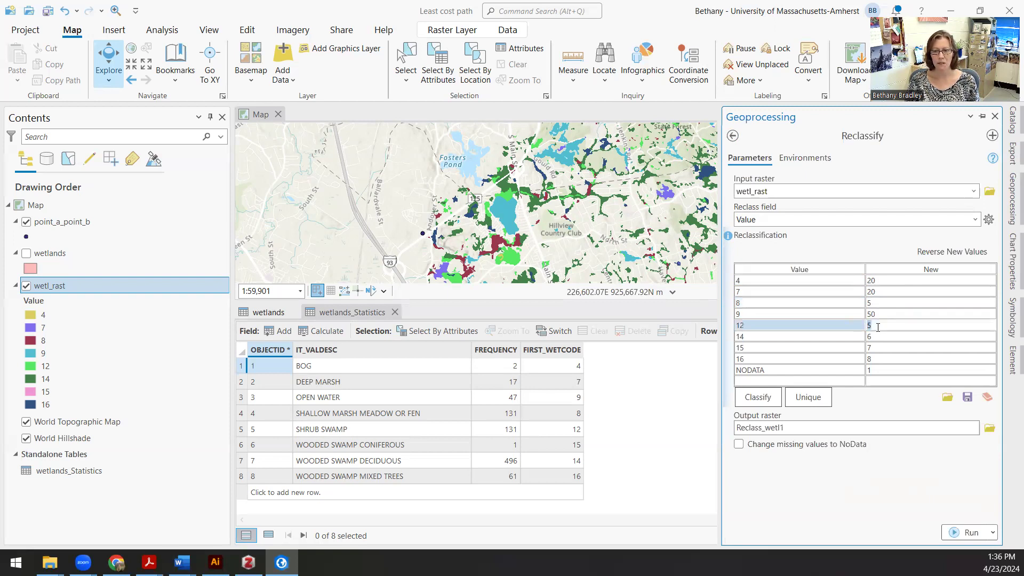
click(930, 336)
text(3)
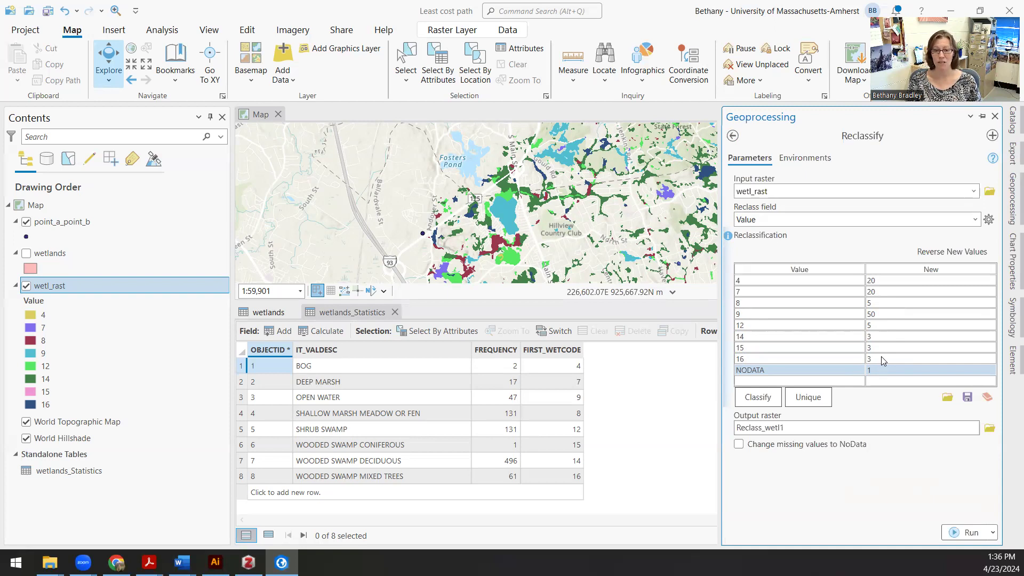
mouse_move(878, 375)
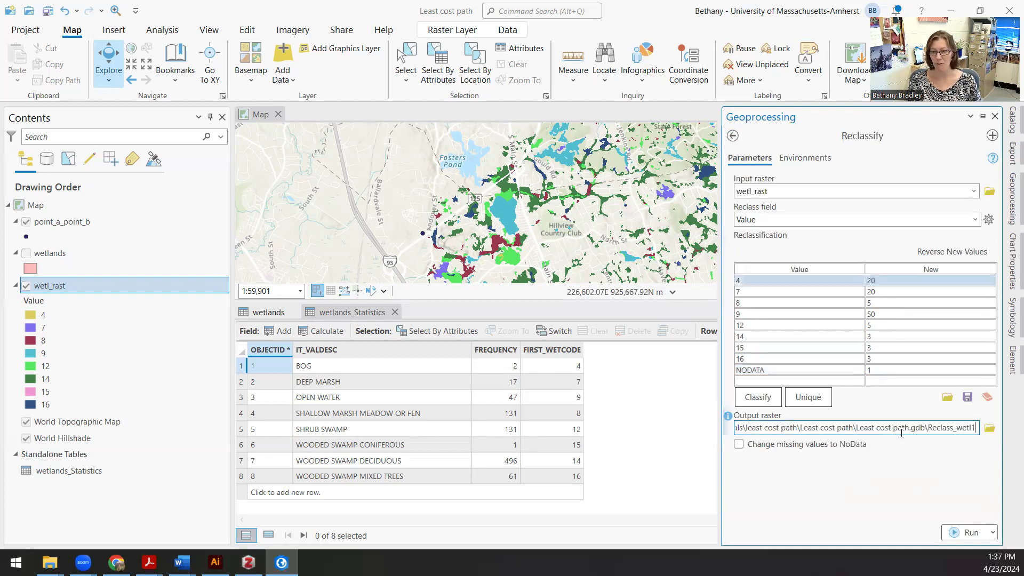
Name the output raster cost_wet, run Reclassify, and close the Geoprocessing pane
double_click(956, 428)
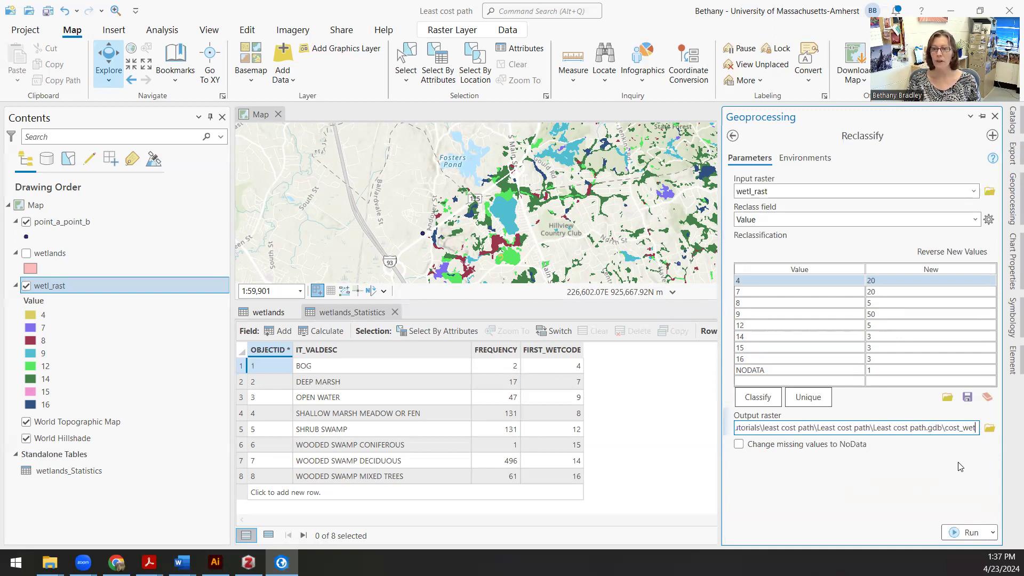
click(971, 531)
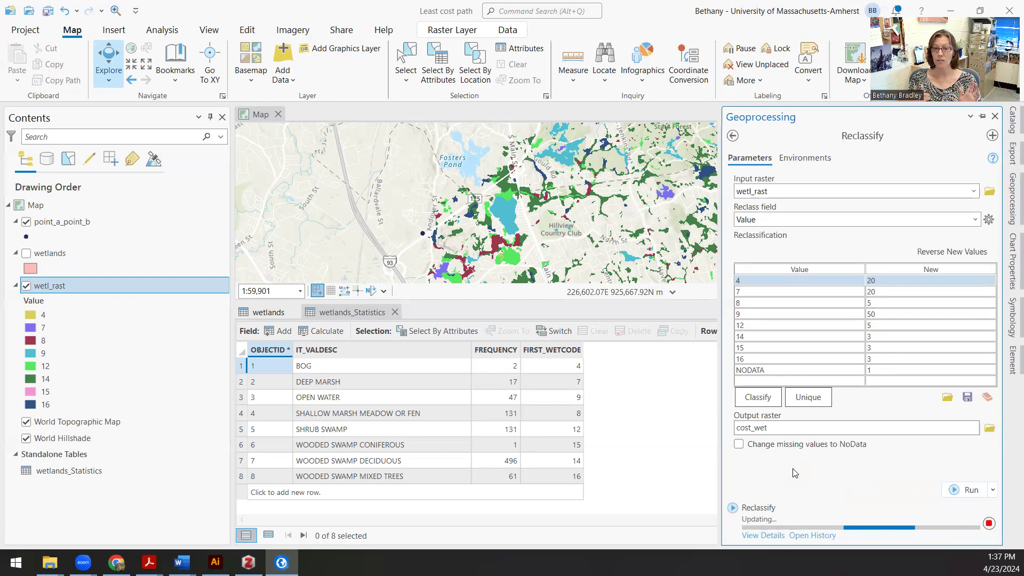
click(970, 490)
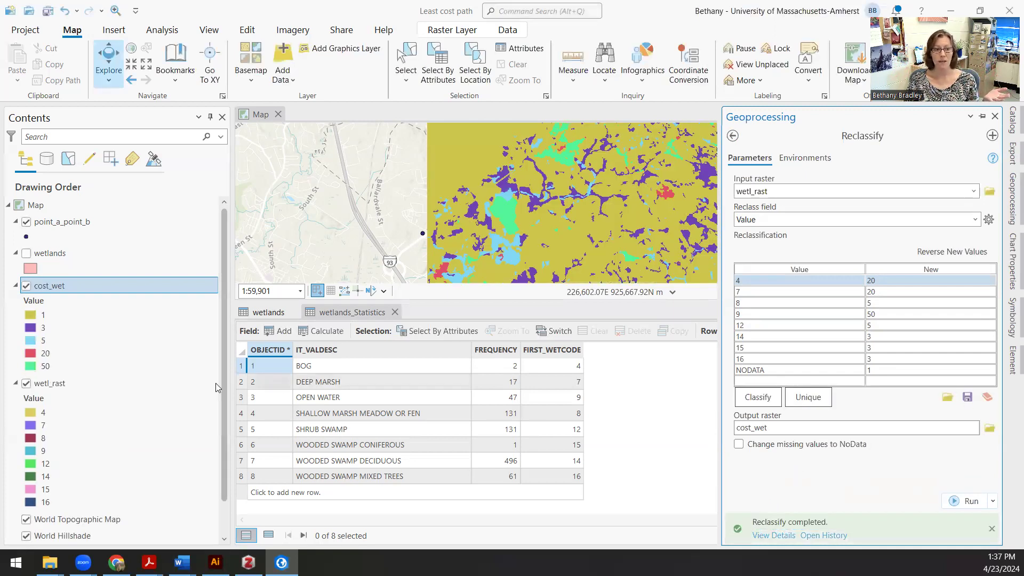
Close the statistics table and adjust layer visibility so cost_wet fills the map
click(42, 426)
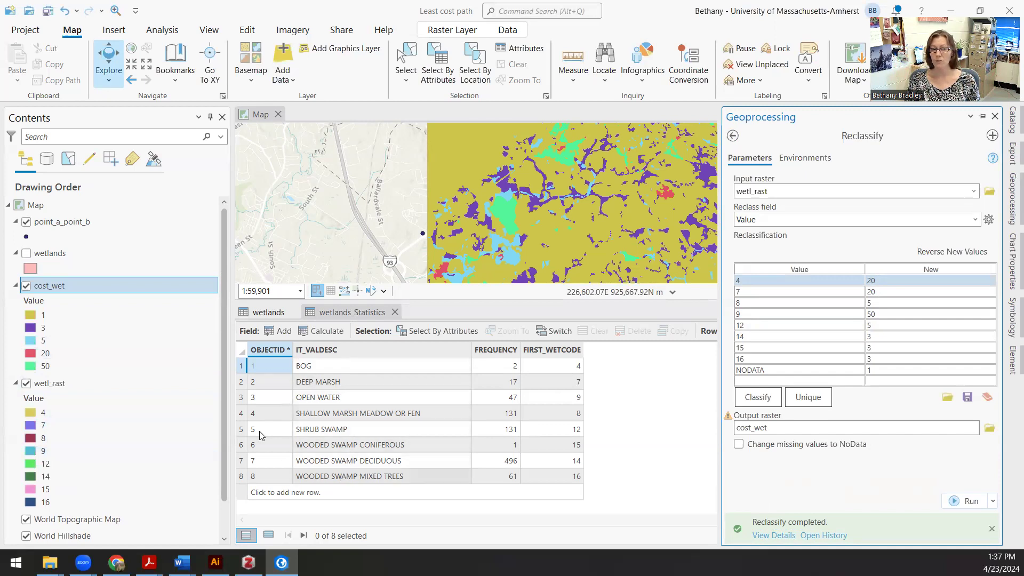
click(43, 341)
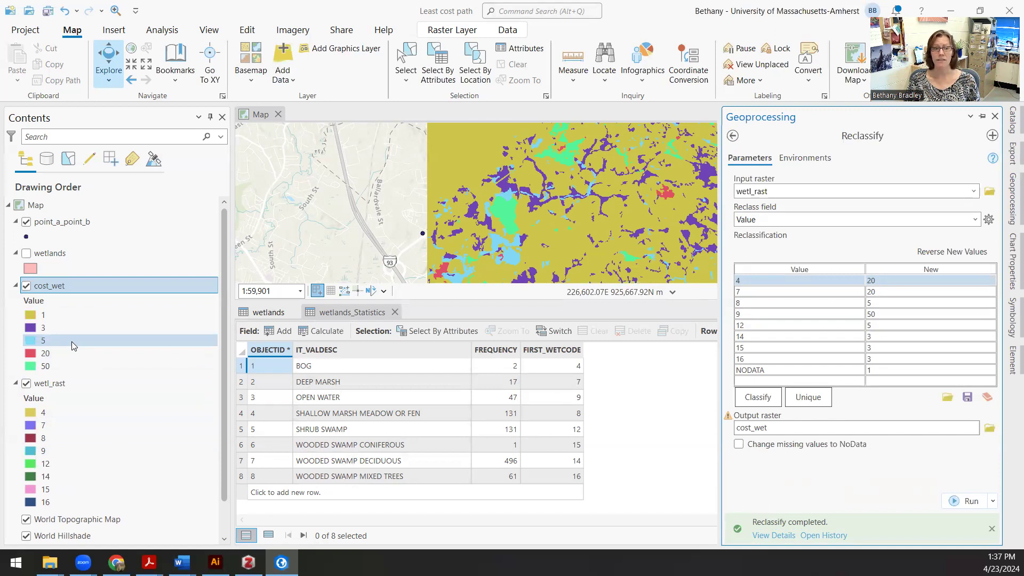
click(50, 383)
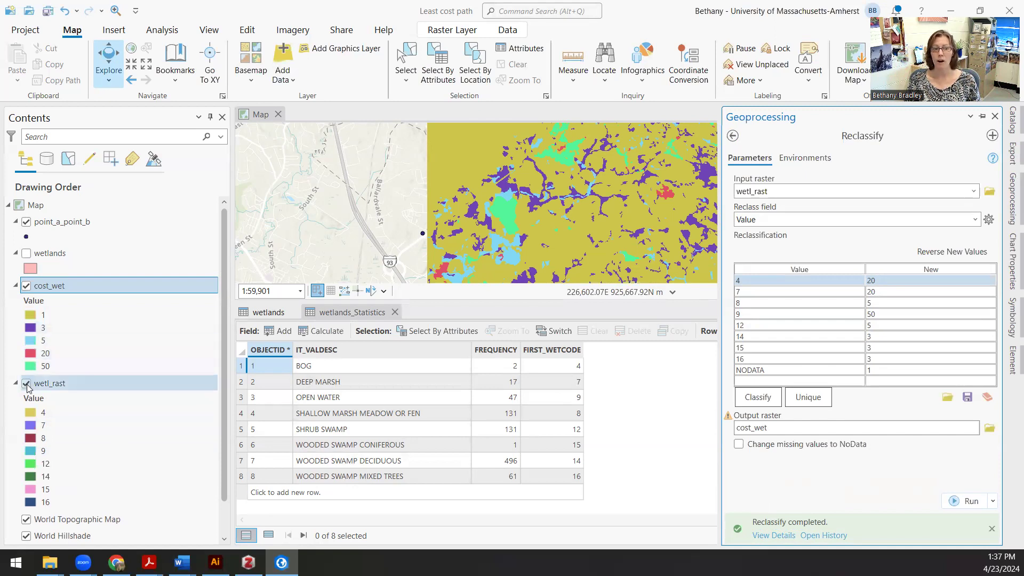
mouse_move(27, 388)
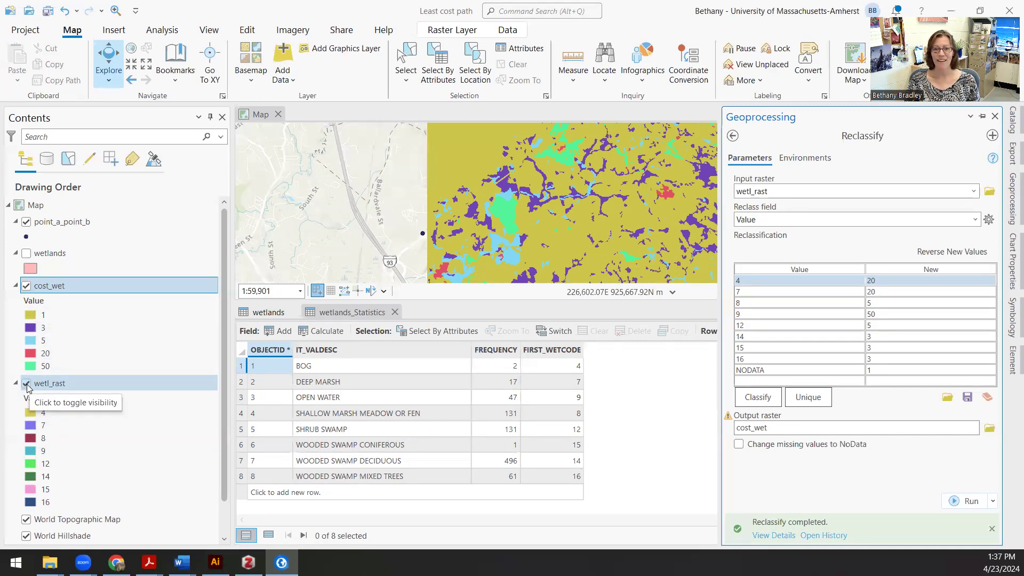
click(26, 383)
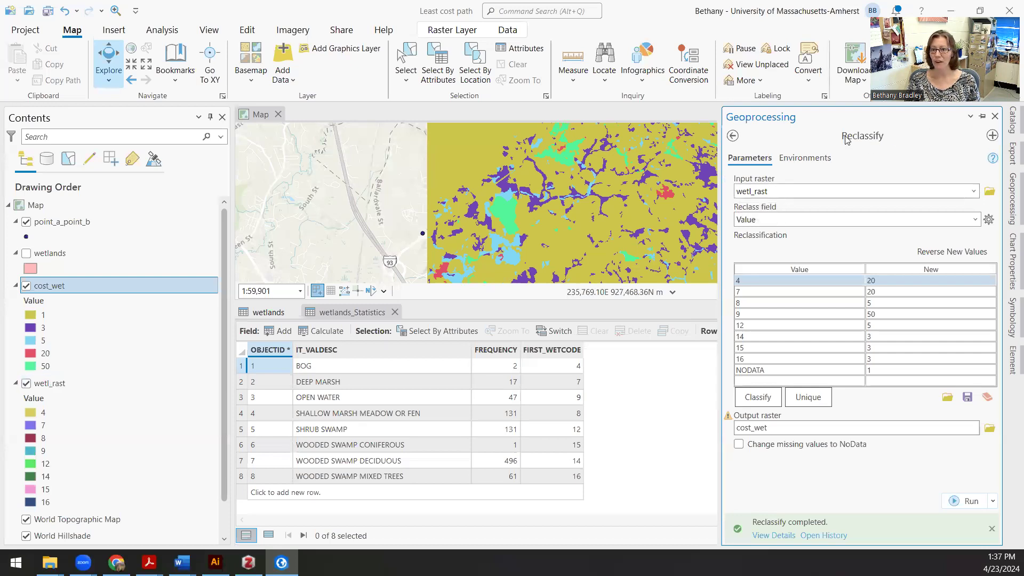
mouse_move(383, 323)
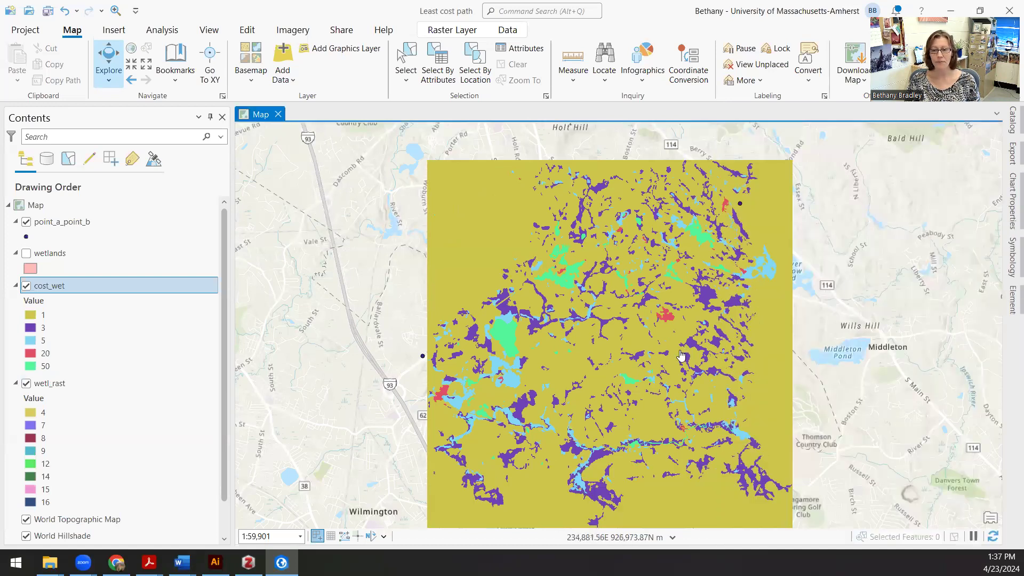
drag(680, 356, 615, 343)
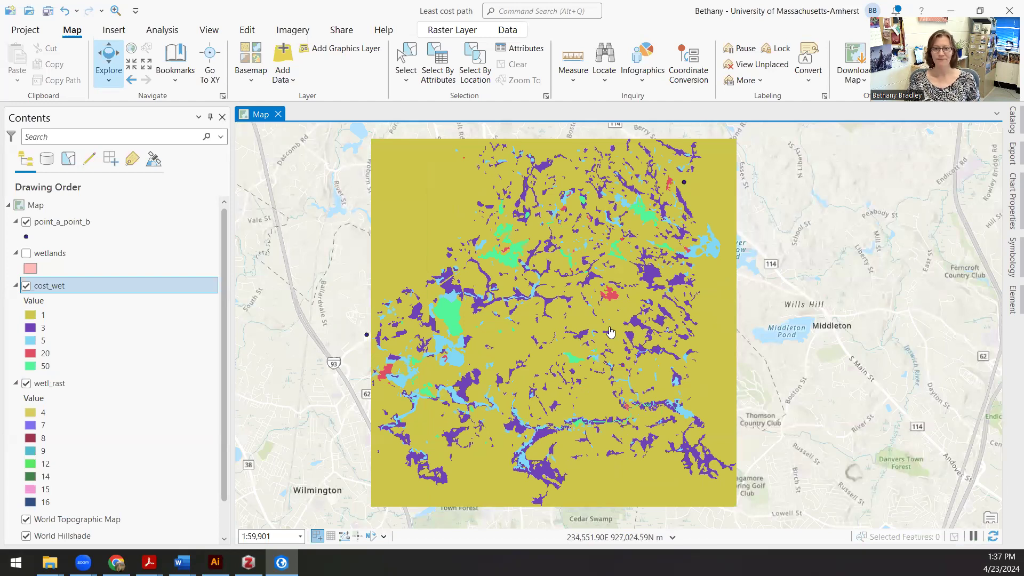
mouse_move(630, 296)
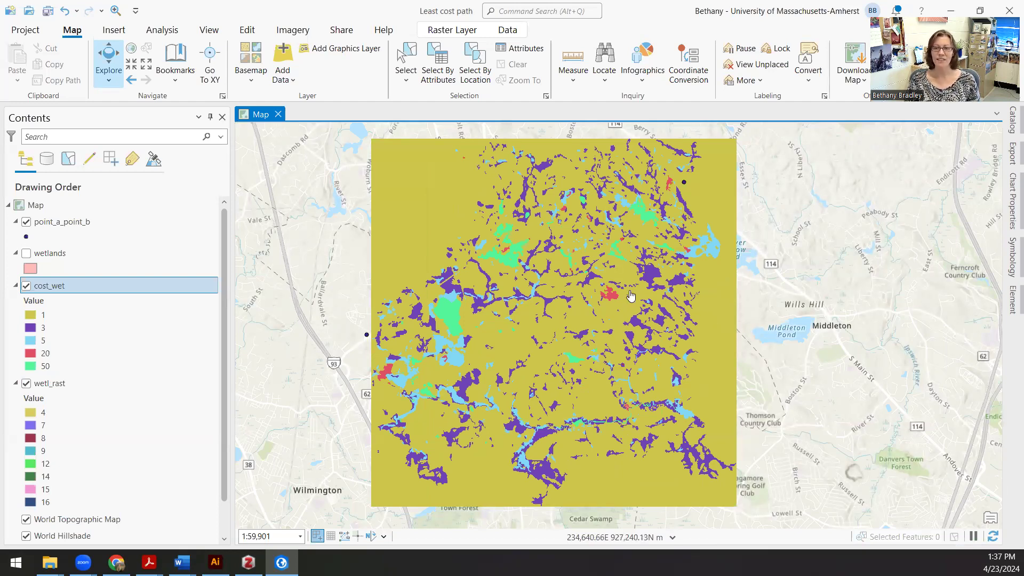
mouse_move(354, 335)
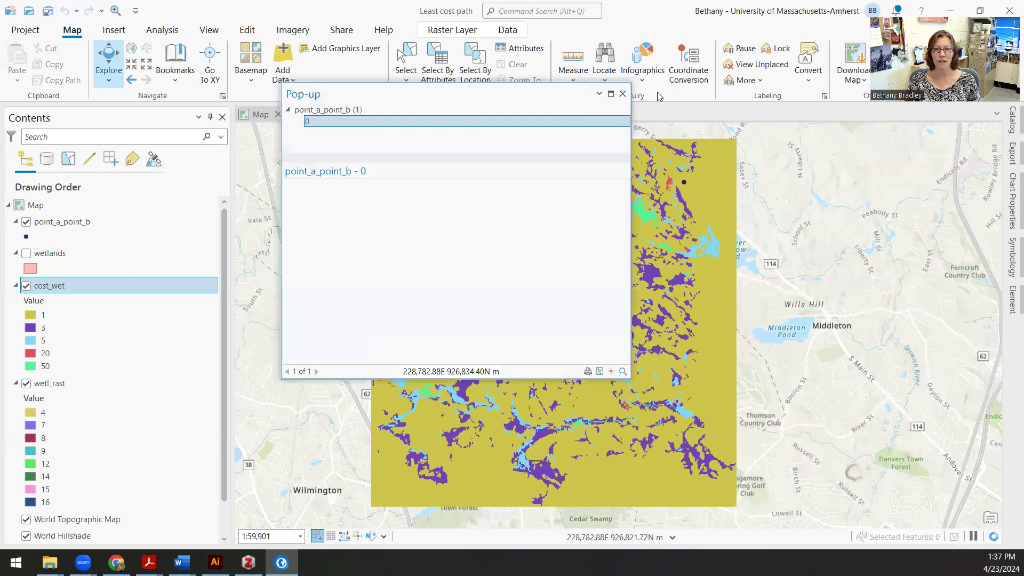
click(622, 94)
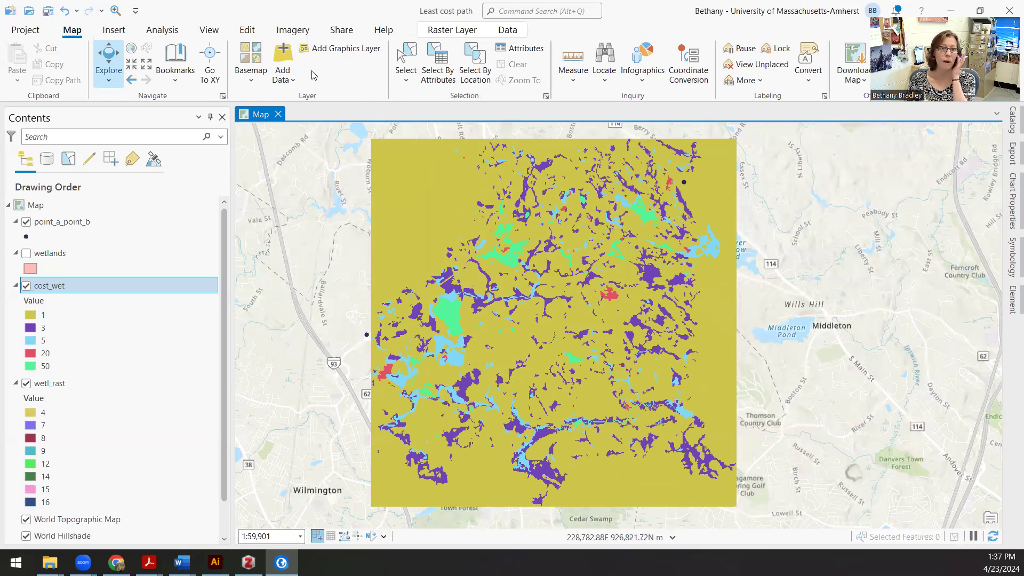
Choose the Move tool from the Edit tab's Modify Features list
click(246, 30)
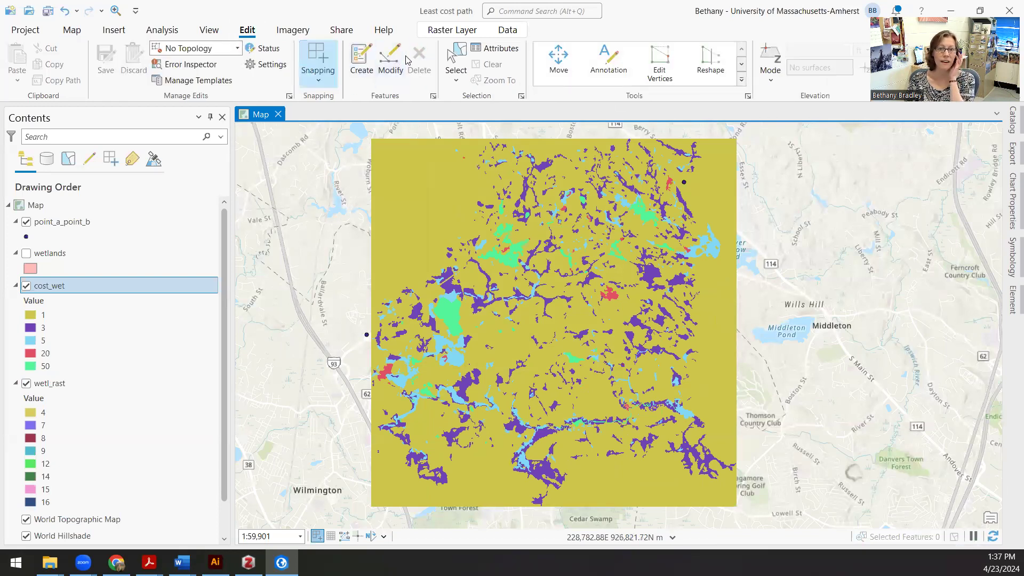
click(391, 59)
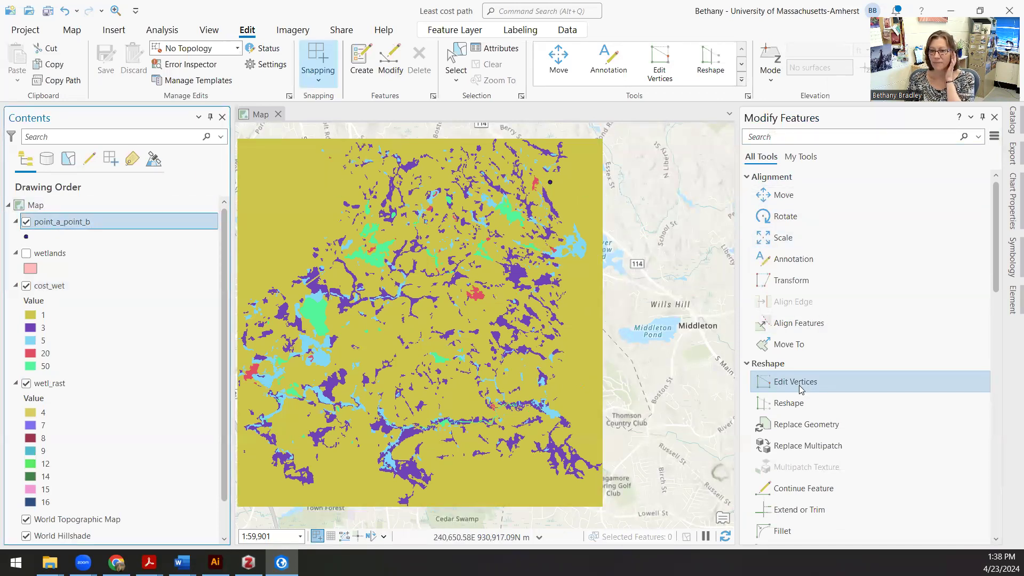
click(795, 382)
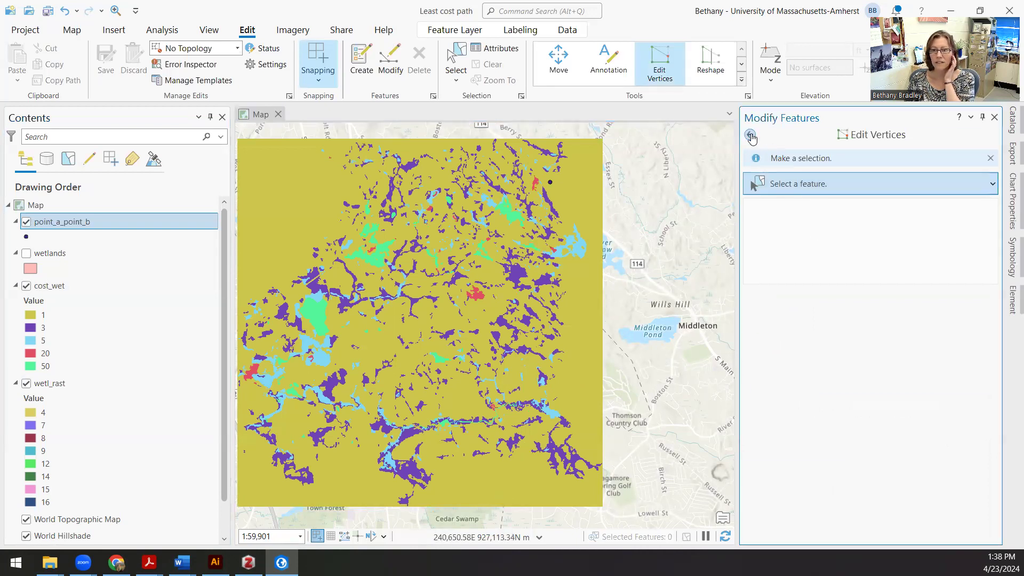
click(753, 135)
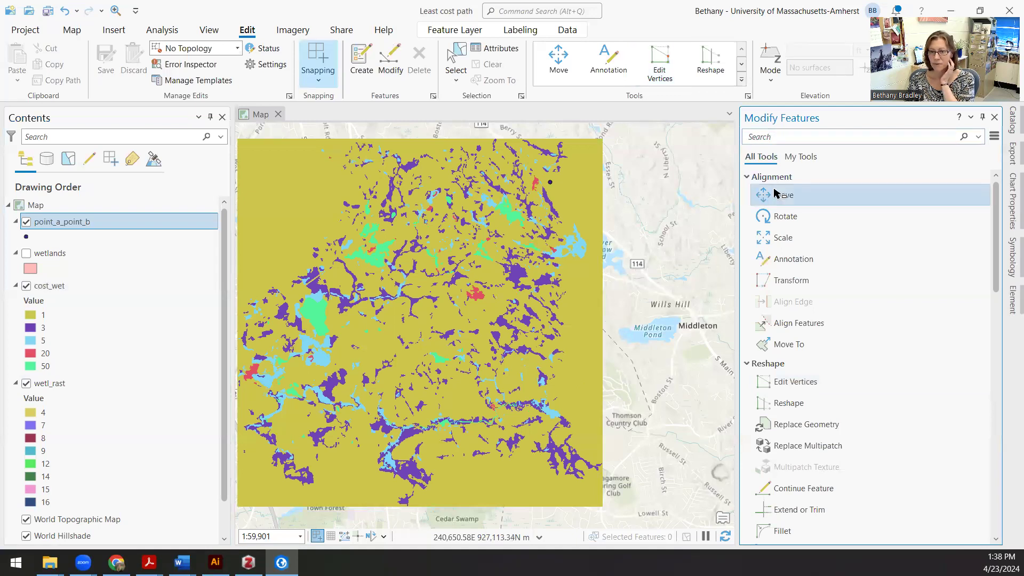
click(782, 194)
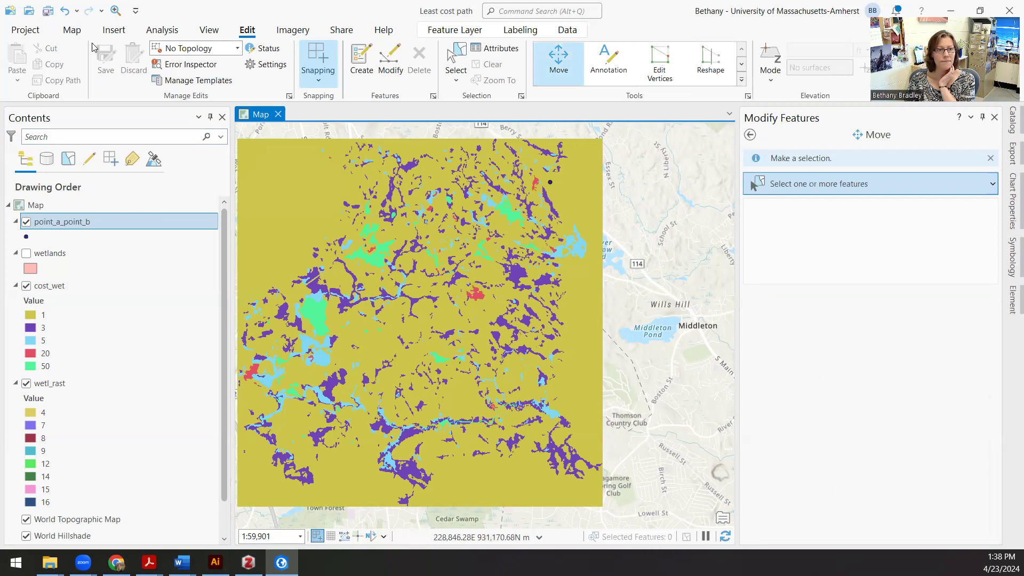
Move point A onto the left edge of the cost raster and start saving the edit
click(71, 30)
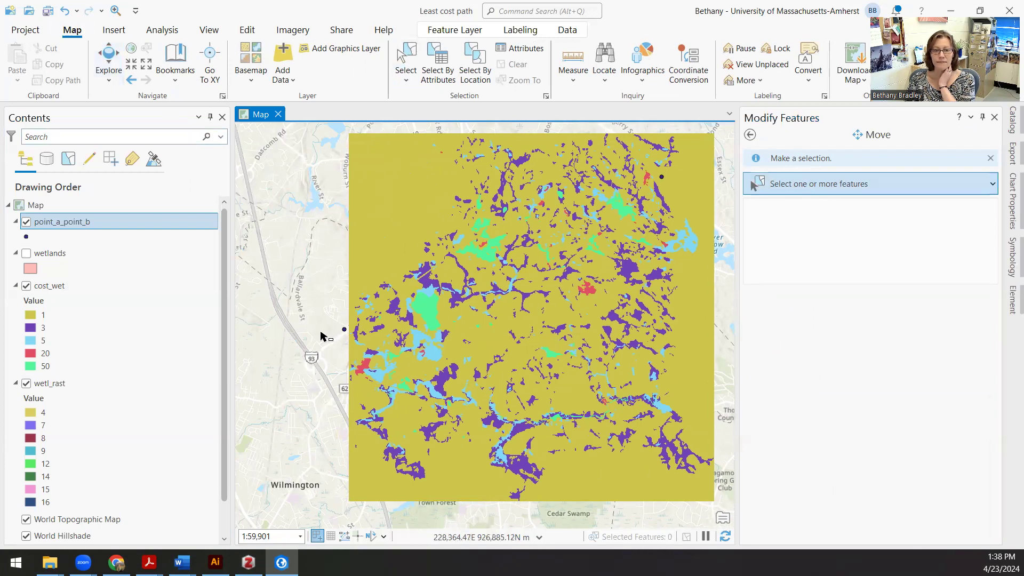
click(345, 329)
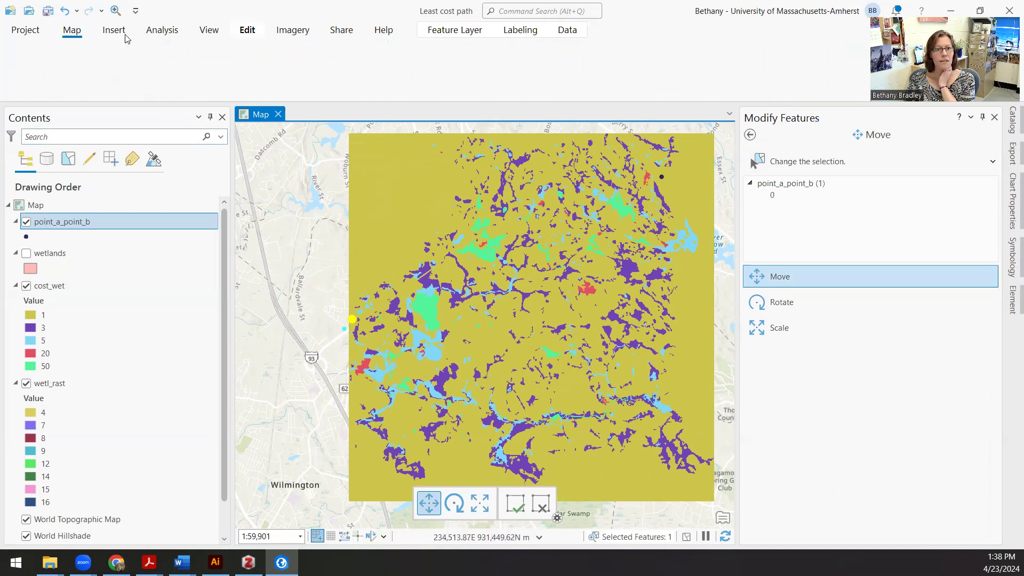
click(247, 30)
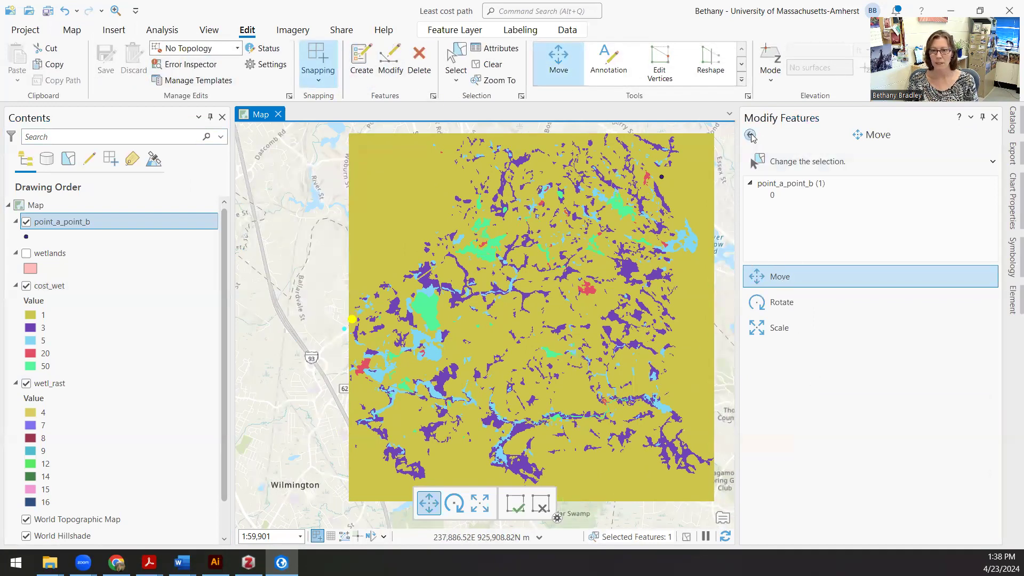
click(752, 135)
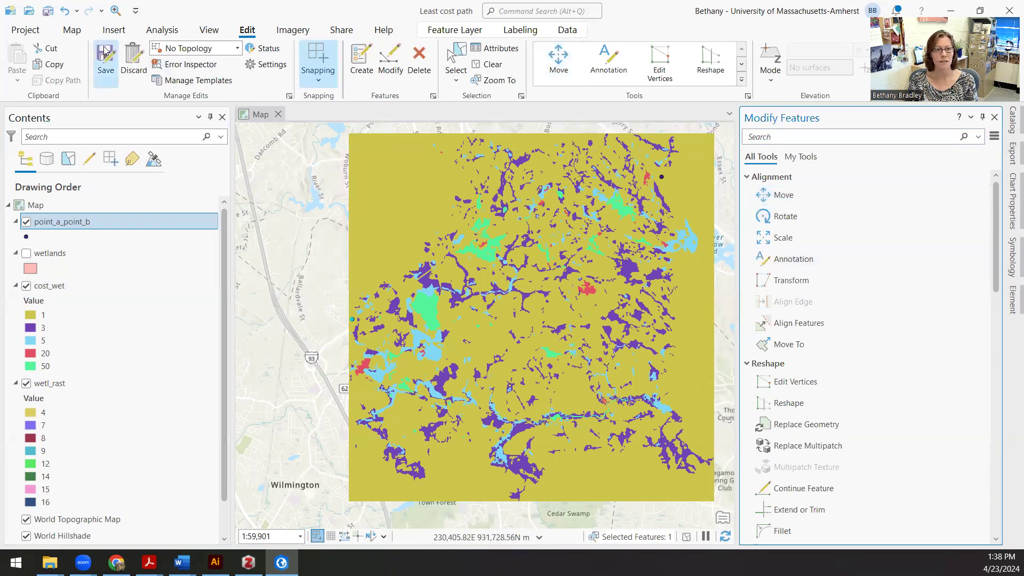
click(106, 59)
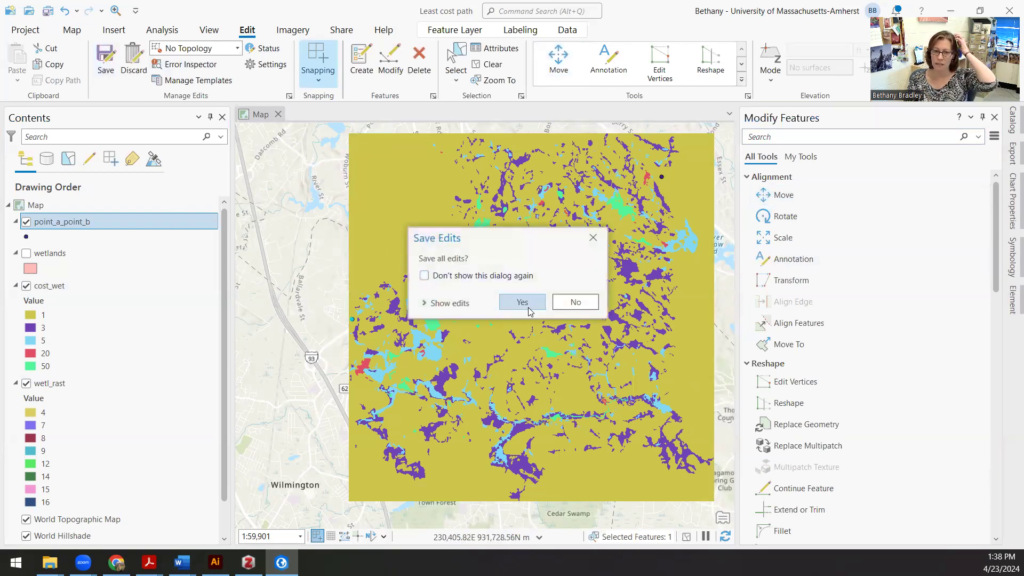
Confirm saving the moved point A and clear the selection from the Map tab
click(520, 302)
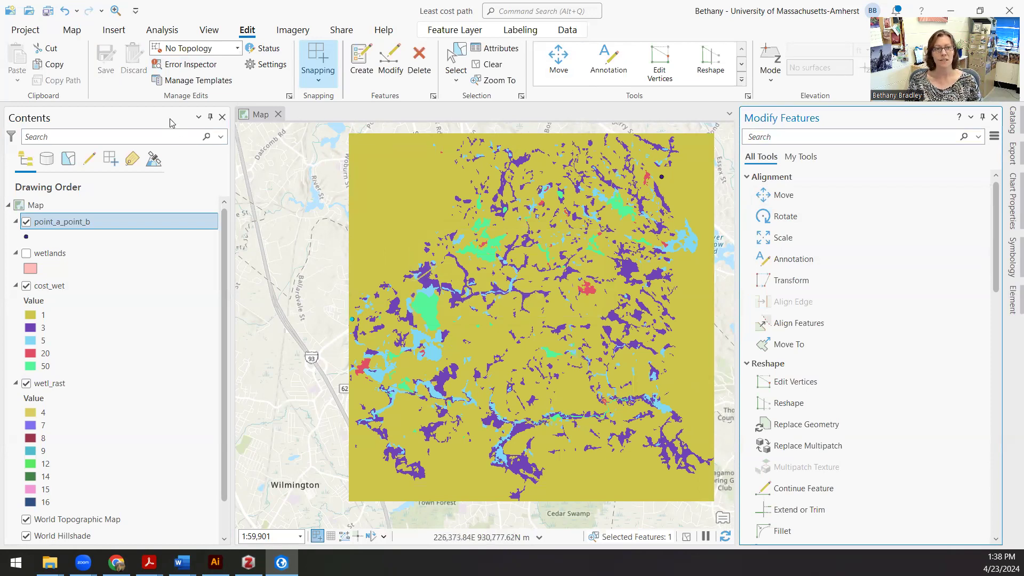
click(72, 30)
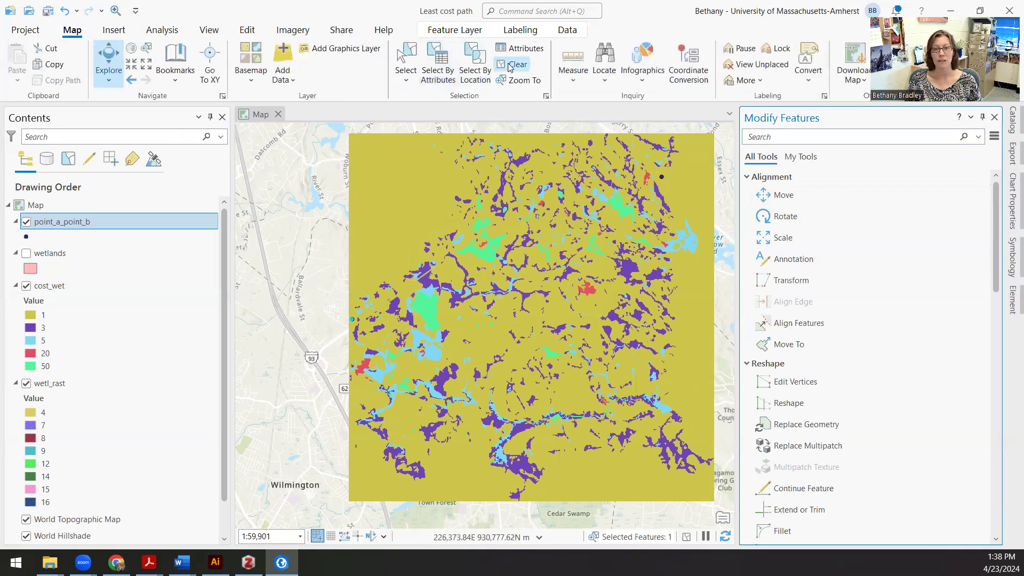
click(516, 64)
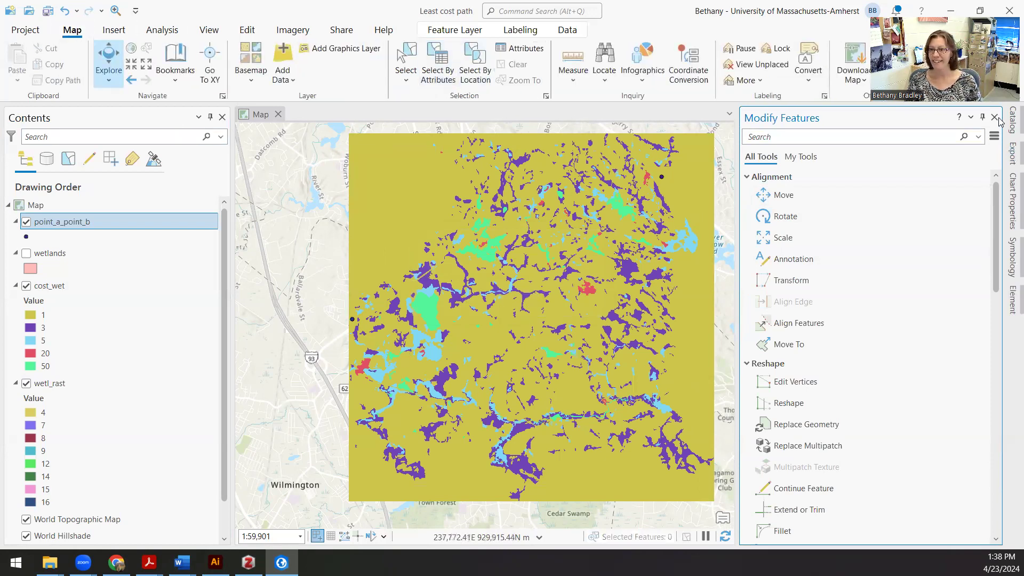
mouse_move(995, 117)
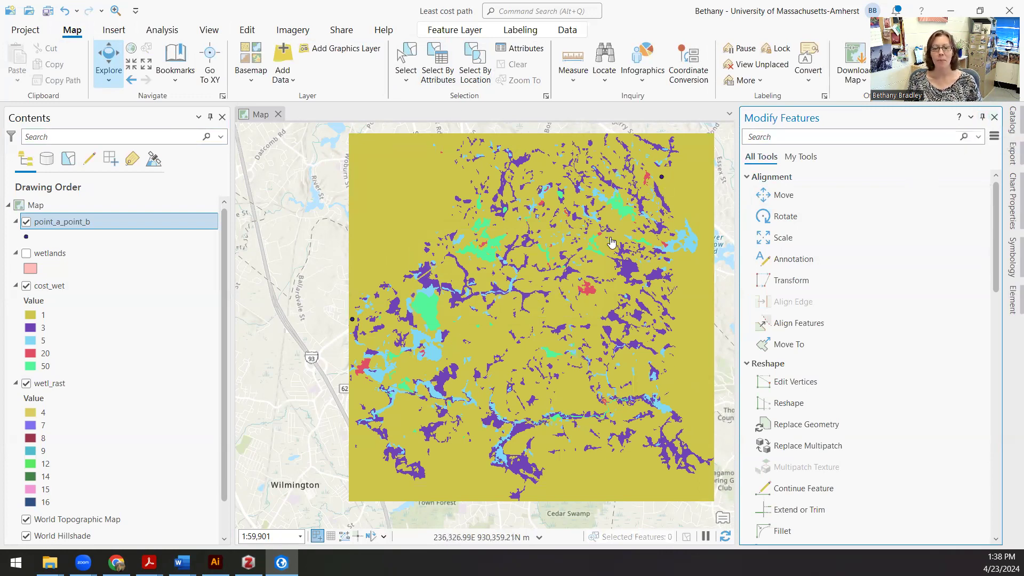
mouse_move(588, 245)
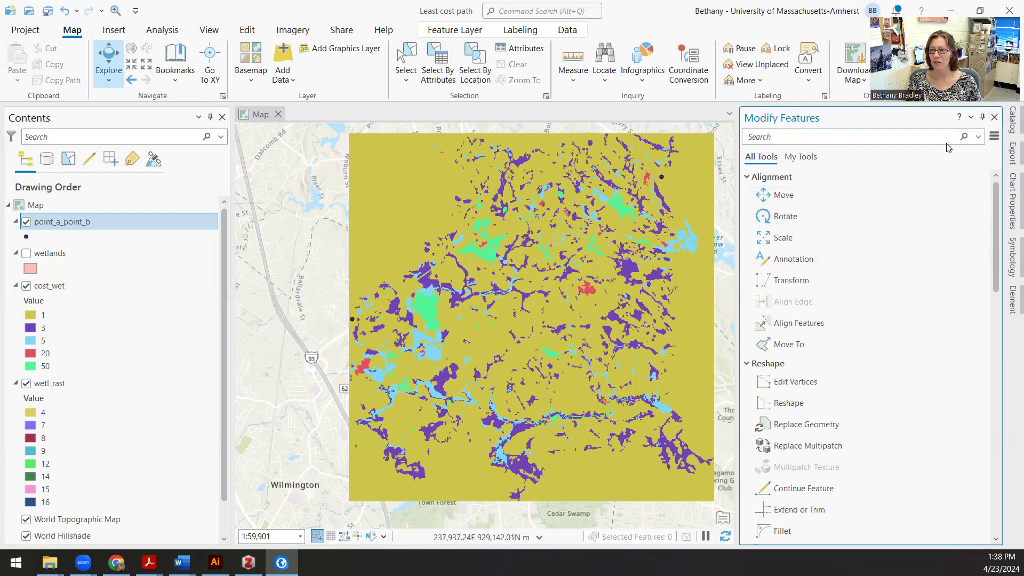
click(42, 314)
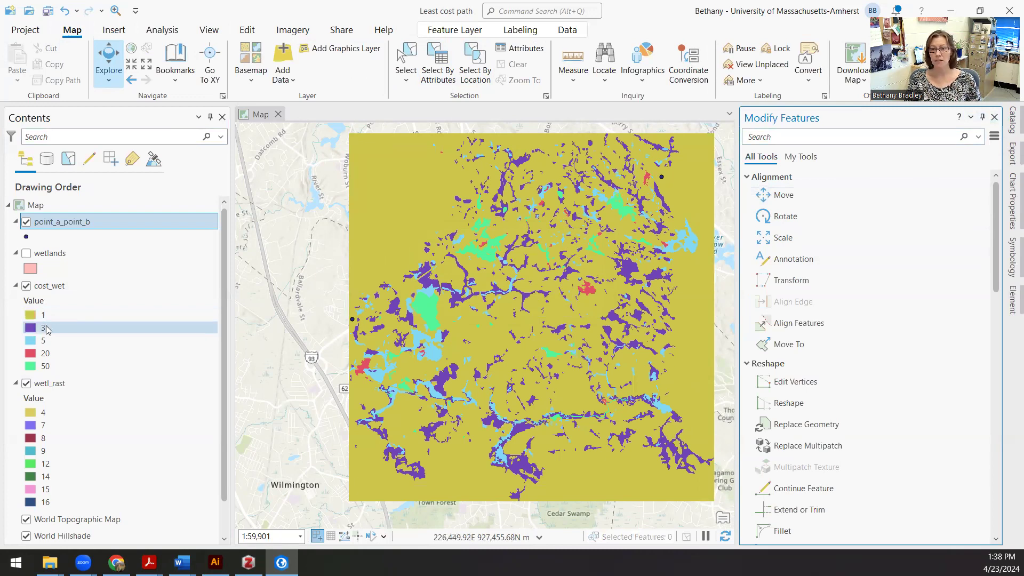
click(43, 314)
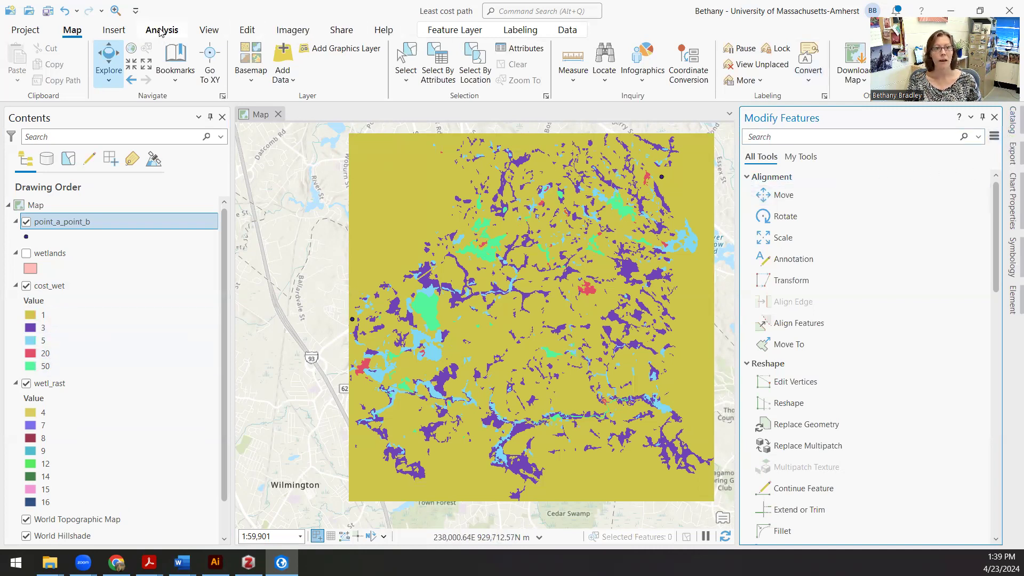
Search 'optima' in Analysis tools and bring up Optimal Corridor Connections
click(161, 30)
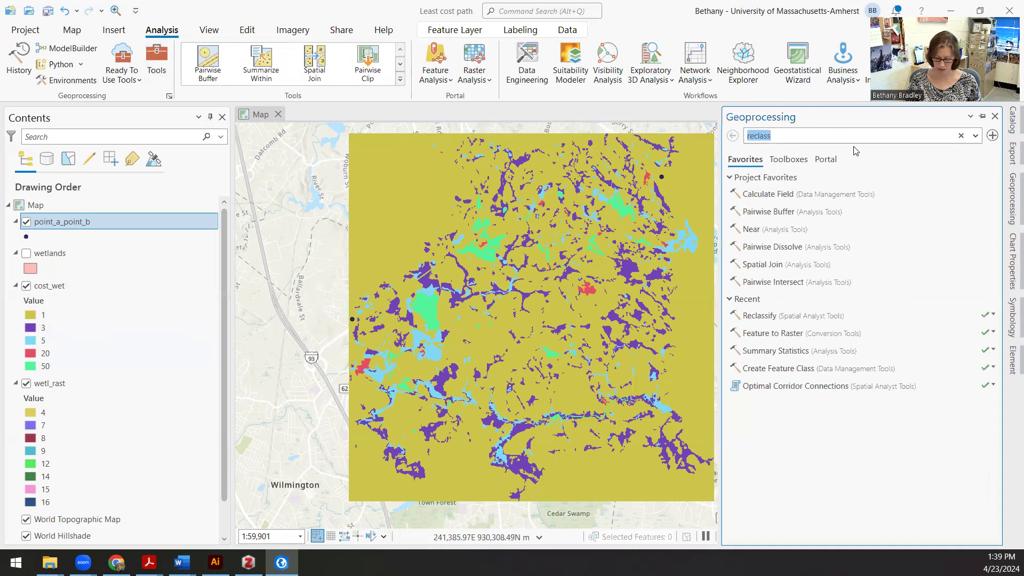
text(optimal coor)
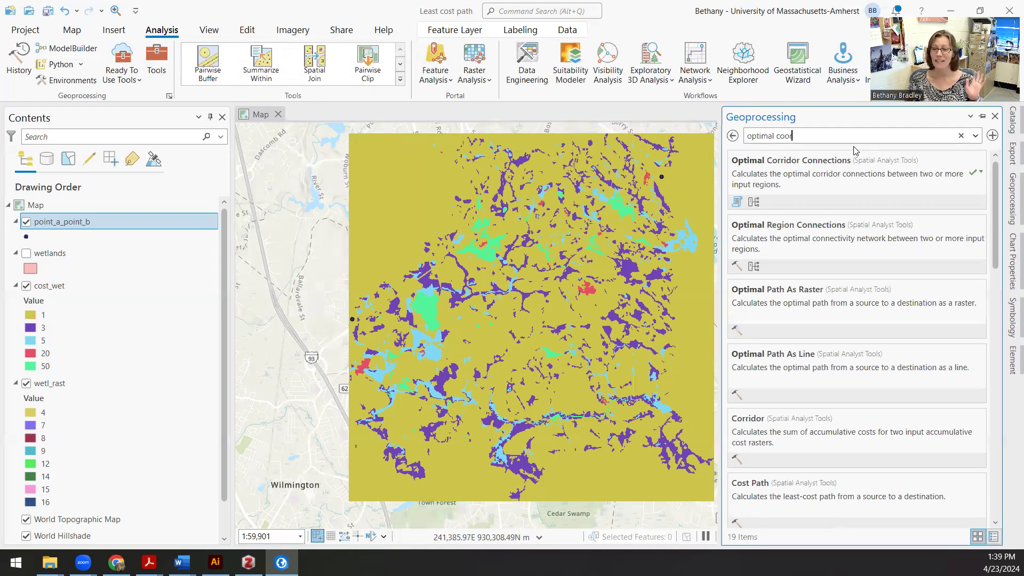
click(791, 160)
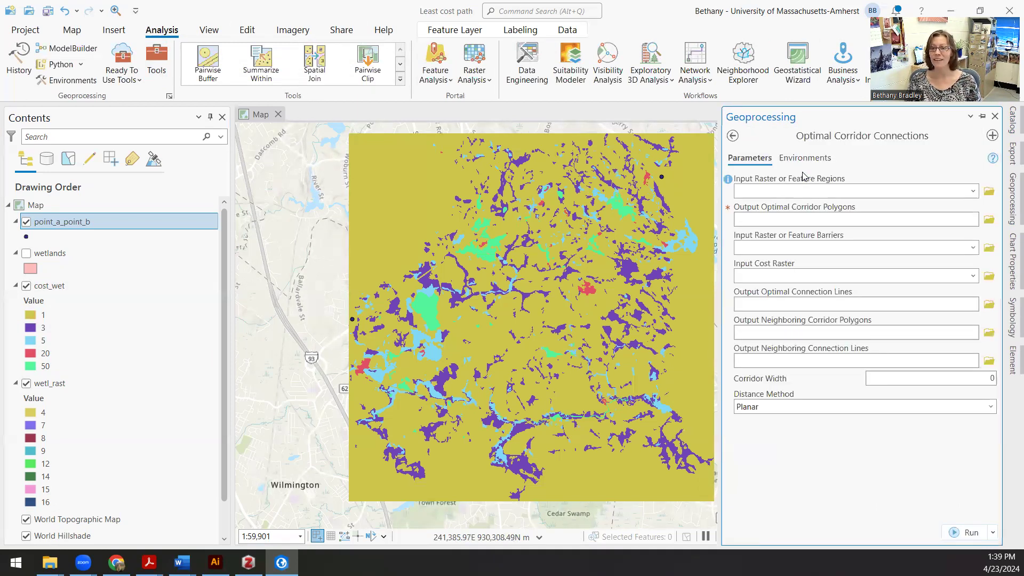
Set regions point_a_point_b, outputs least_cost_line and least_cost_poly, corridor width 10
click(849, 191)
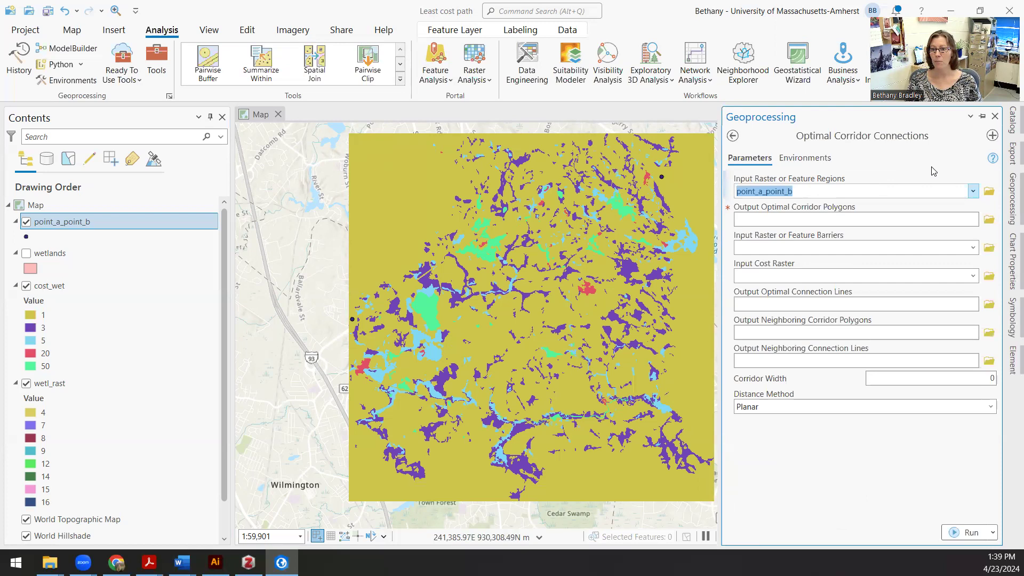
mouse_move(791, 191)
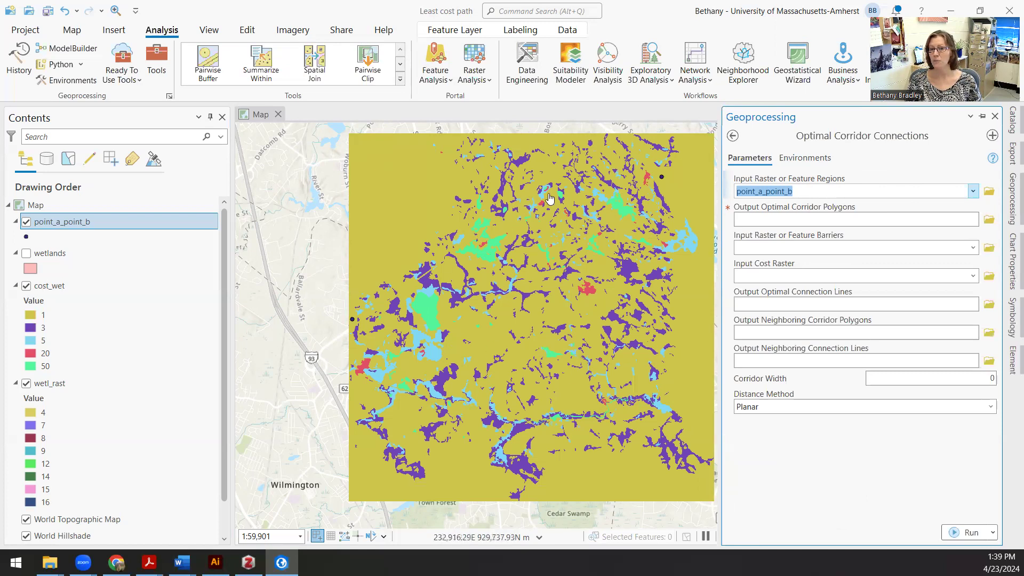
mouse_move(493, 264)
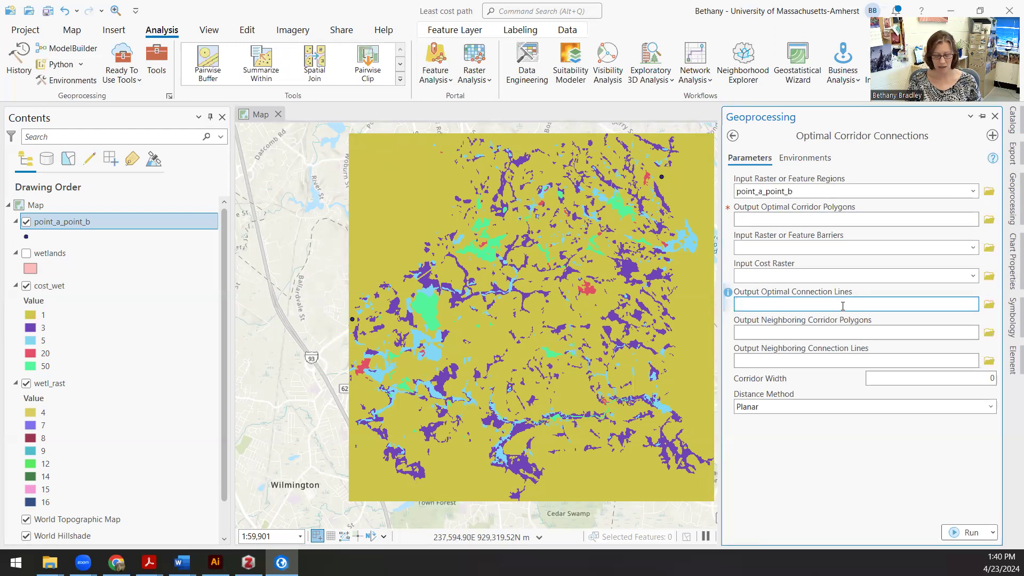
text(least_cost_line)
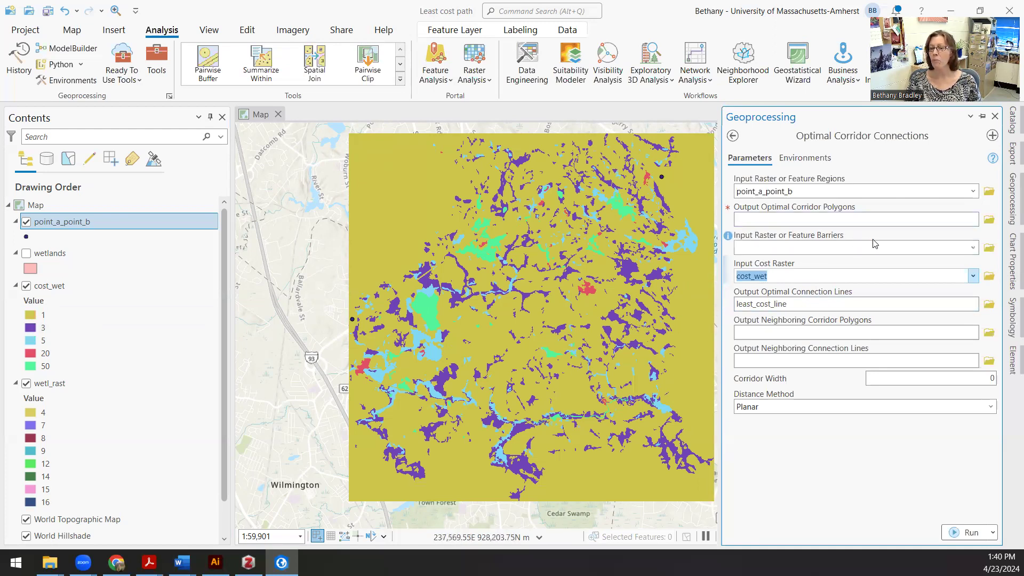
mouse_move(880, 239)
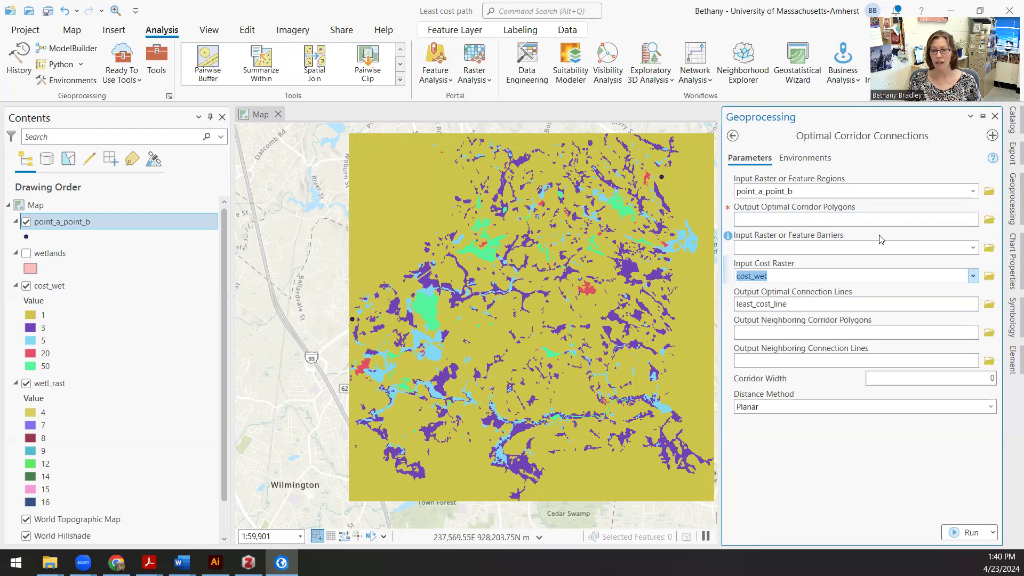
mouse_move(874, 240)
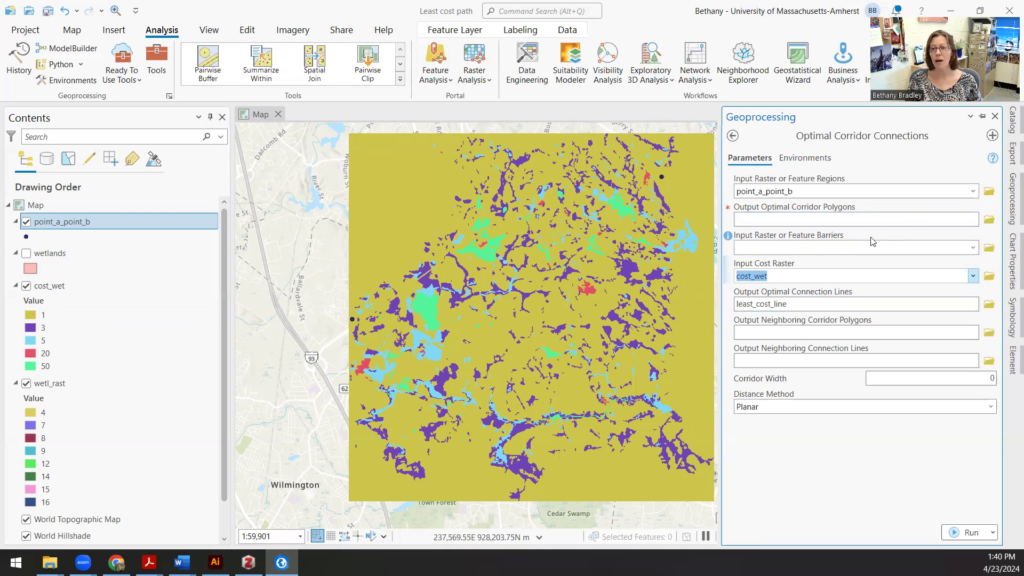
click(849, 218)
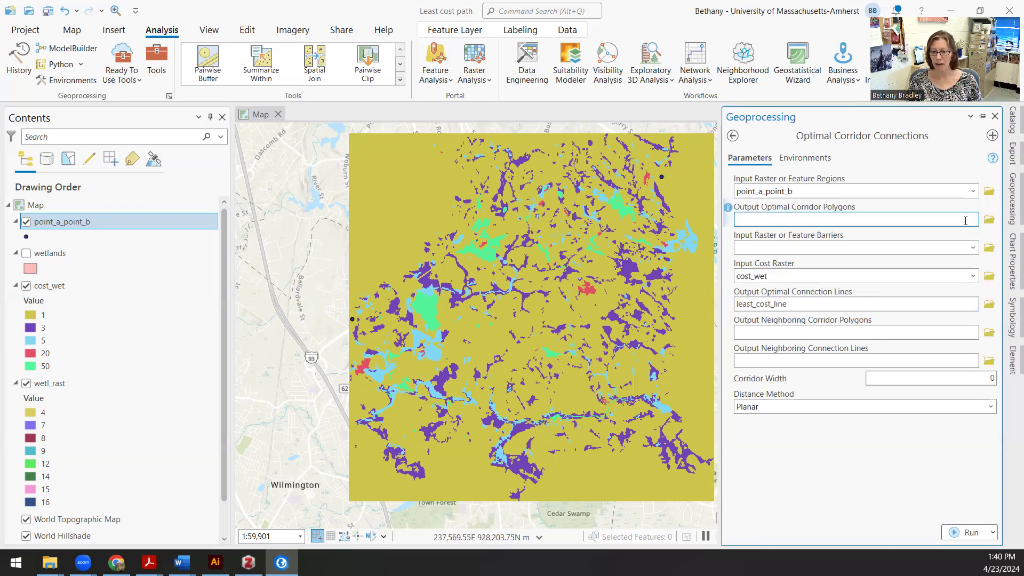
text(least_cost_poly)
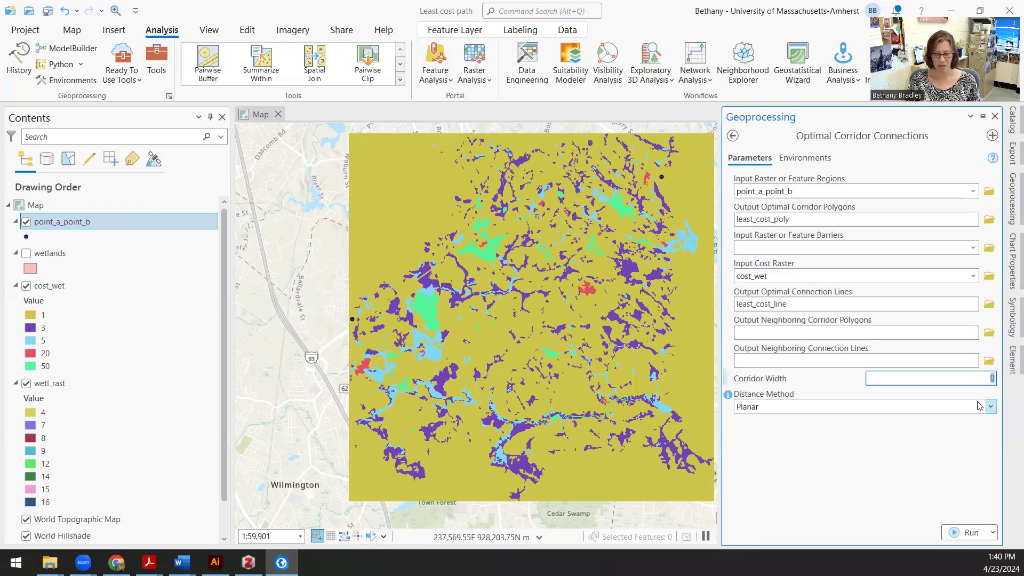
text(10)
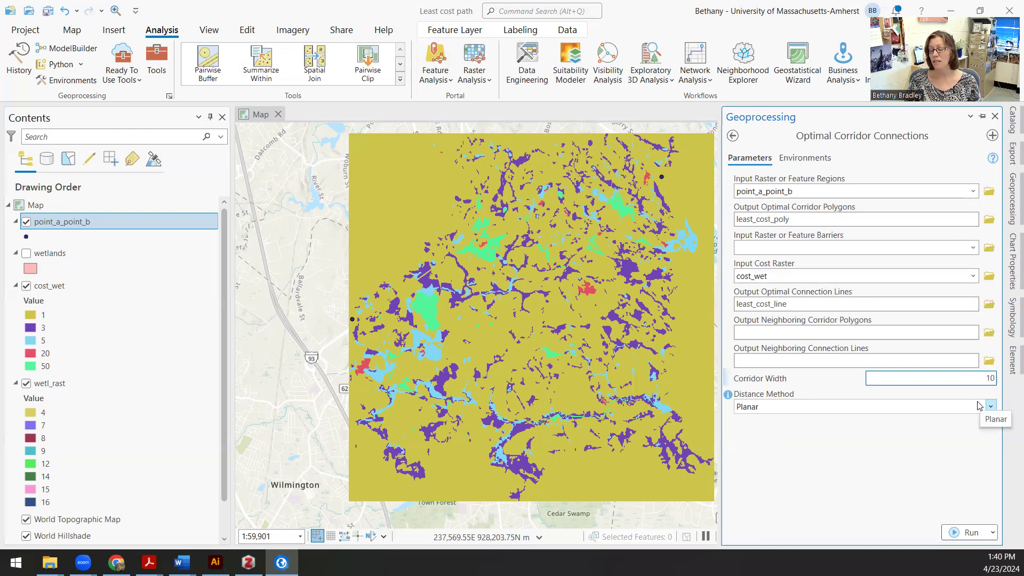
mouse_move(871, 460)
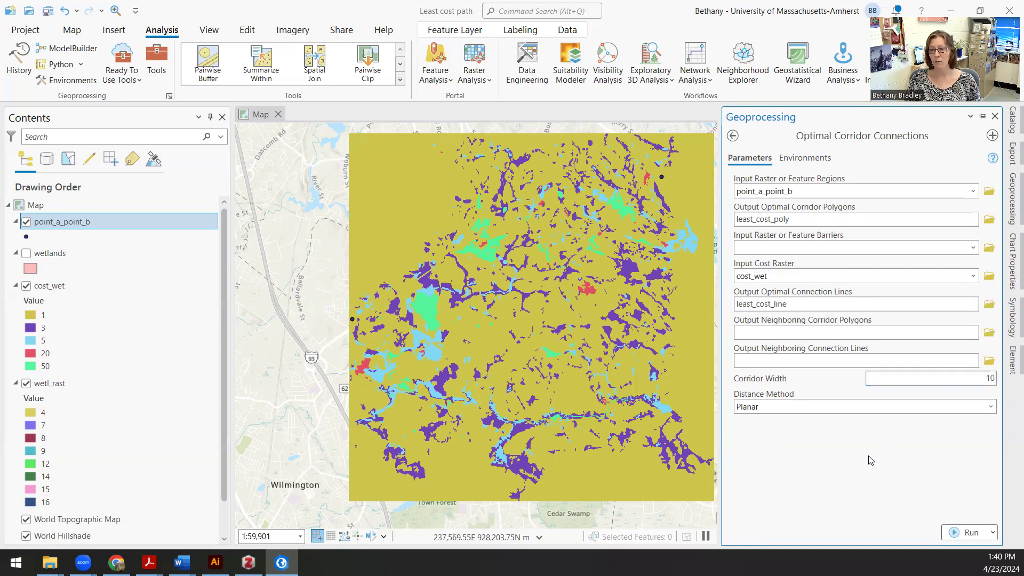
click(856, 304)
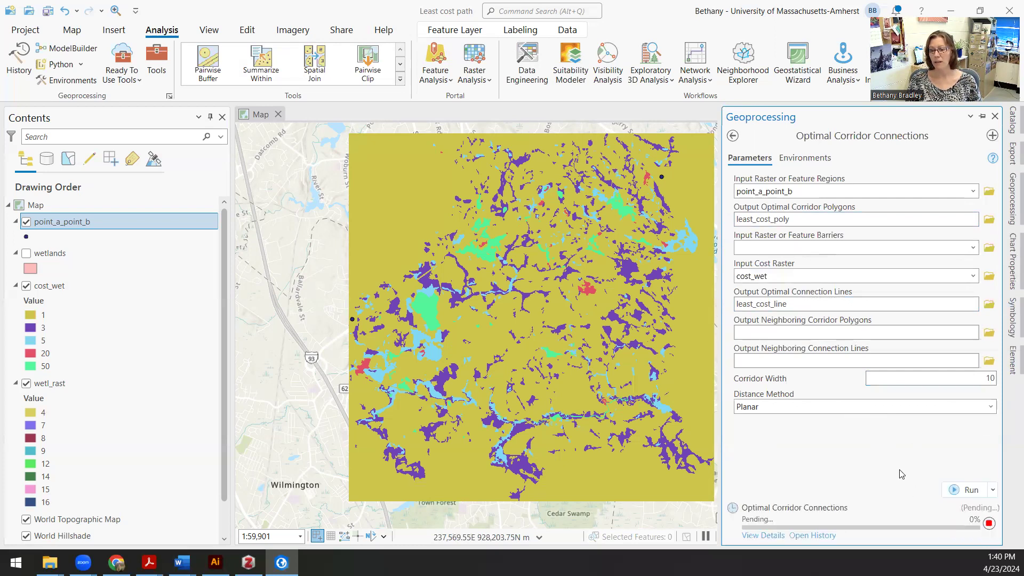
Run the Optimal Corridor Connections analysis and wait for it to complete
click(971, 490)
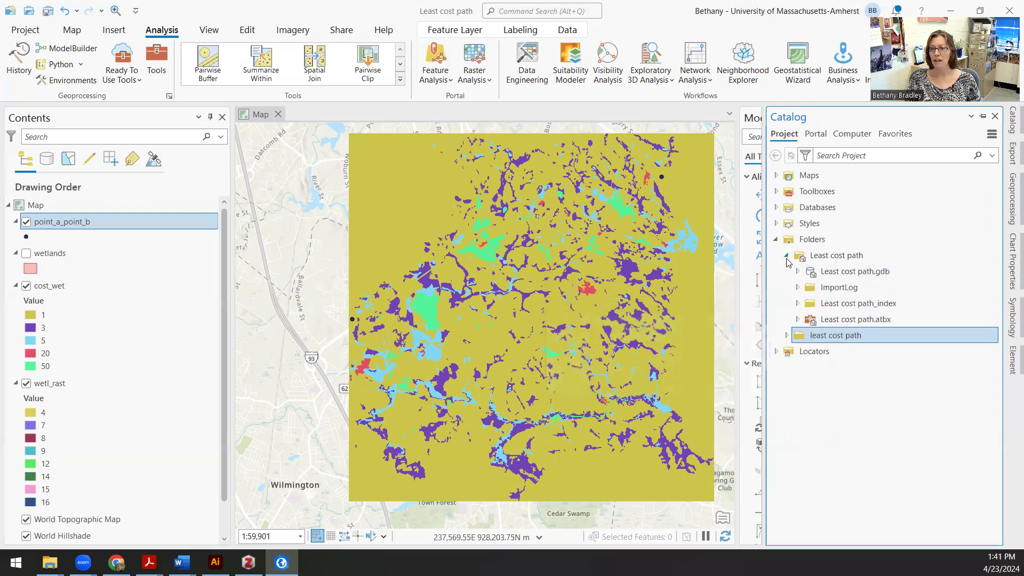
Expand Least cost path.gdb in Catalog and add least_cost_line to the map
click(787, 254)
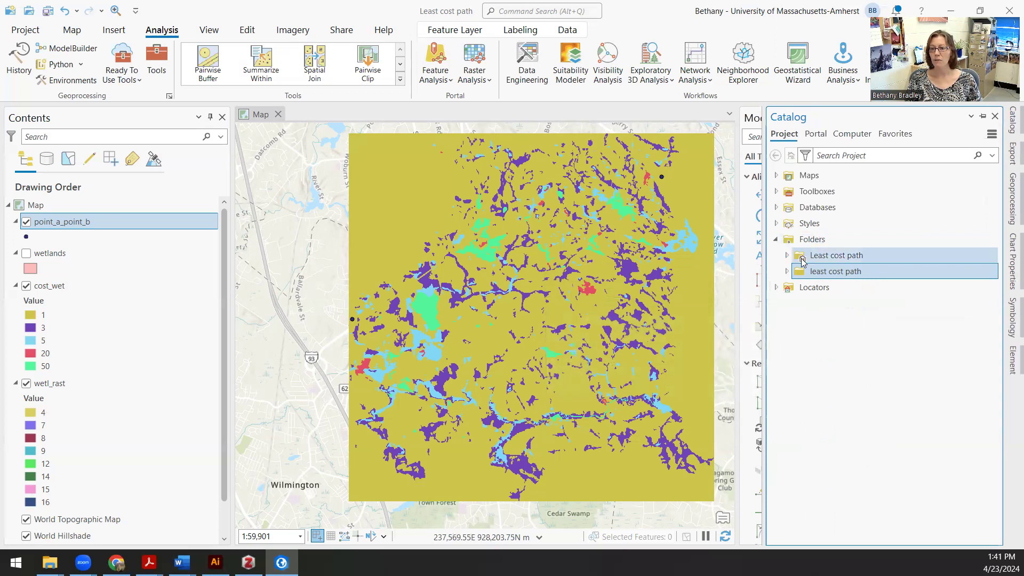
click(787, 255)
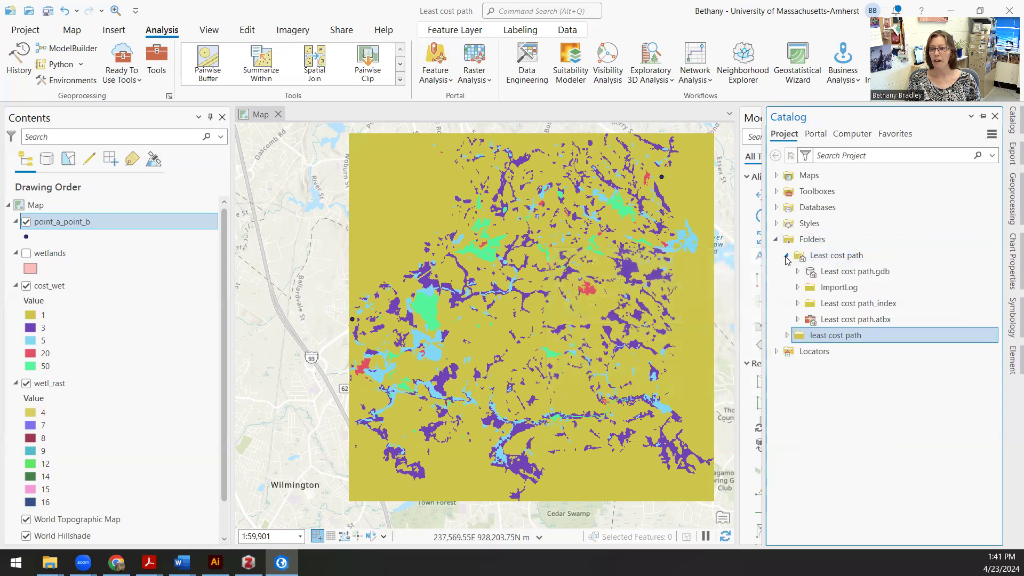
mouse_move(856, 271)
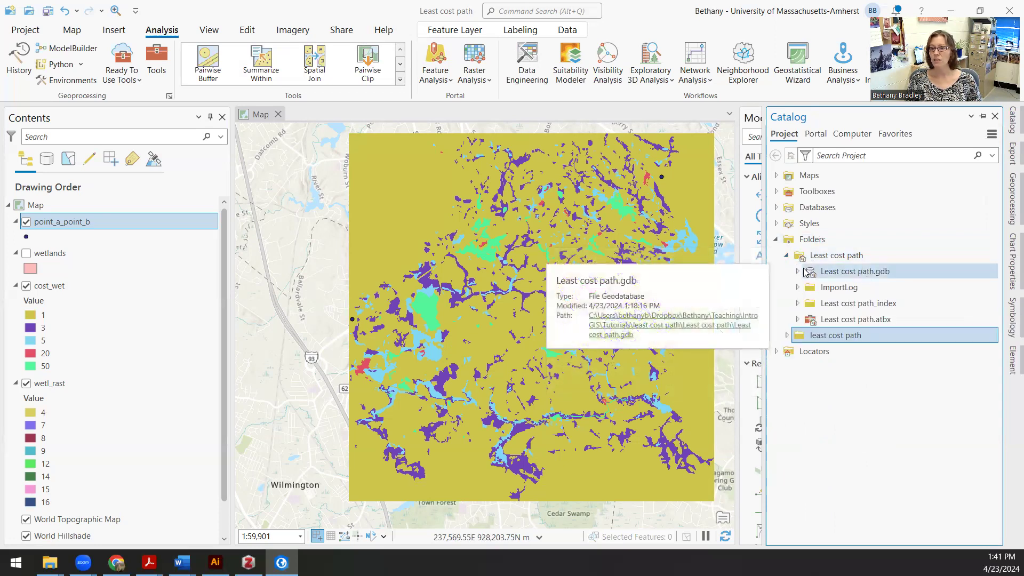
click(798, 271)
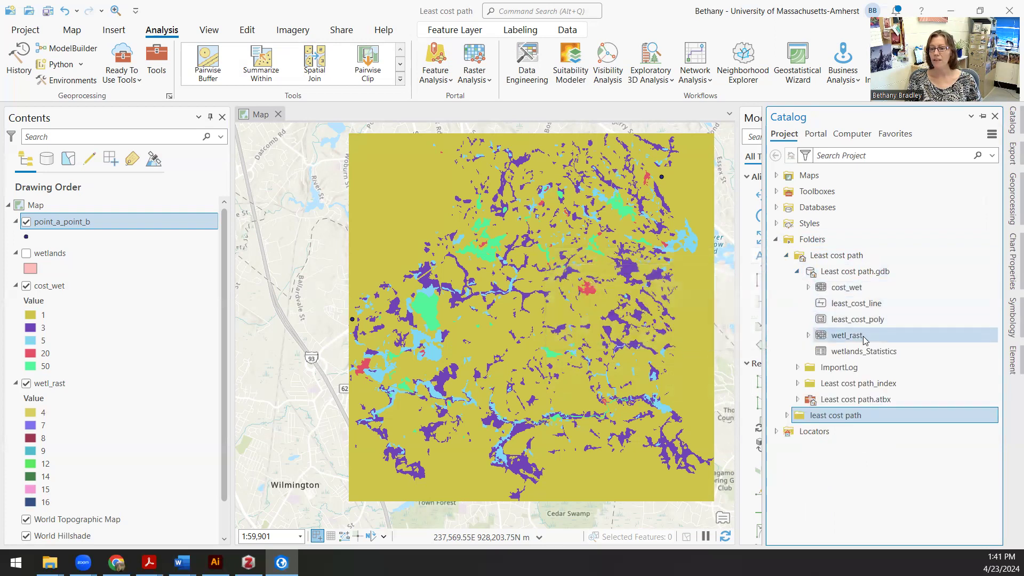
click(846, 287)
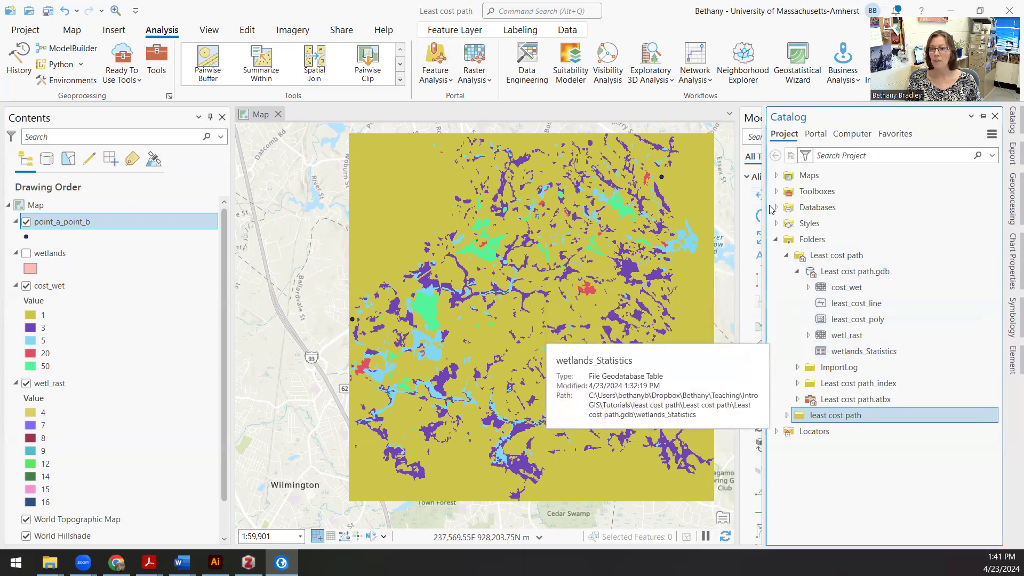
click(776, 208)
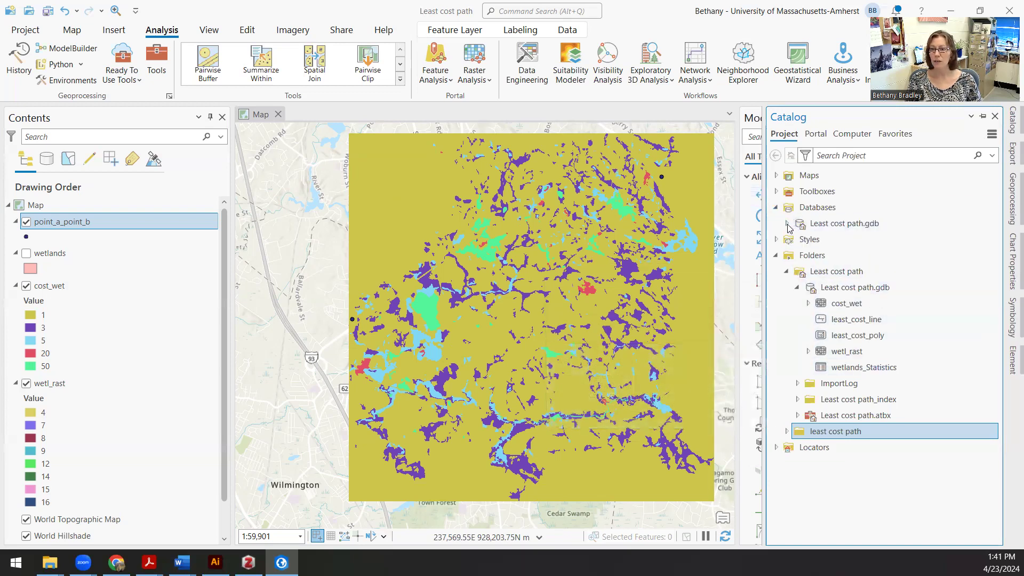
click(777, 223)
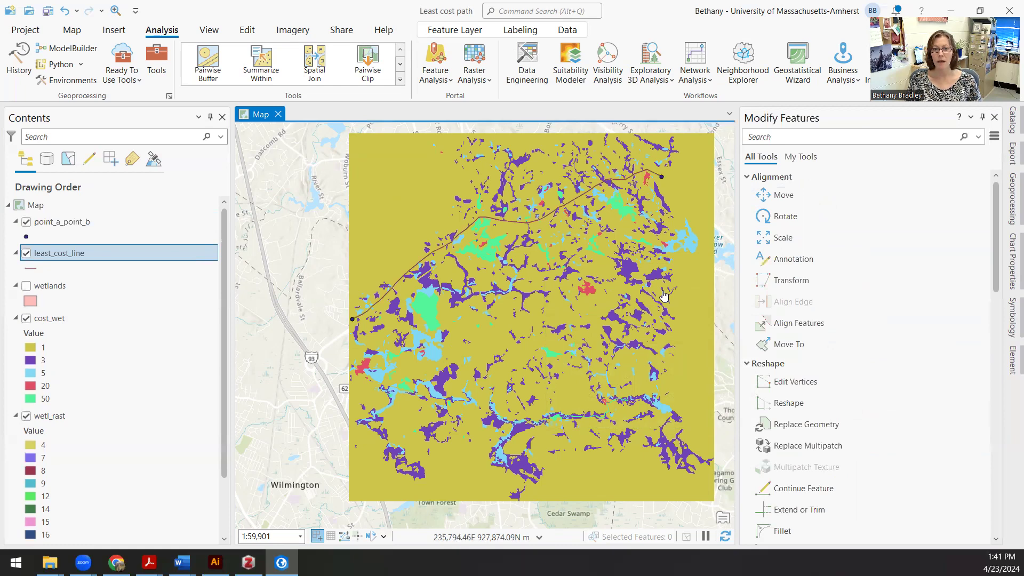
mouse_move(680, 188)
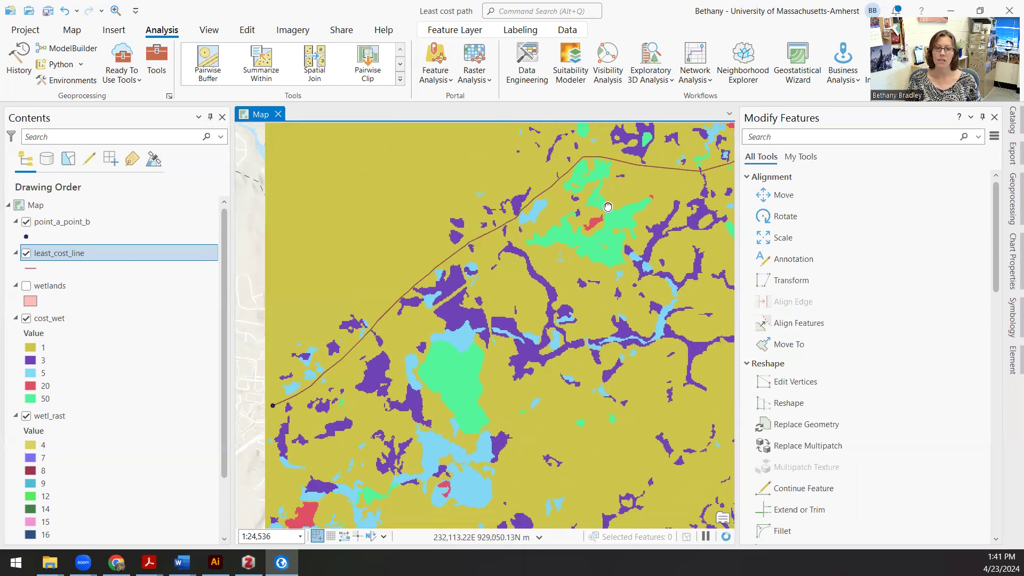
Zoom in along the least-cost line to inspect the corridor band closely
drag(607, 207, 506, 241)
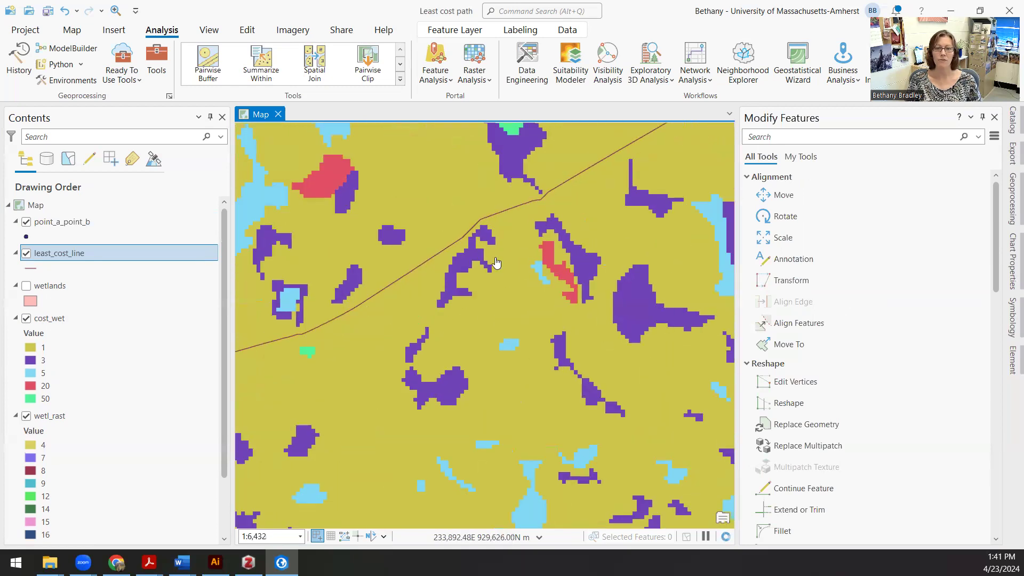
scroll(down, 3)
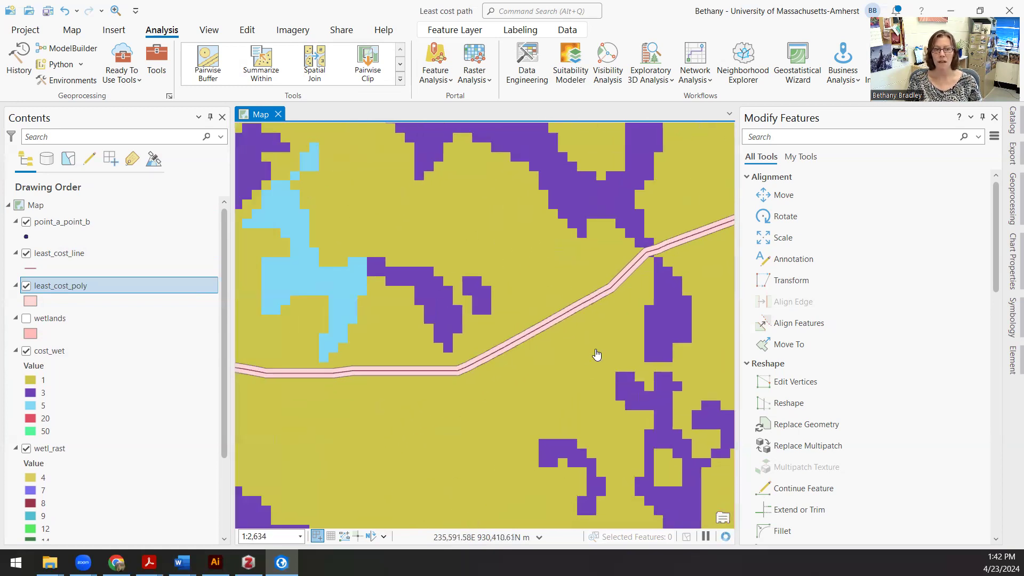
Zoom out to the full raster extent and point out cost_wet legend values 1 and 20
scroll(down, 3)
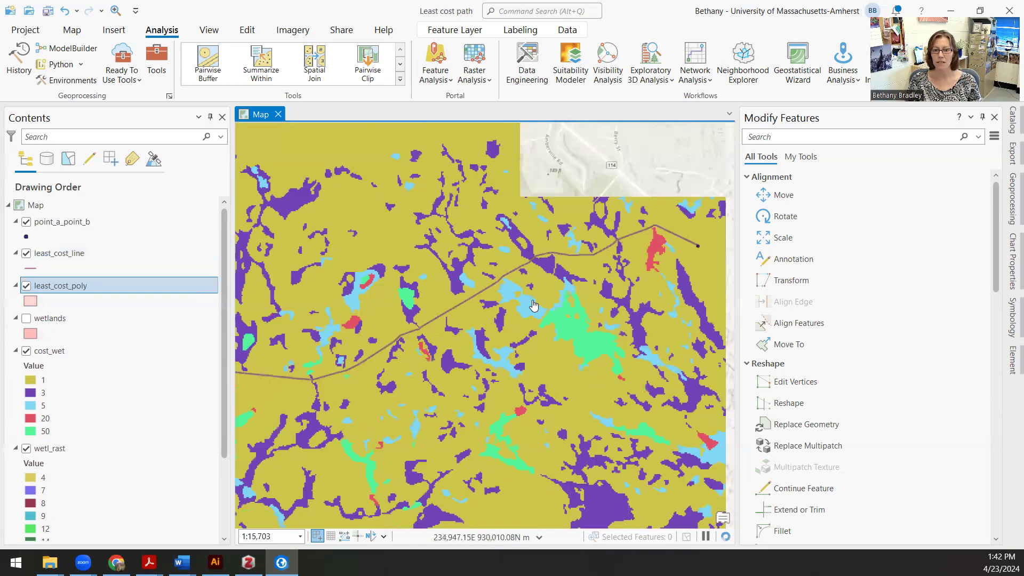
scroll(down, 3)
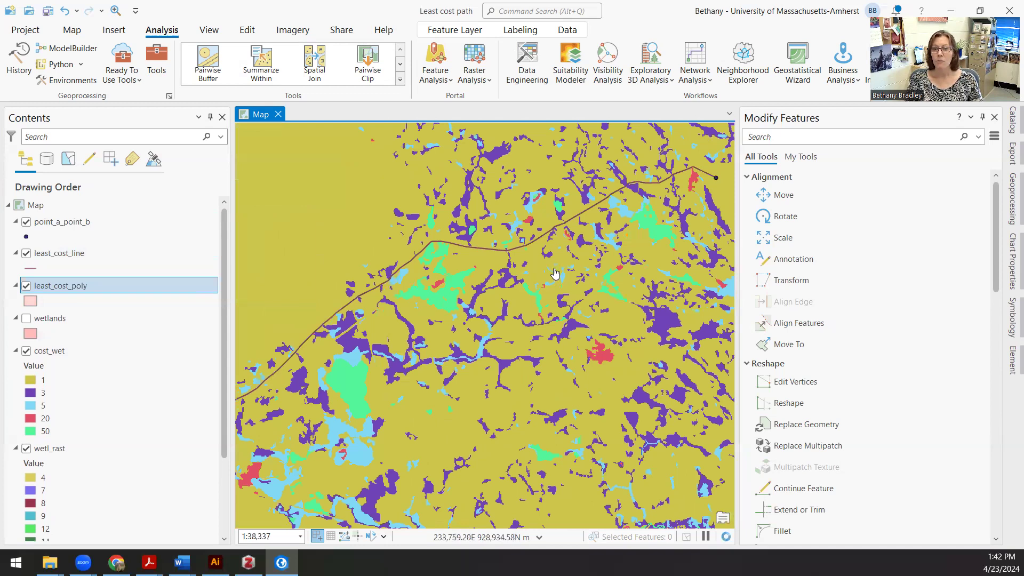
scroll(down, 3)
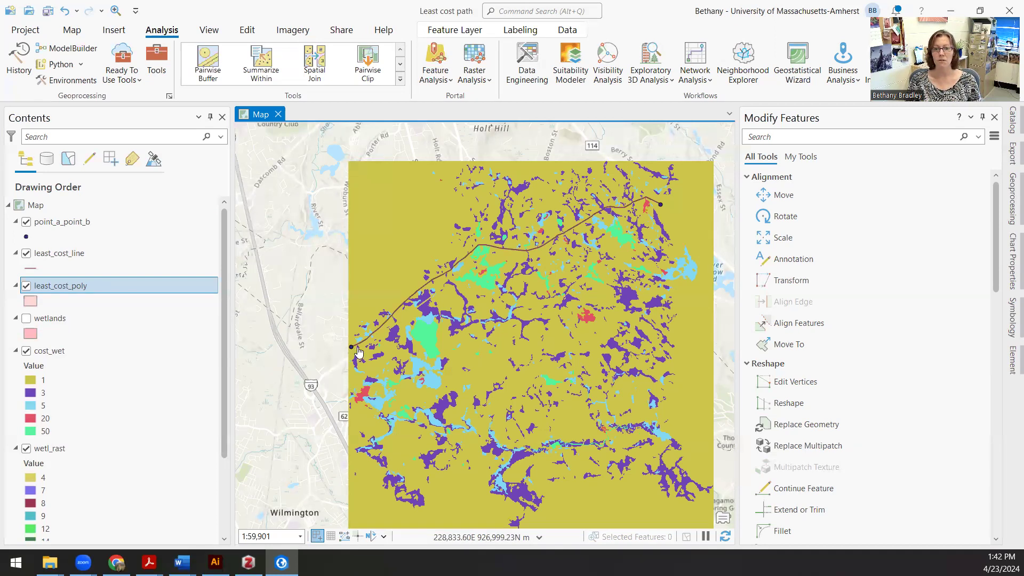
mouse_move(614, 310)
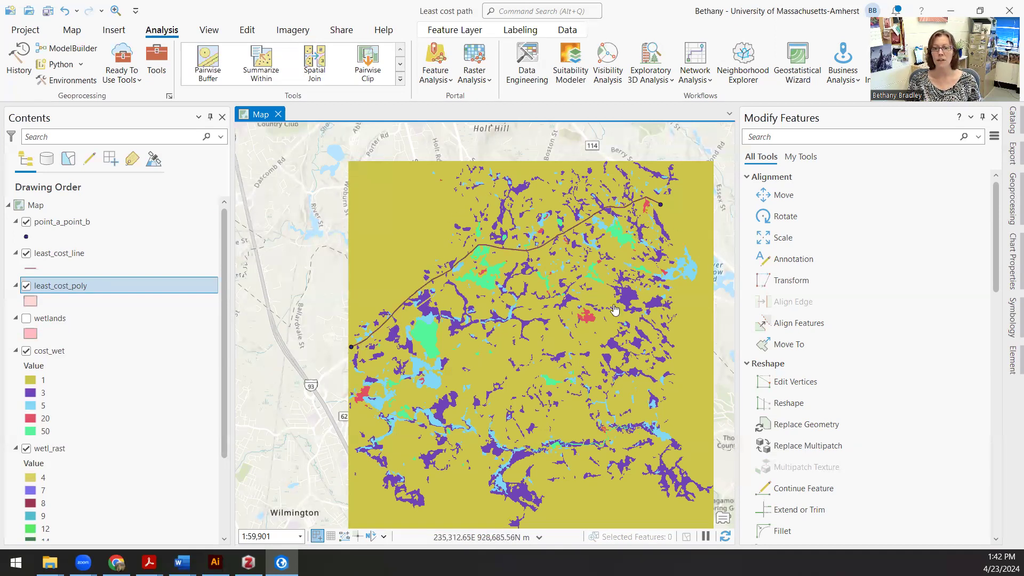
mouse_move(521, 353)
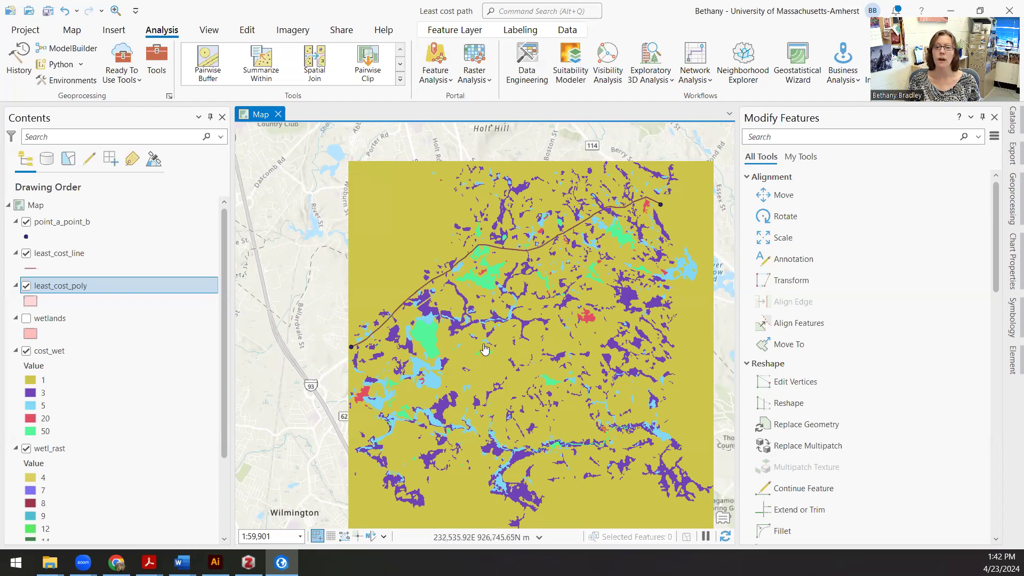
mouse_move(505, 301)
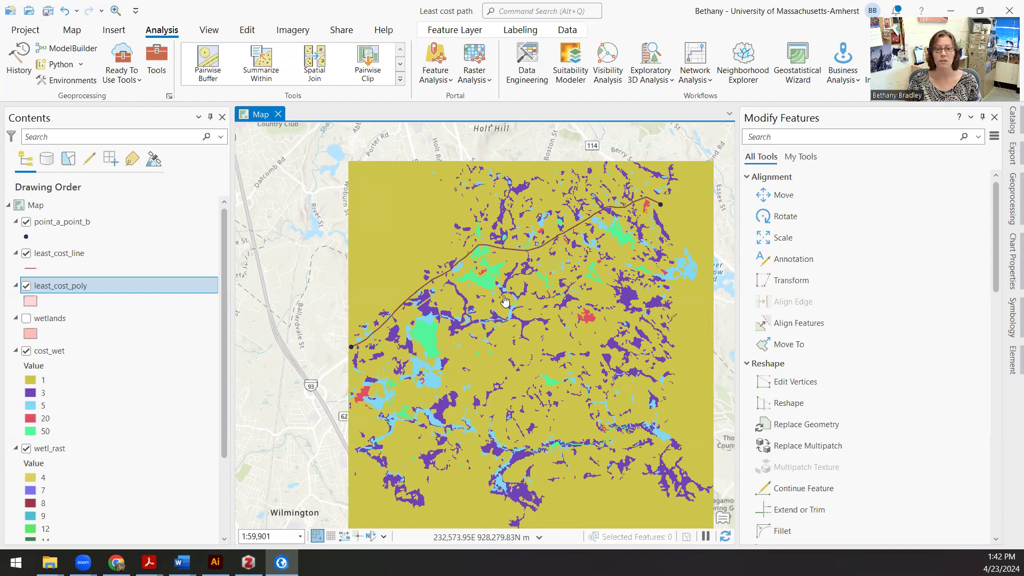
click(43, 380)
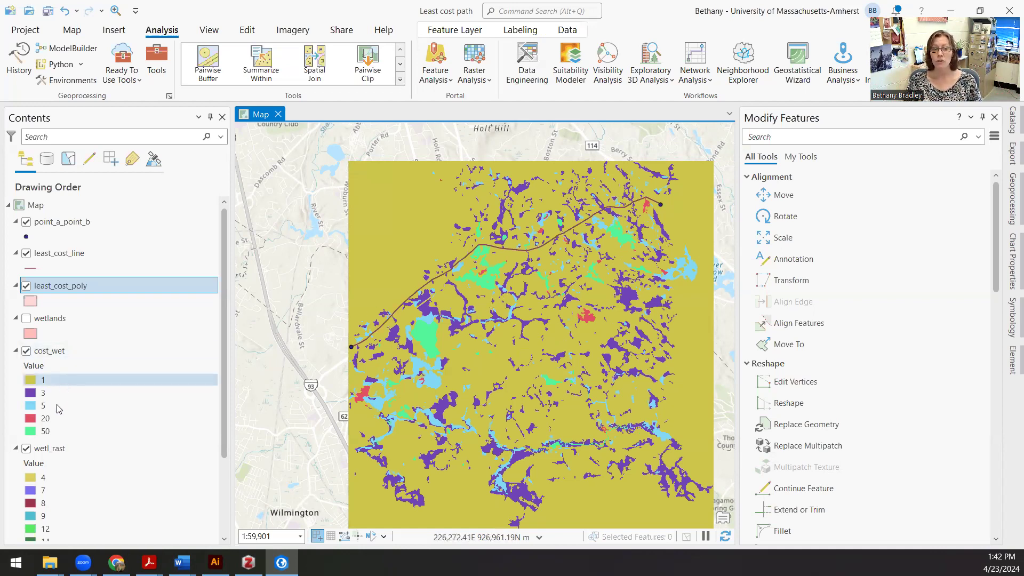
click(45, 418)
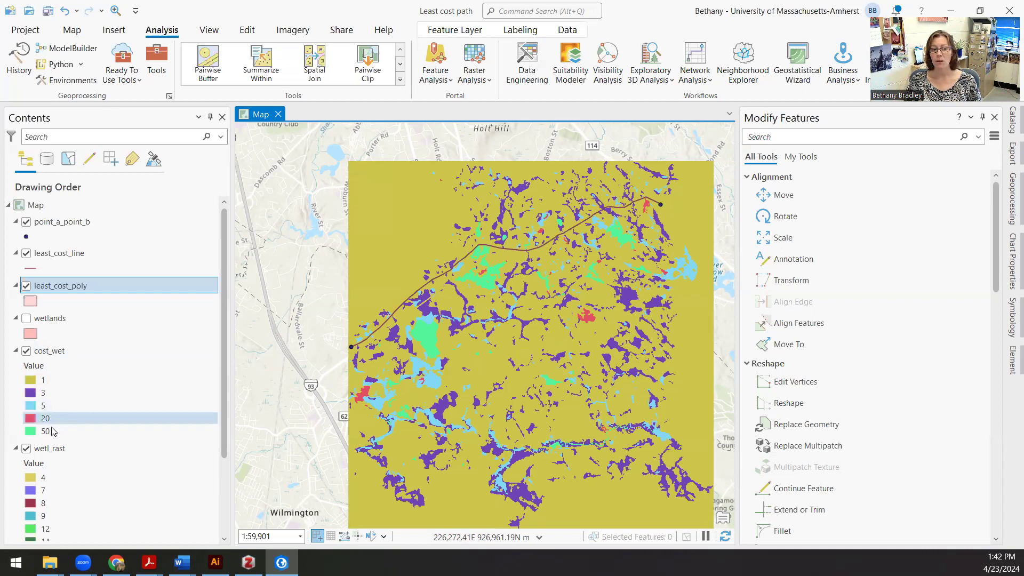